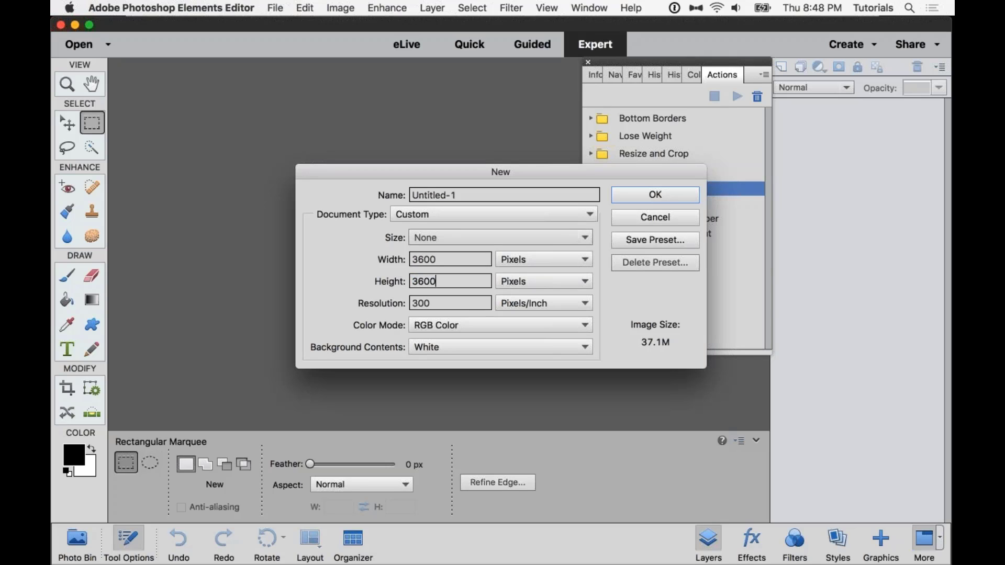
- Create the 3600 × 3600 px white page and select the WZ_ScrapIt1 action in its PSE folder
{"action": "left_click", "coordinate": [654, 195]}
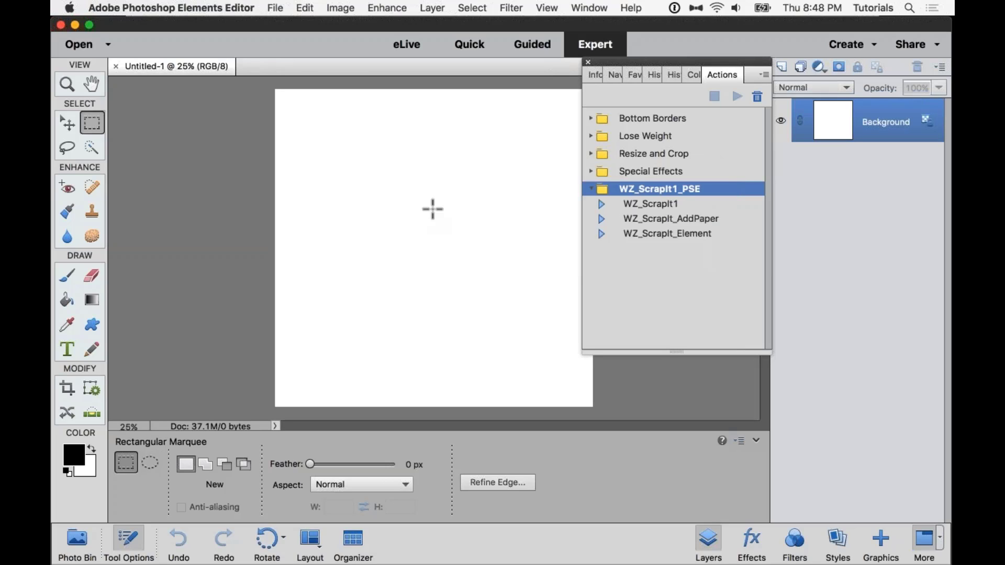
{"action": "mouse_move", "coordinate": [658, 212]}
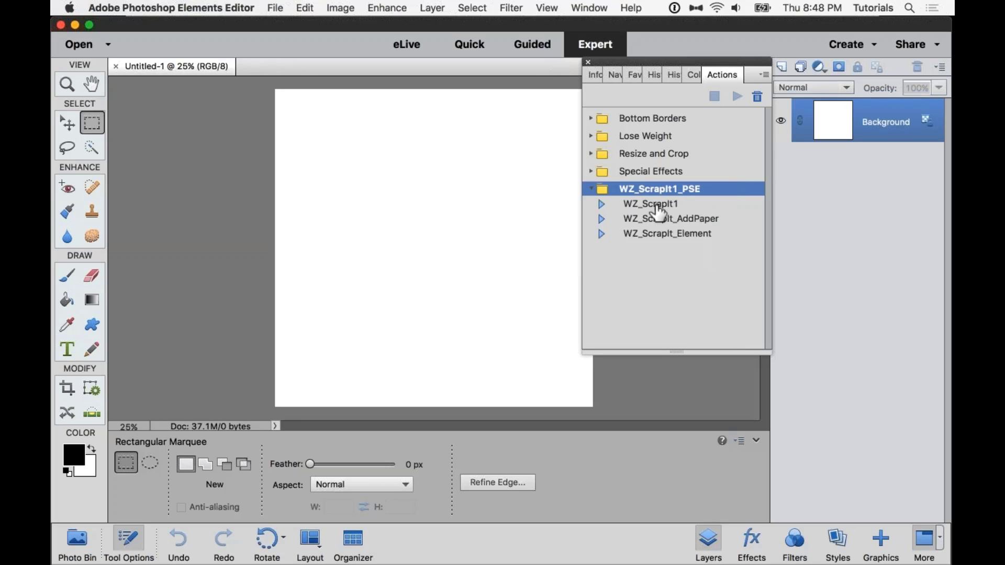
{"action": "left_click", "coordinate": [651, 204]}
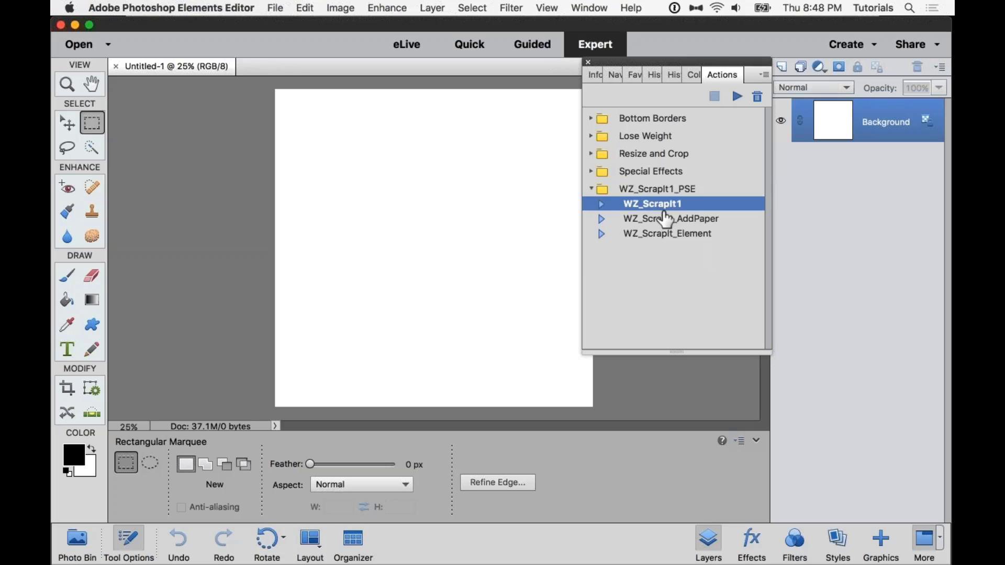
{"action": "mouse_move", "coordinate": [708, 231]}
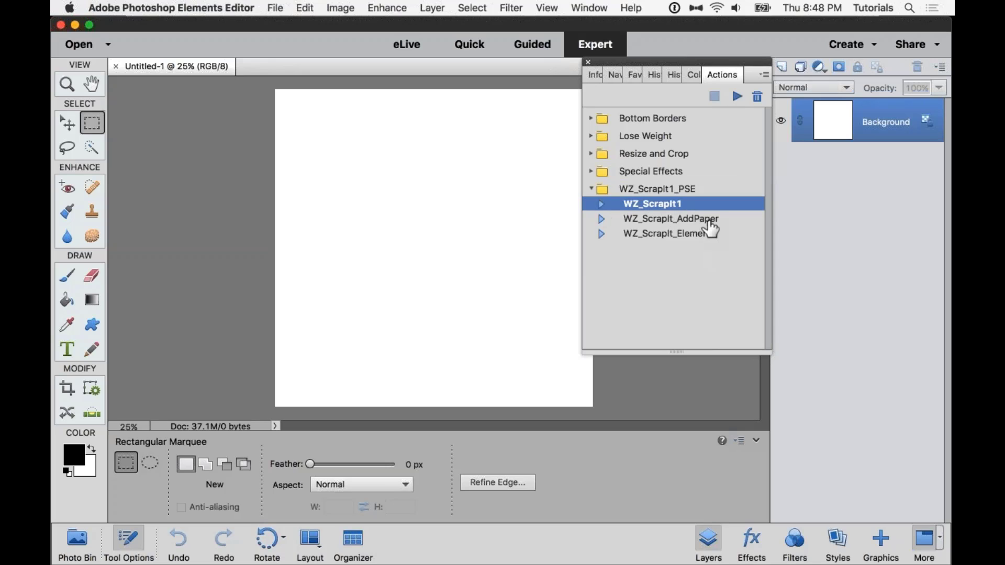
- Expand and collapse WZ_ScrapIt1 several times, scrolling through its recorded steps
{"action": "left_click", "coordinate": [601, 204]}
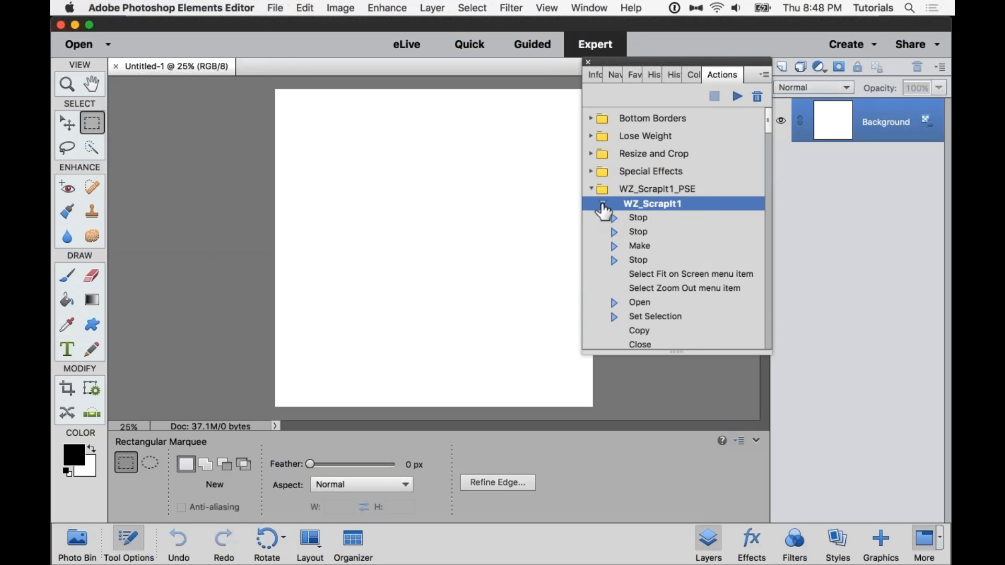
{"action": "left_click", "coordinate": [600, 203]}
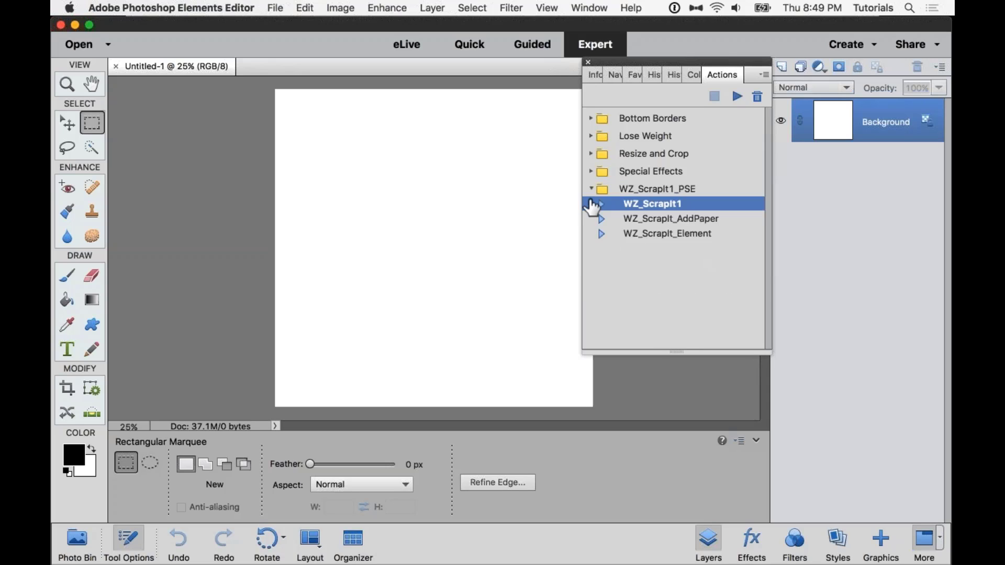
{"action": "mouse_move", "coordinate": [672, 237]}
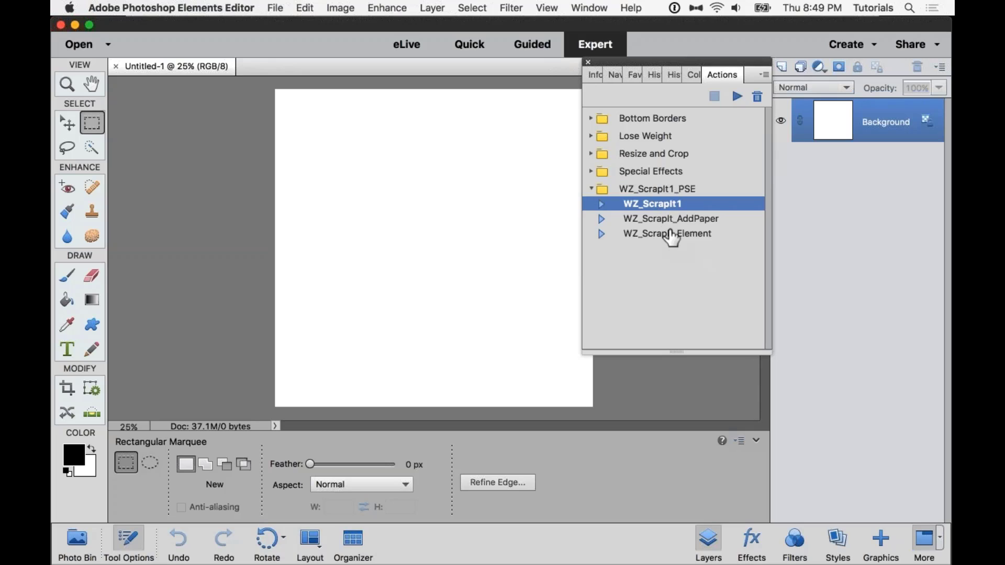
{"action": "mouse_move", "coordinate": [602, 213]}
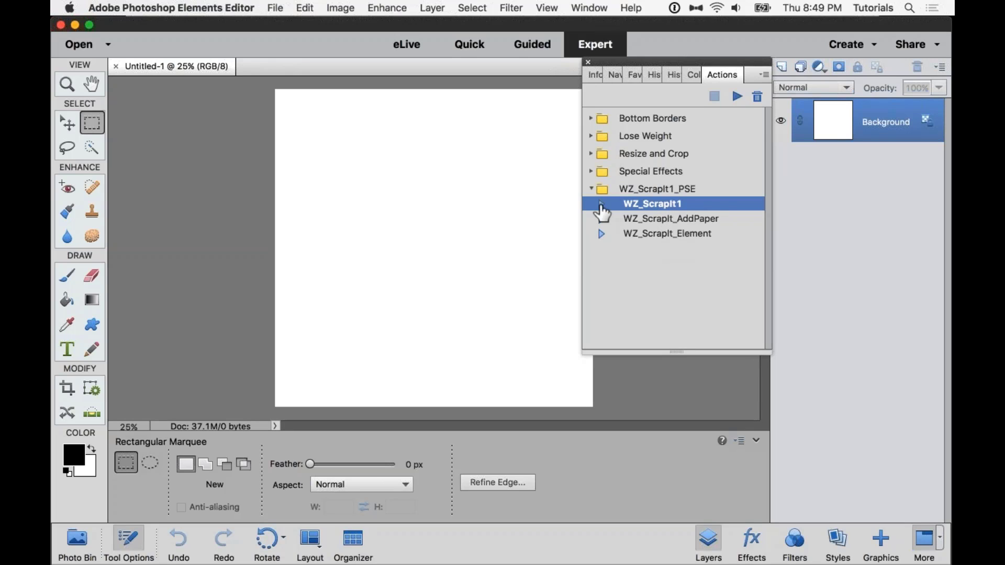
{"action": "left_click", "coordinate": [602, 203]}
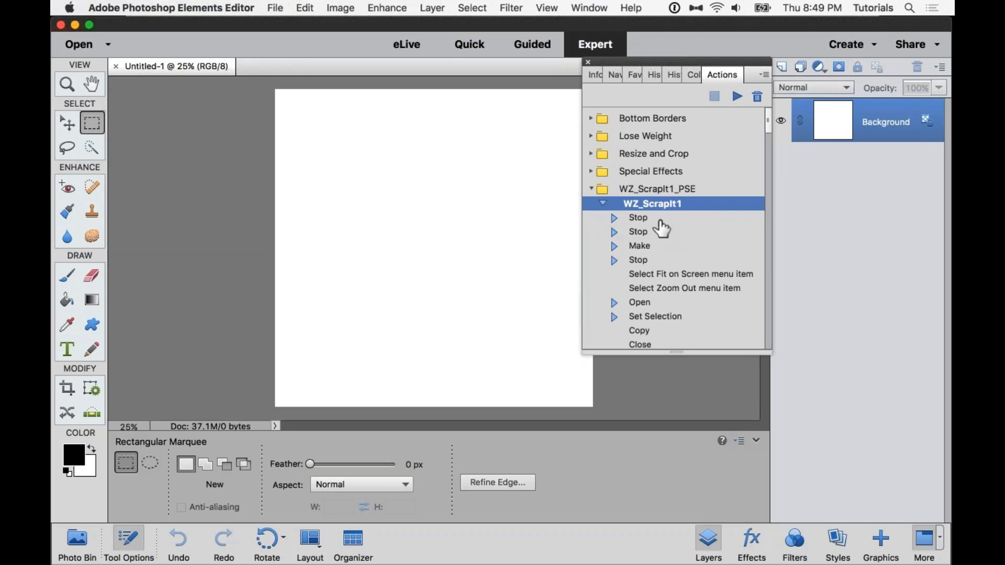
{"action": "scroll", "scroll_direction": "down", "scroll_amount": 3}
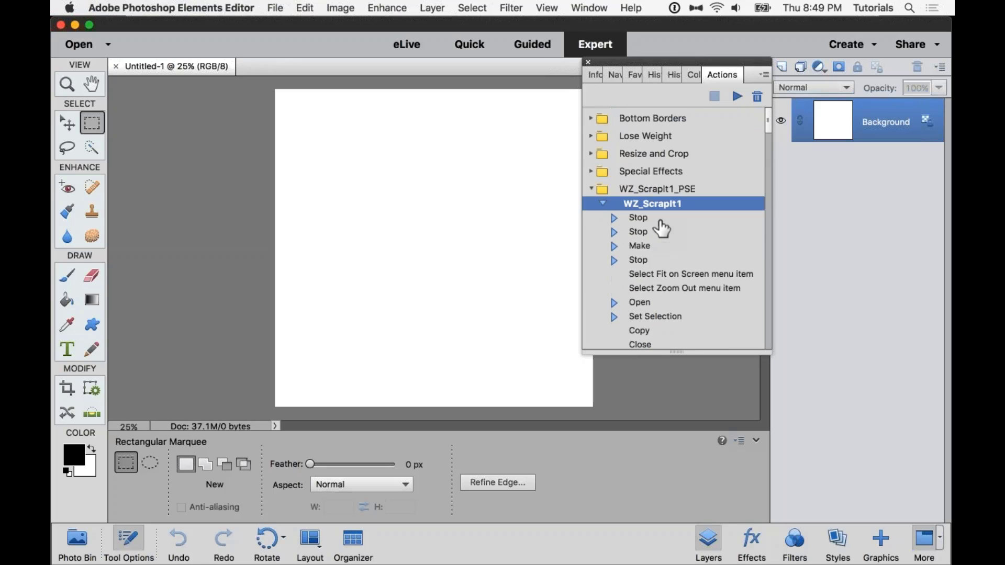
{"action": "mouse_move", "coordinate": [641, 226]}
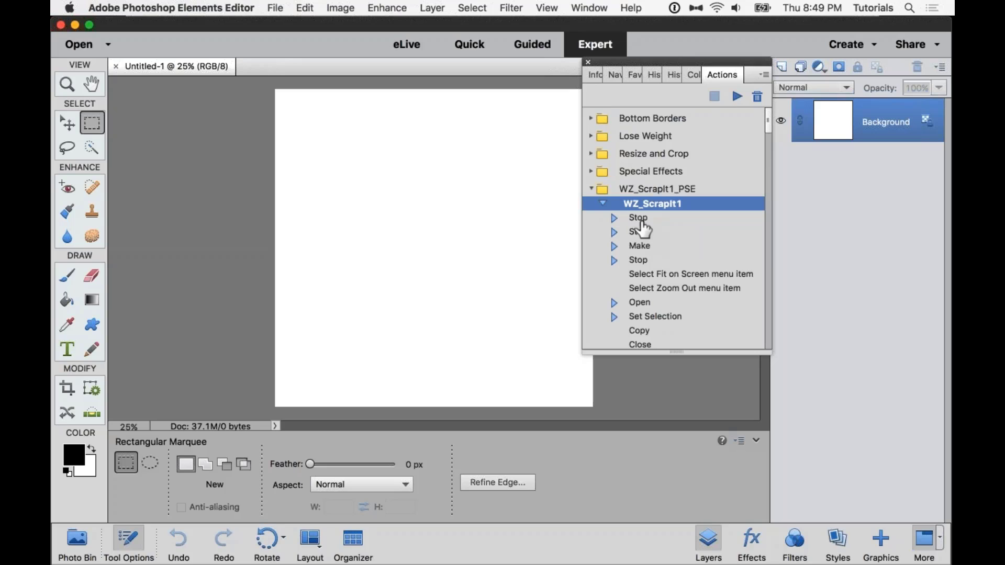
{"action": "scroll", "scroll_direction": "down", "scroll_amount": 3}
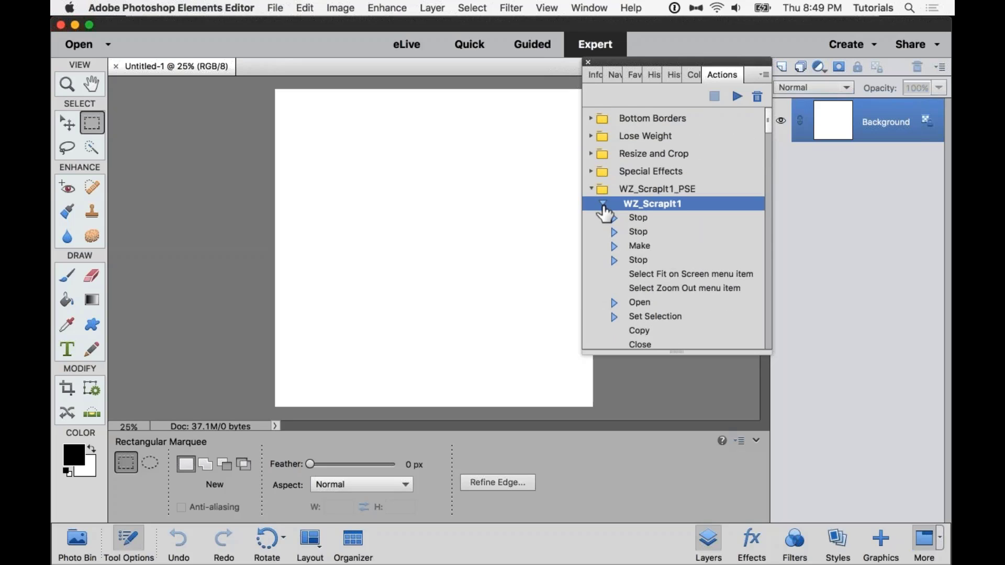
{"action": "left_click", "coordinate": [601, 204]}
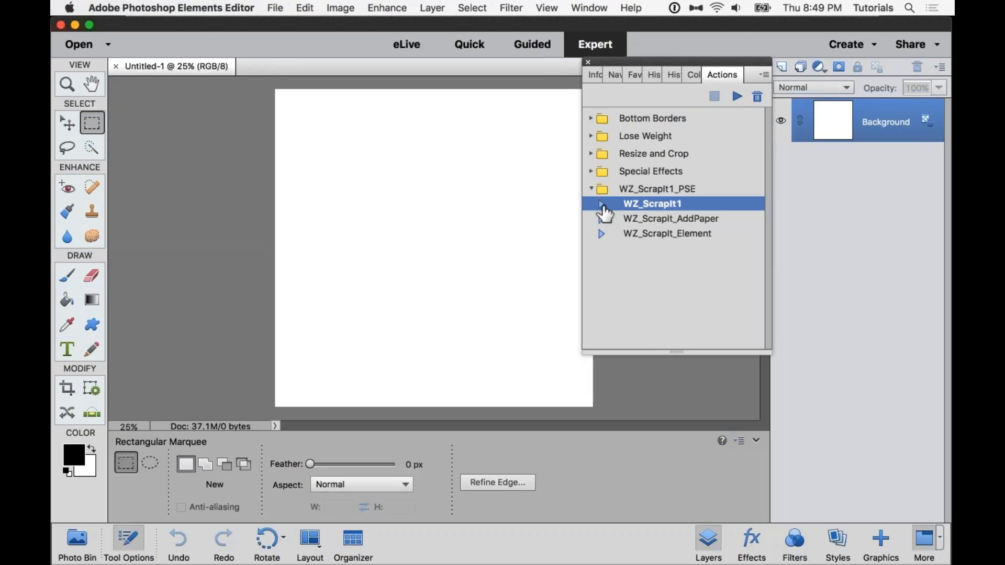
{"action": "left_click", "coordinate": [601, 203]}
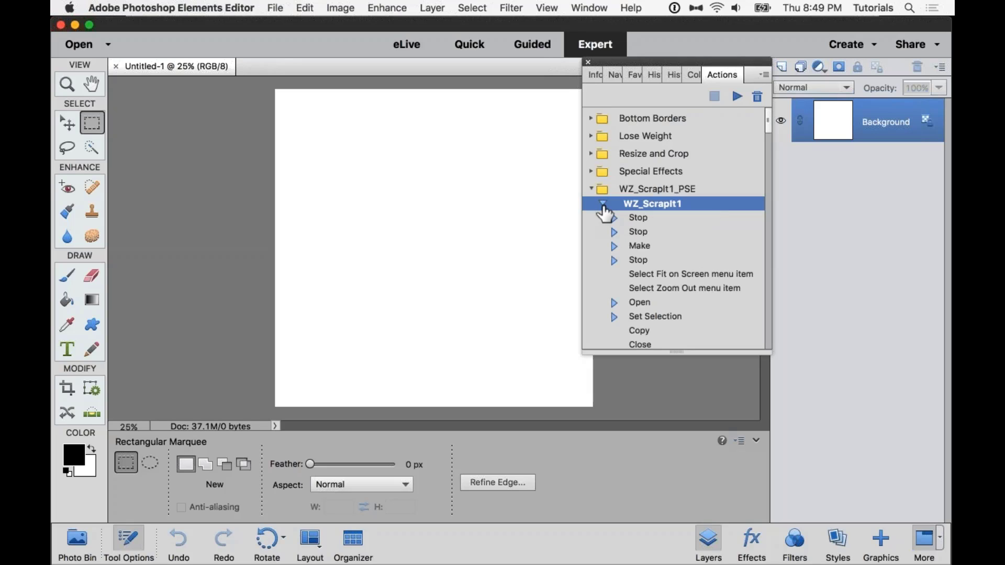
{"action": "scroll", "scroll_direction": "down", "scroll_amount": 3}
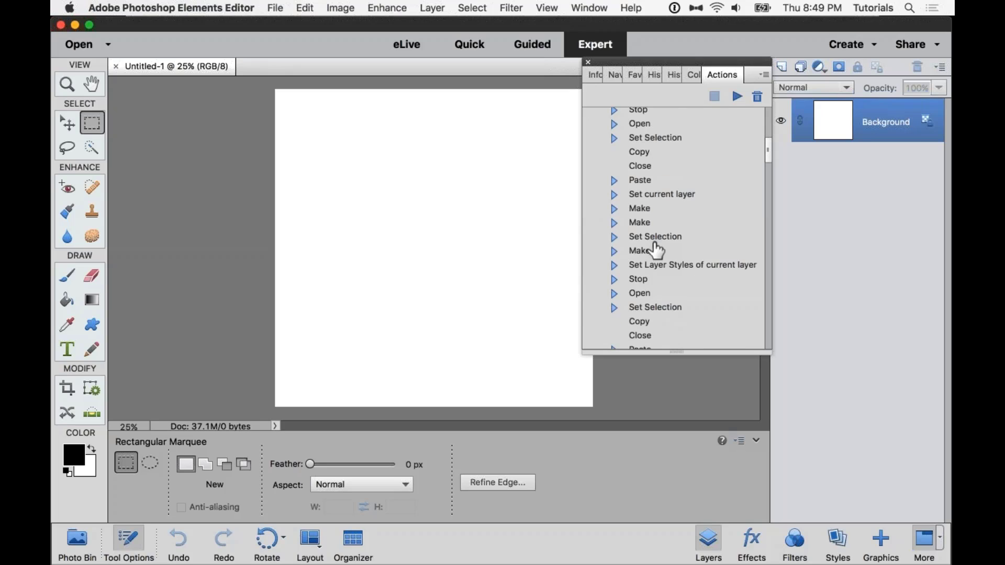
{"action": "scroll", "scroll_direction": "up", "scroll_amount": 3}
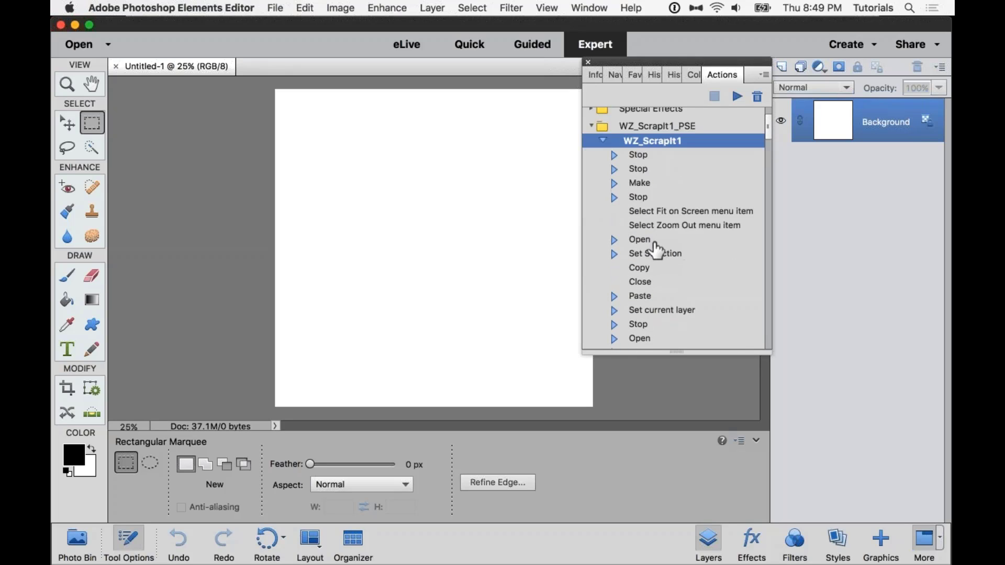
{"action": "mouse_move", "coordinate": [696, 305]}
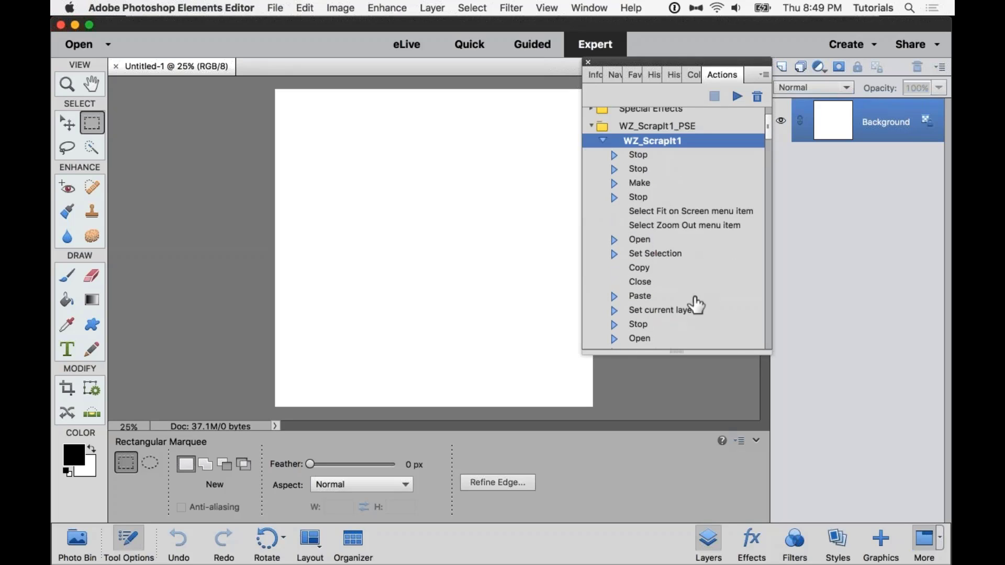
{"action": "mouse_move", "coordinate": [696, 141]}
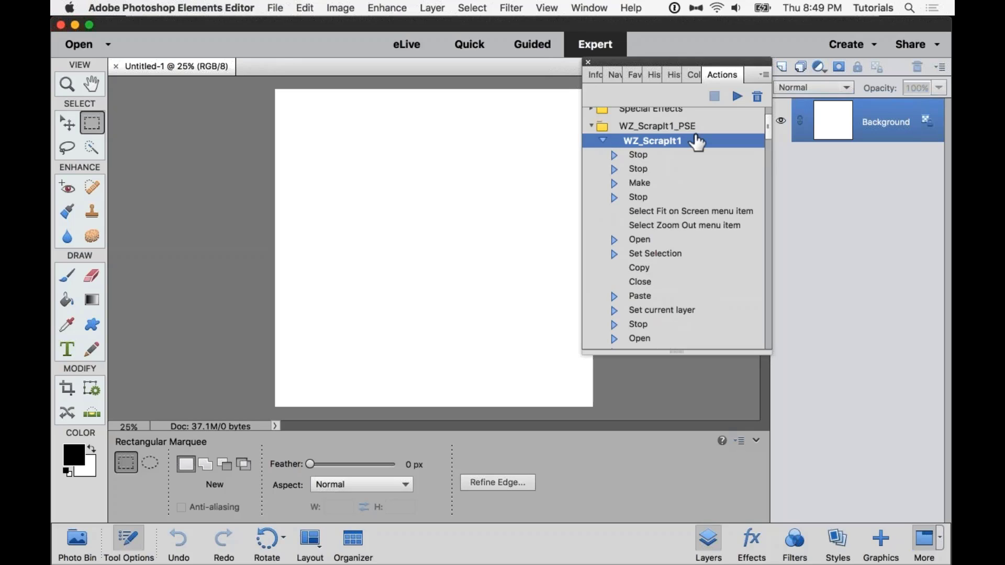
{"action": "mouse_move", "coordinate": [737, 97]}
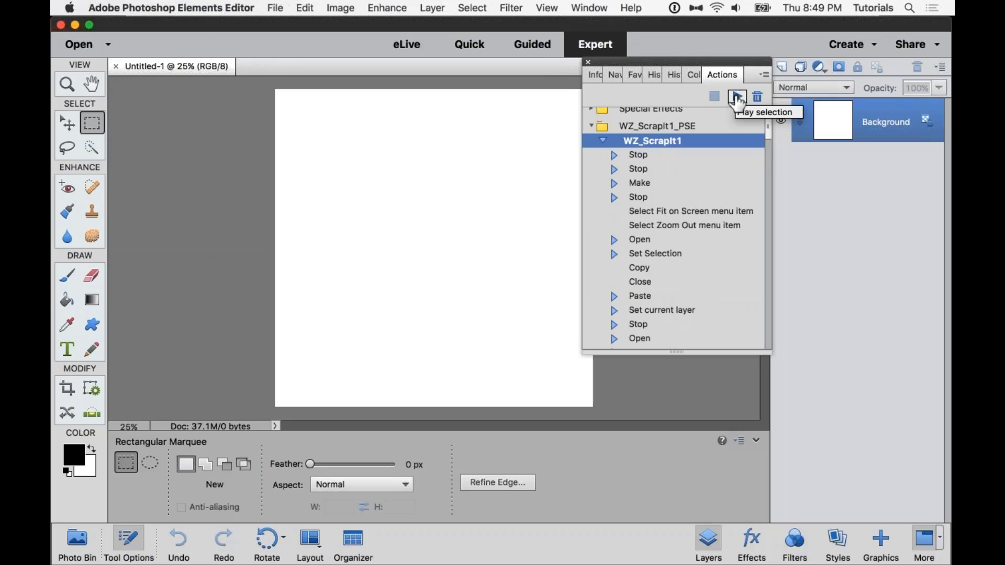
- Play the WZ_ScrapIt1 action and continue past its copyright message
{"action": "left_click", "coordinate": [736, 97]}
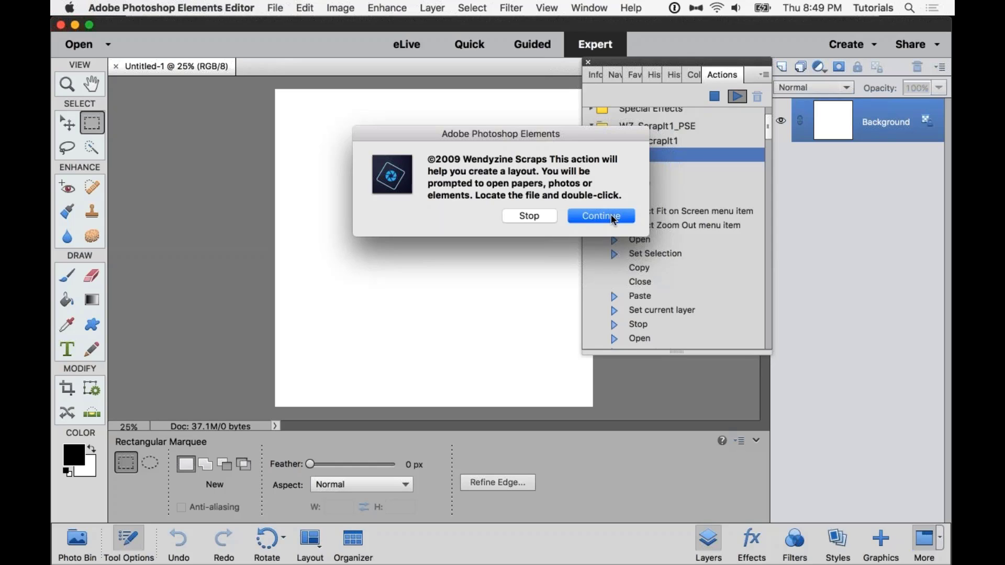
{"action": "left_click", "coordinate": [600, 216]}
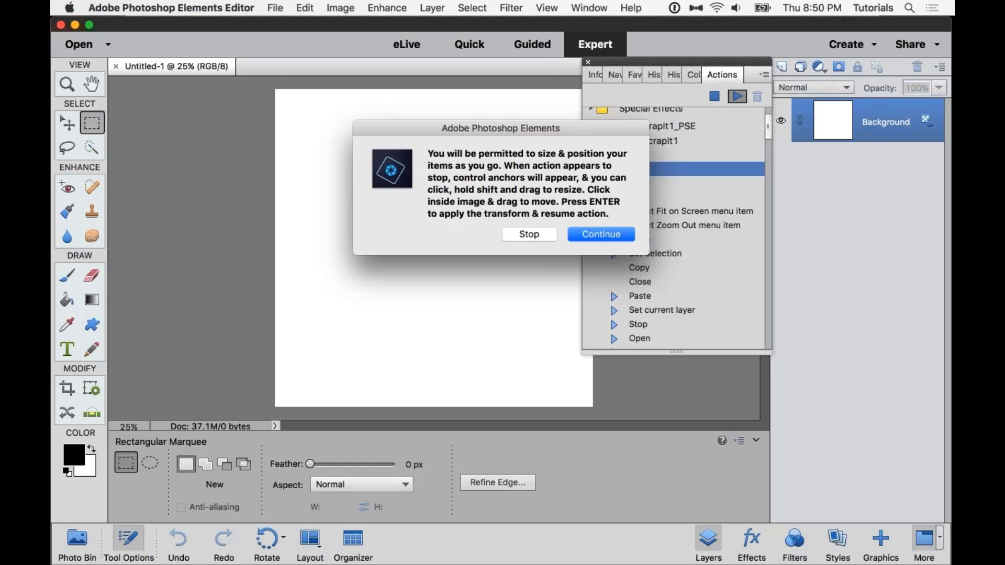
{"action": "mouse_move", "coordinate": [626, 207]}
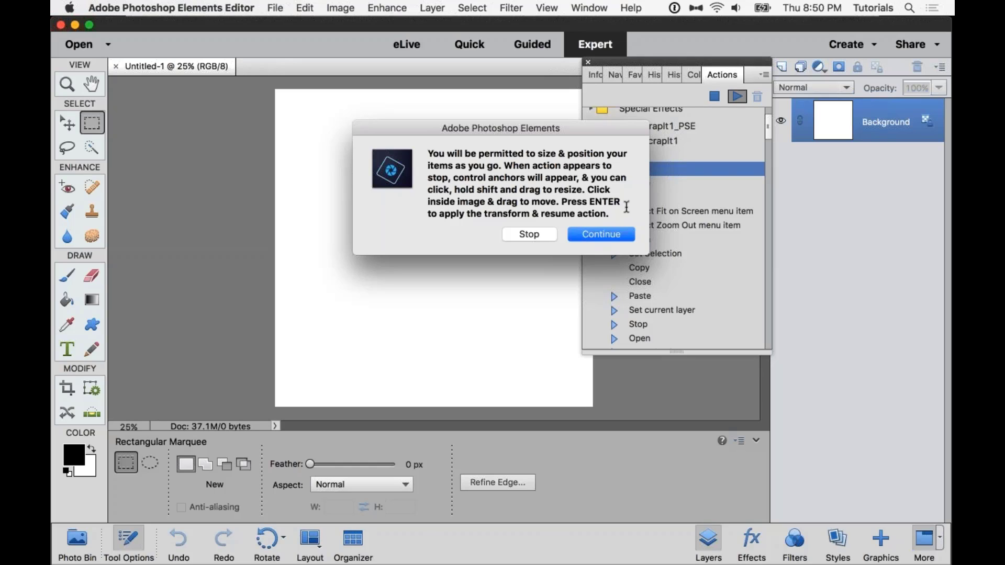
{"action": "mouse_move", "coordinate": [614, 231]}
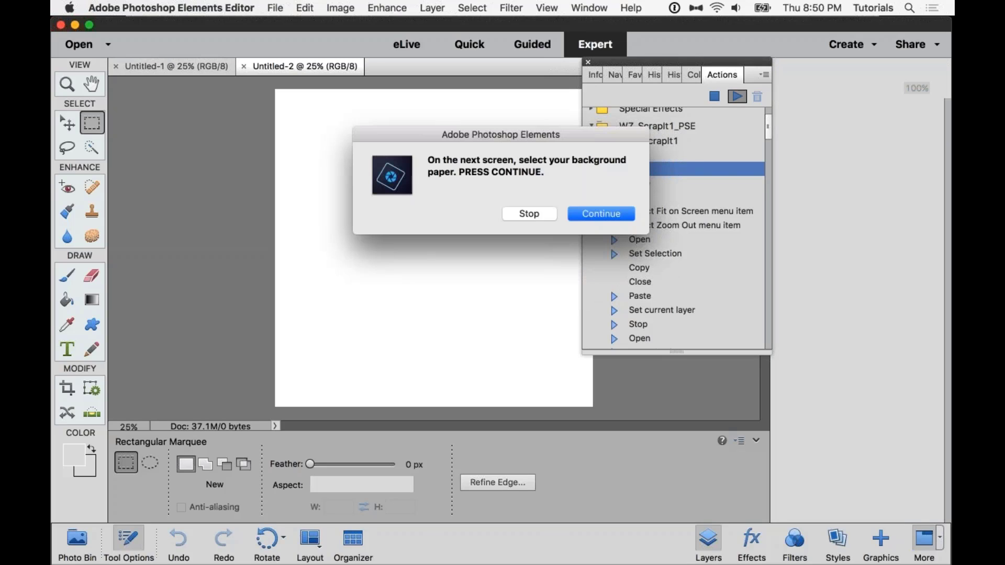
{"action": "mouse_move", "coordinate": [611, 229]}
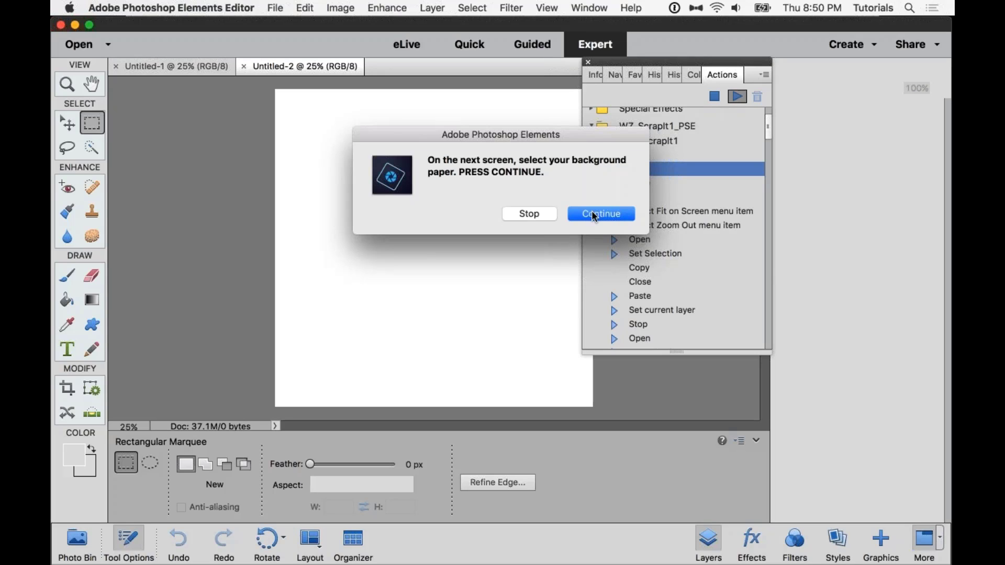
- Continue to the background-paper prompt and browse the sampler folder in column preview view
{"action": "left_click", "coordinate": [600, 213]}
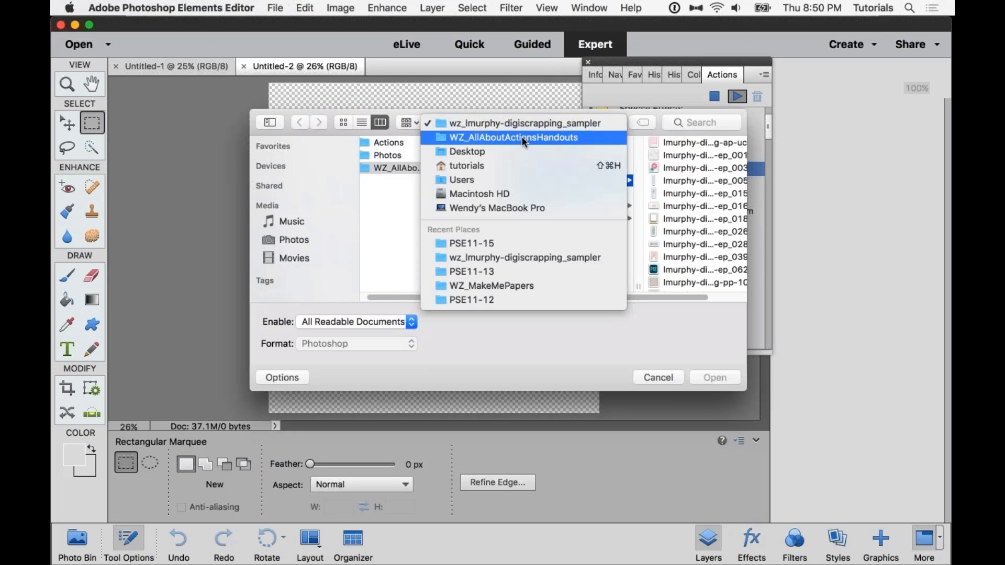
{"action": "left_click", "coordinate": [514, 137]}
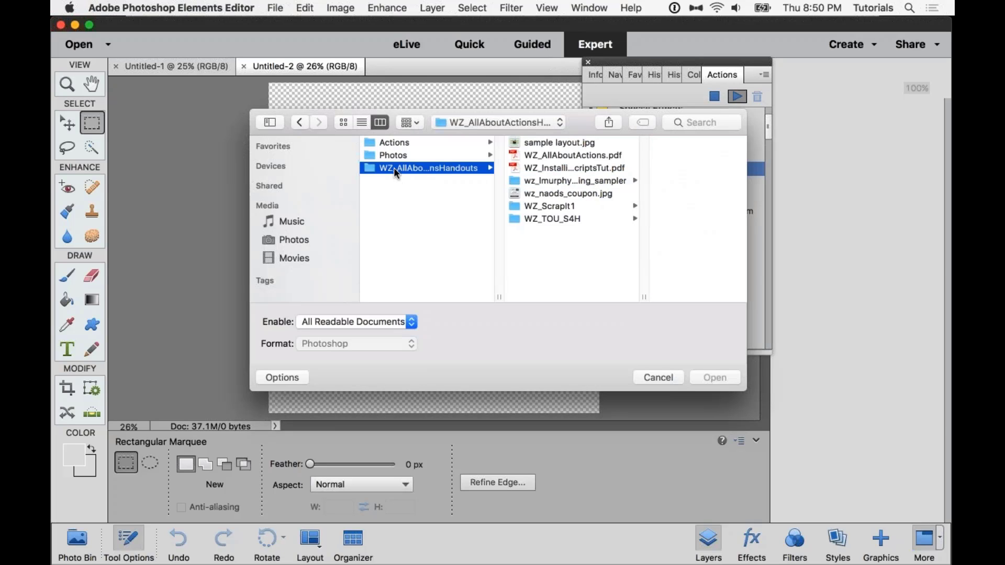
{"action": "mouse_move", "coordinate": [581, 186]}
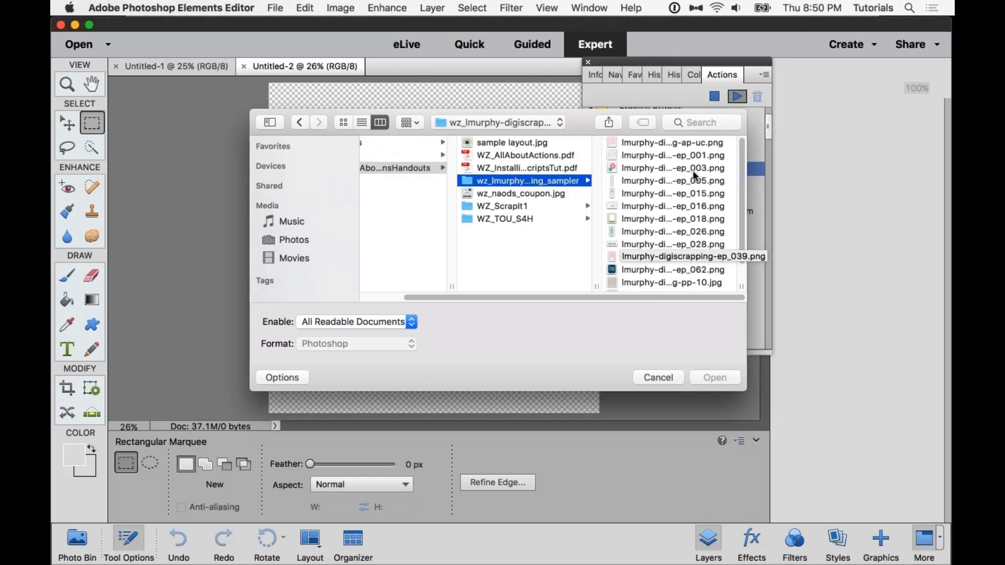
{"action": "left_click", "coordinate": [526, 168]}
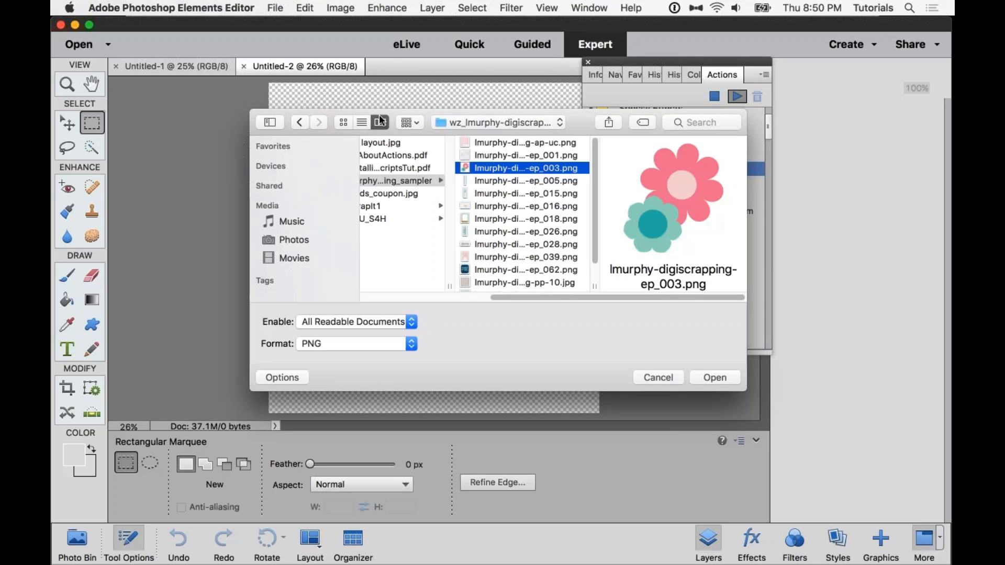
{"action": "left_click", "coordinate": [361, 122]}
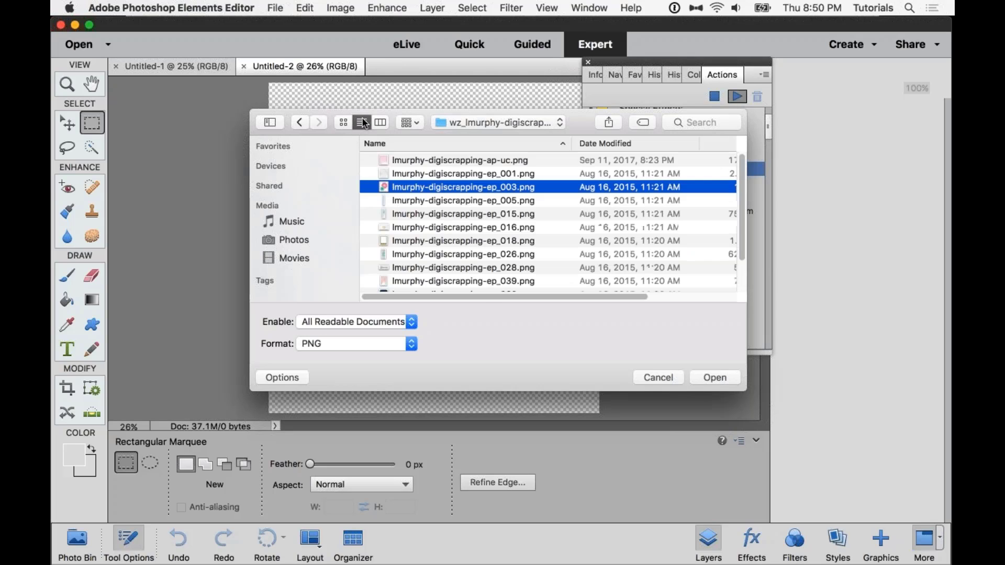
{"action": "mouse_move", "coordinate": [368, 126]}
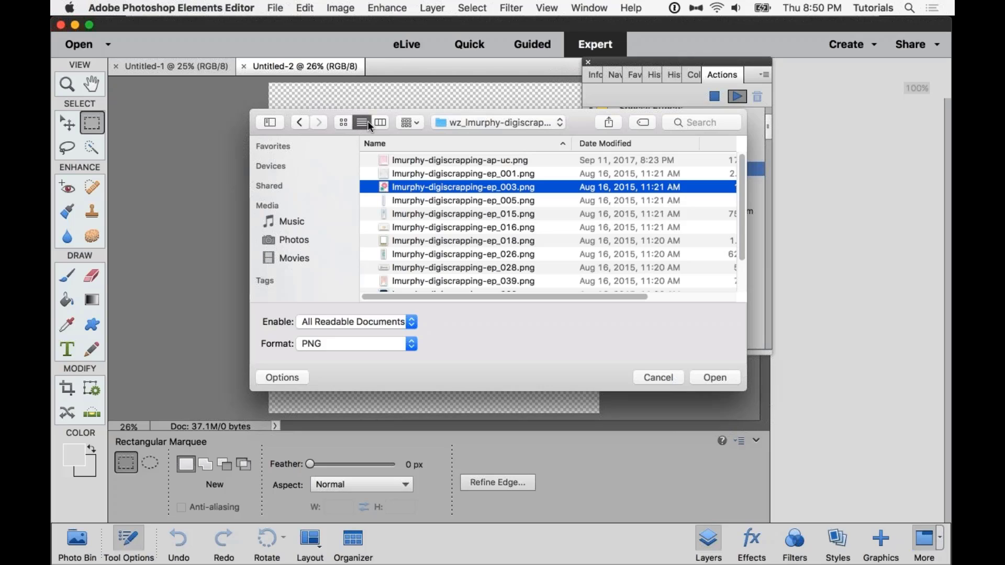
{"action": "left_click", "coordinate": [380, 122]}
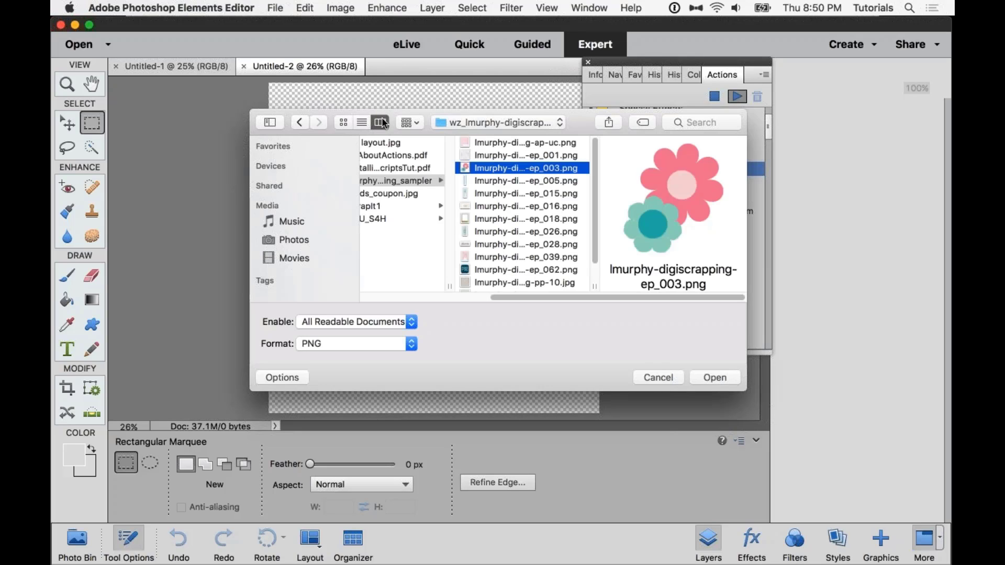
{"action": "mouse_move", "coordinate": [539, 213]}
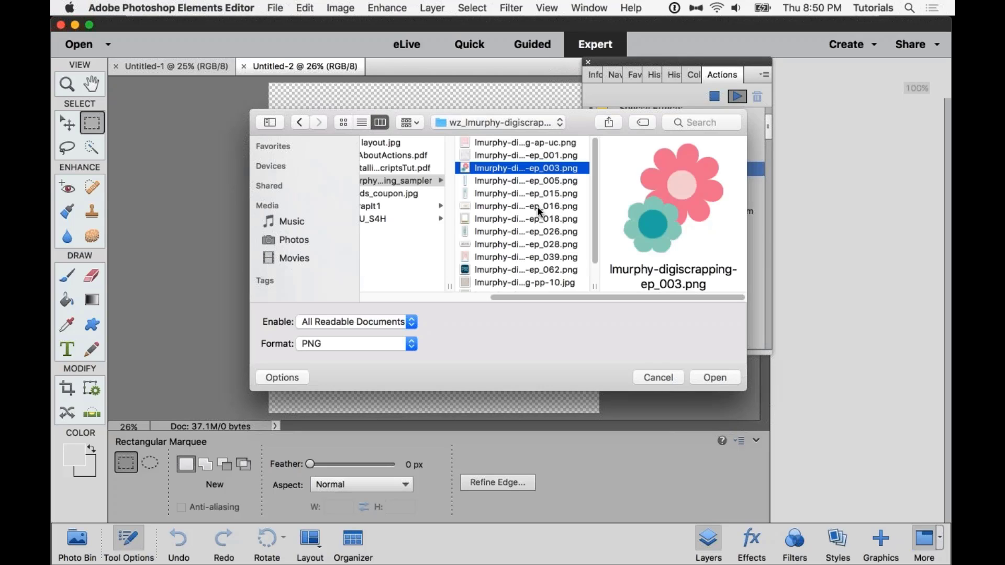
- Preview several sampler files and open the light teal pp-11 paper as the background
{"action": "left_click", "coordinate": [525, 205]}
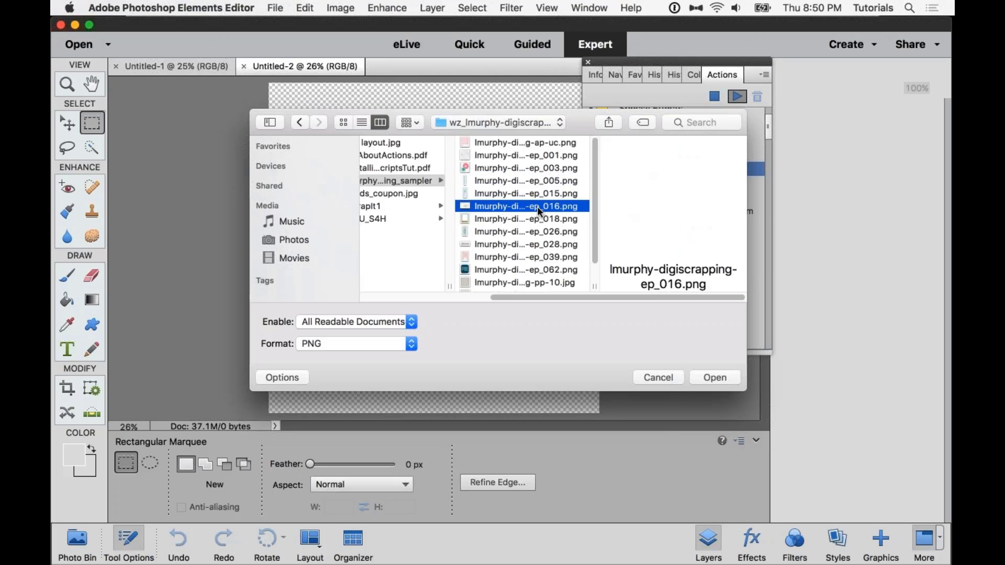
{"action": "left_click", "coordinate": [525, 244]}
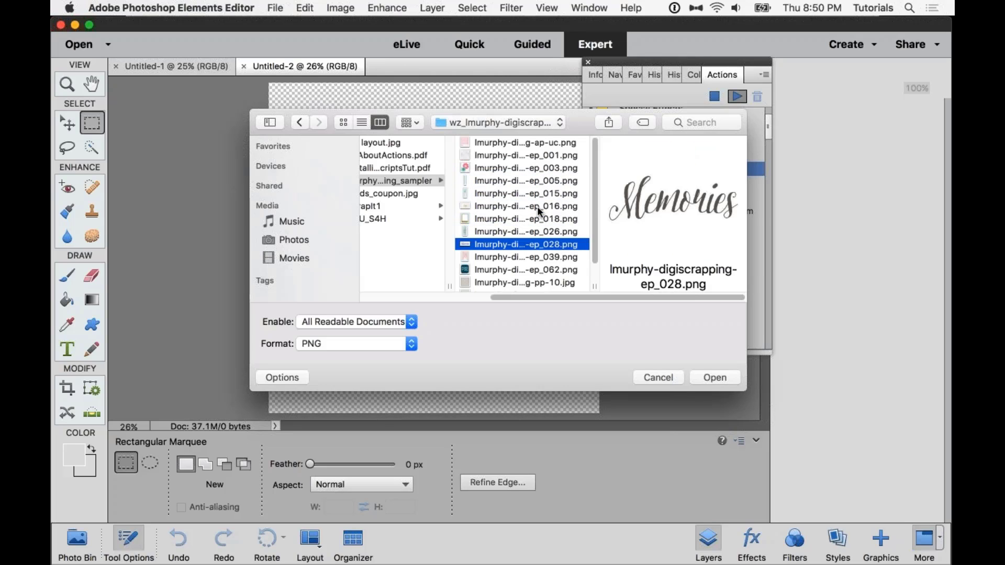
{"action": "left_click", "coordinate": [523, 283]}
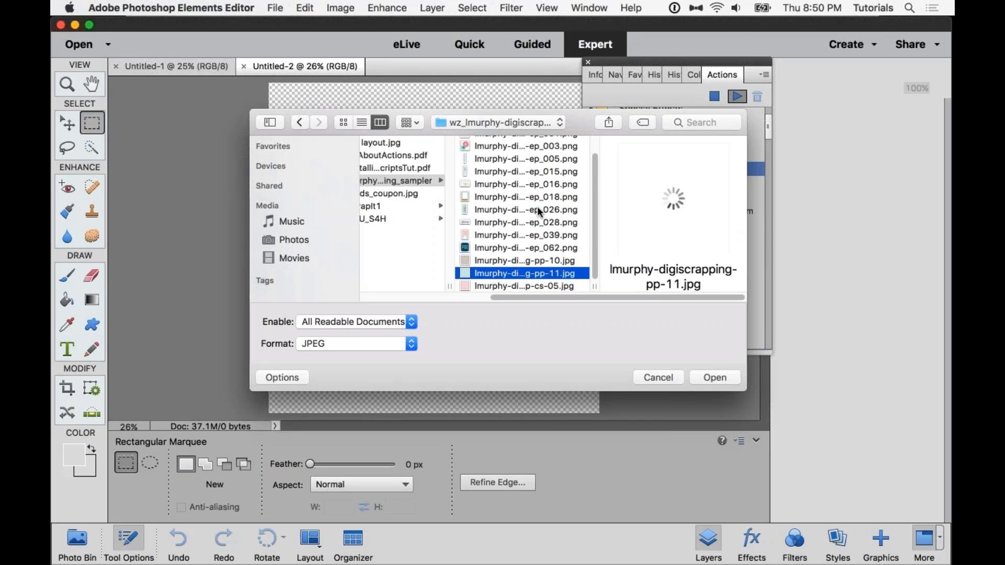
{"action": "left_click", "coordinate": [524, 261]}
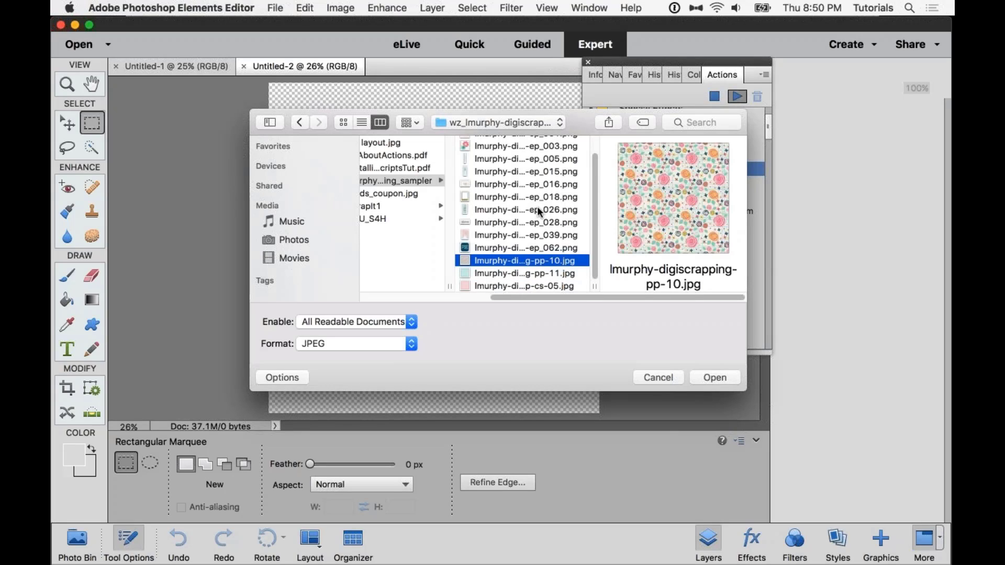
{"action": "left_click", "coordinate": [523, 272]}
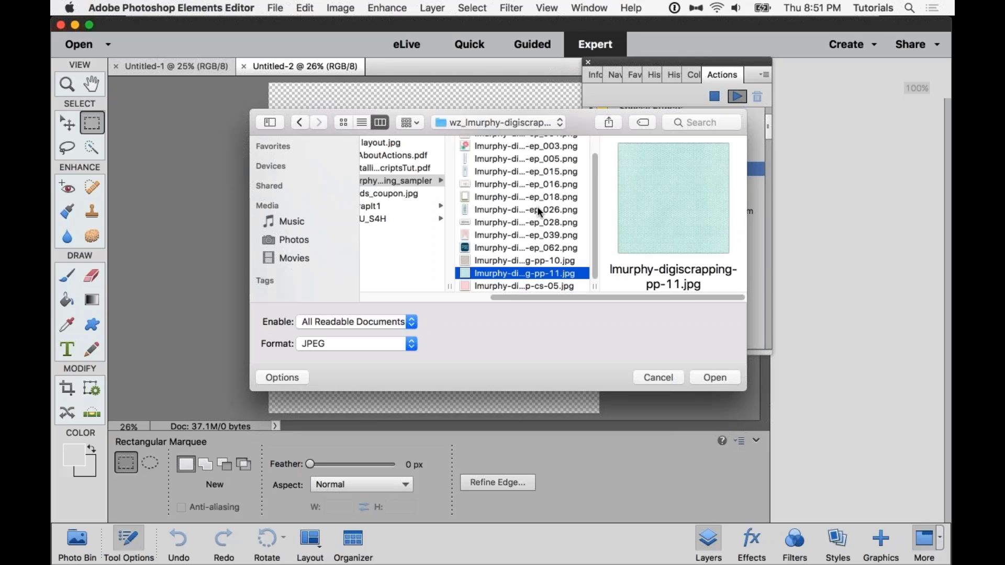
{"action": "left_click", "coordinate": [714, 378]}
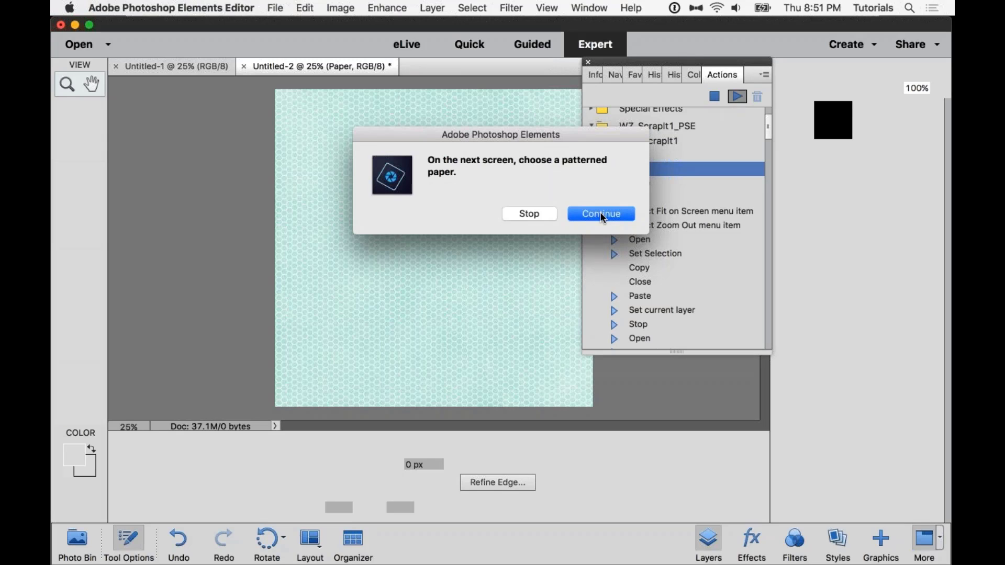
- Continue and open the floral pp-10 paper as the patterned paper
{"action": "left_click", "coordinate": [600, 214]}
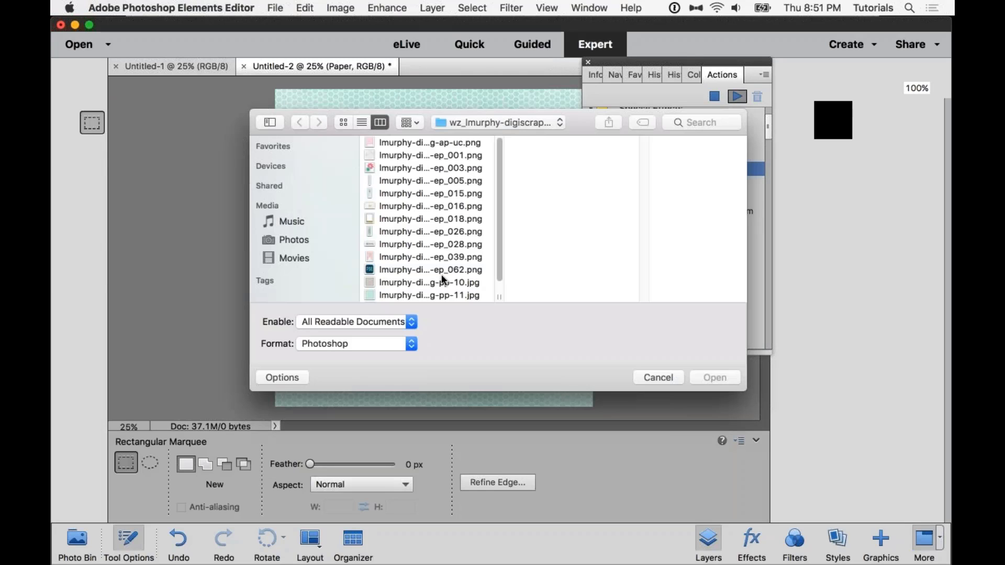
{"action": "left_click", "coordinate": [429, 282]}
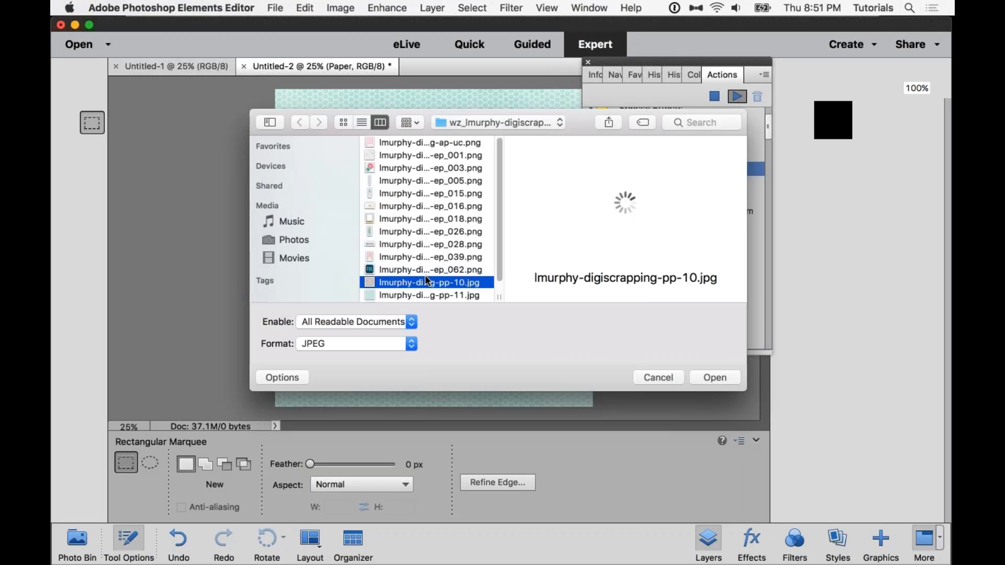
{"action": "left_click", "coordinate": [715, 377]}
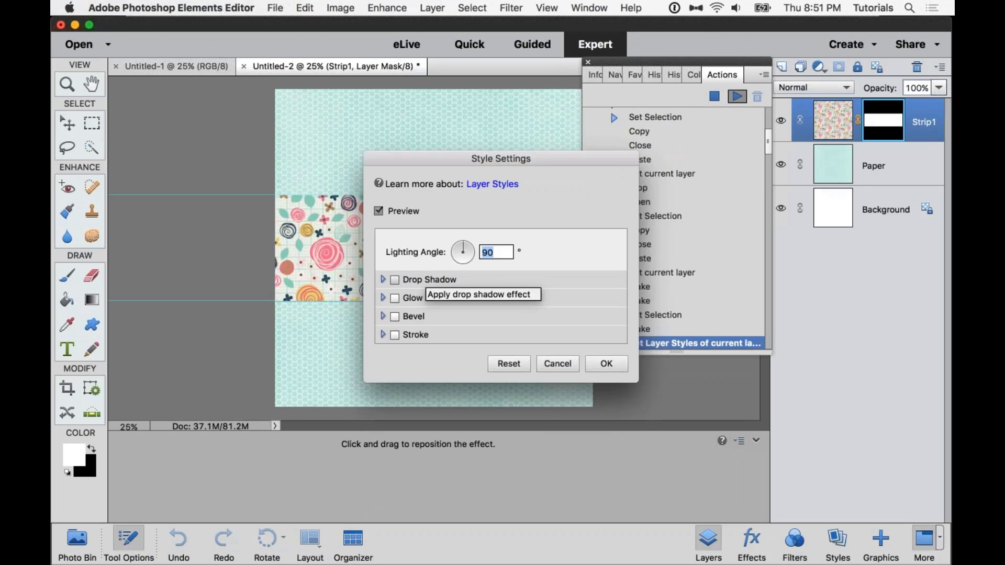
{"action": "mouse_move", "coordinate": [573, 169]}
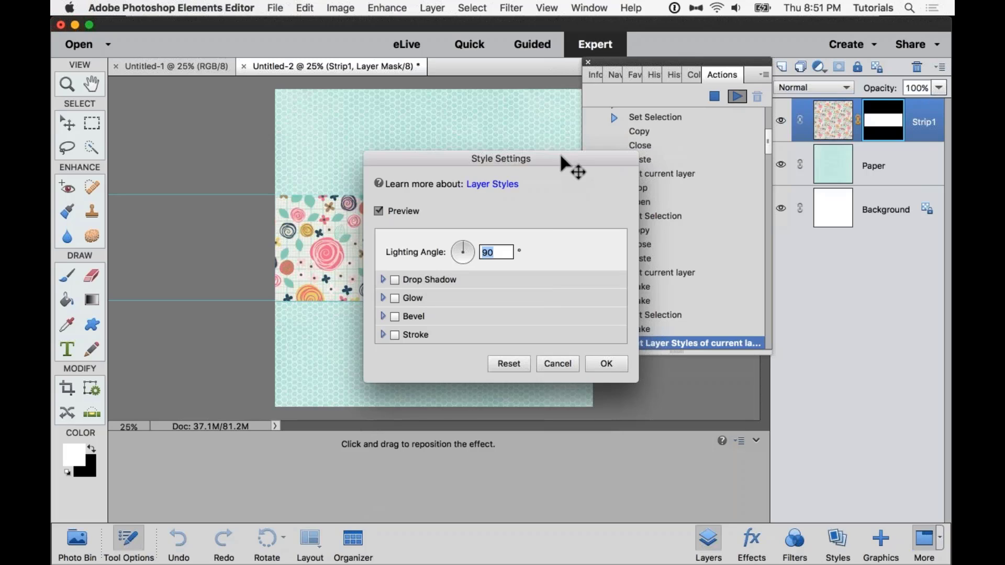
{"action": "mouse_move", "coordinate": [396, 284]}
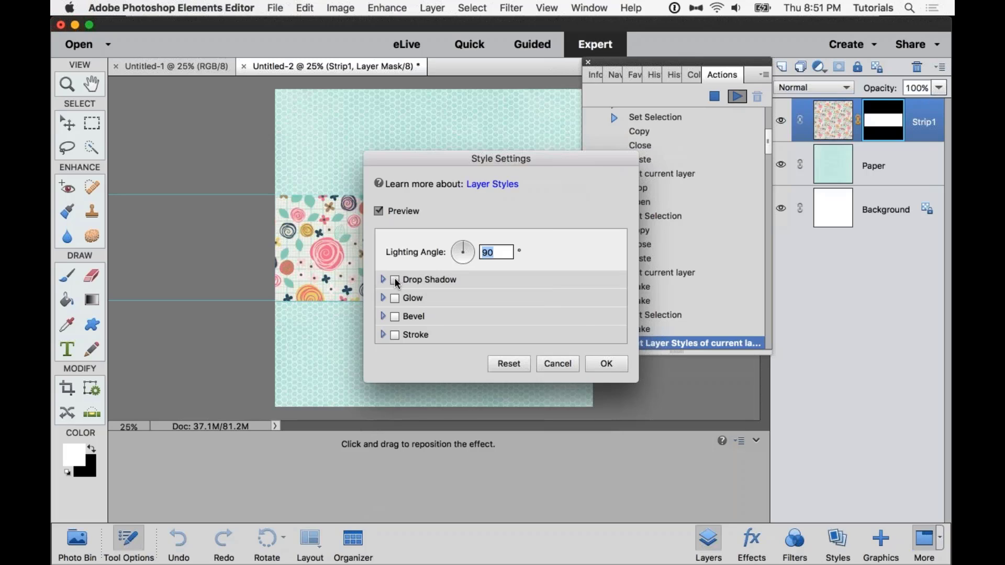
- Apply a drop shadow (size 7, distance 3, opacity 35%) to the floral strip
{"action": "left_click", "coordinate": [394, 280]}
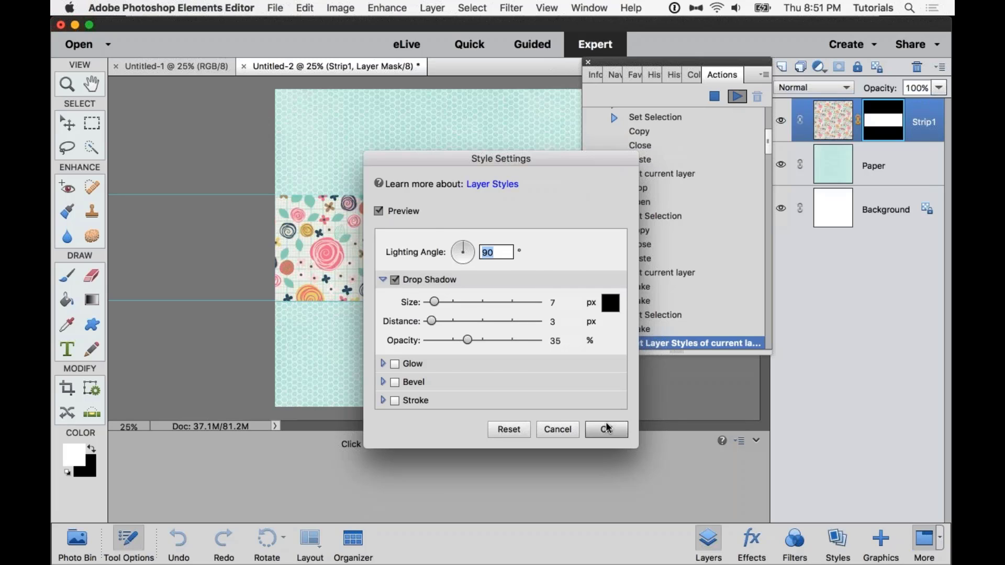
{"action": "left_click", "coordinate": [605, 429]}
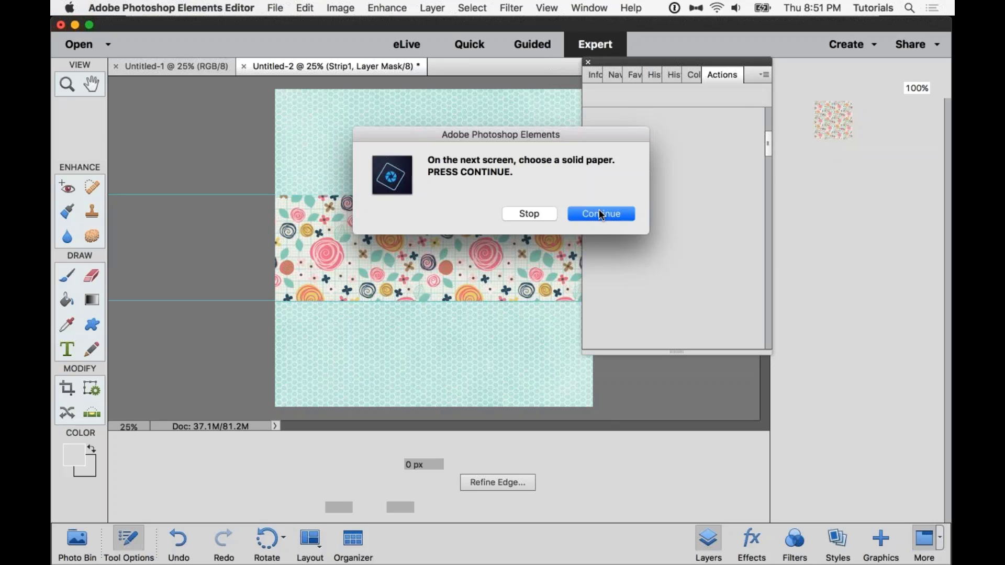
- Open the pink pp-cs-05 solid paper and keep its drop shadow
{"action": "left_click", "coordinate": [600, 214]}
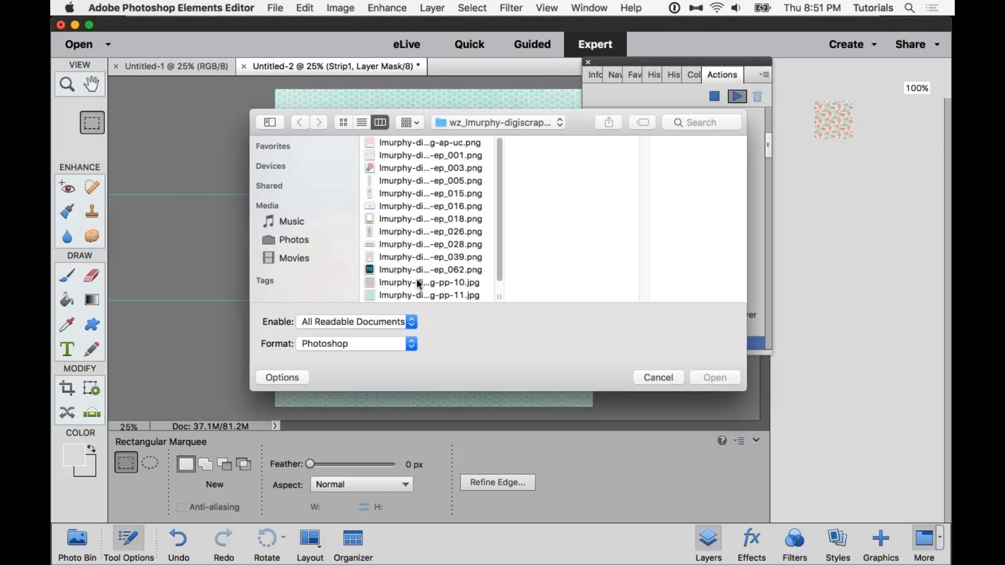
{"action": "left_click", "coordinate": [430, 295]}
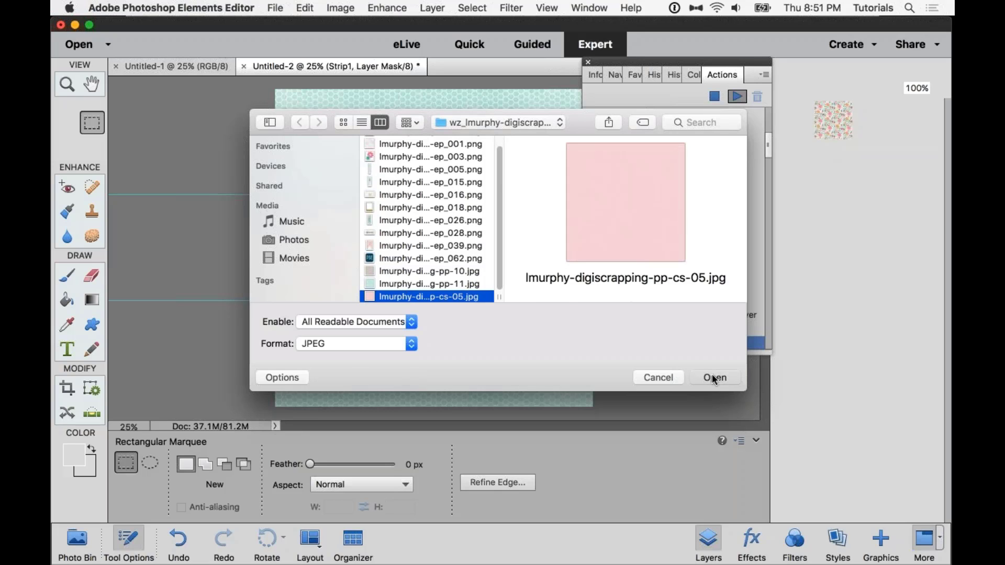
{"action": "left_click", "coordinate": [714, 378]}
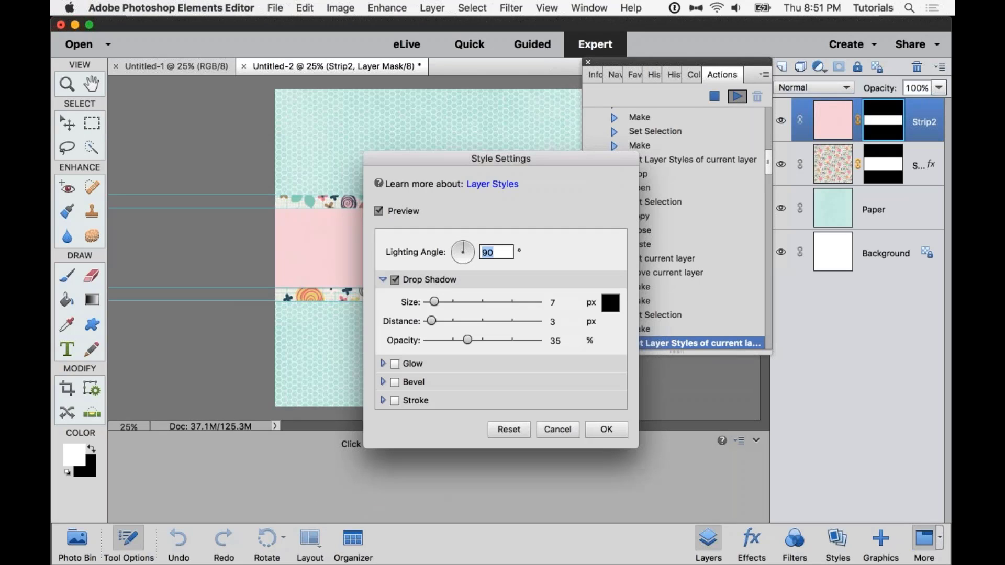
{"action": "left_click", "coordinate": [606, 429]}
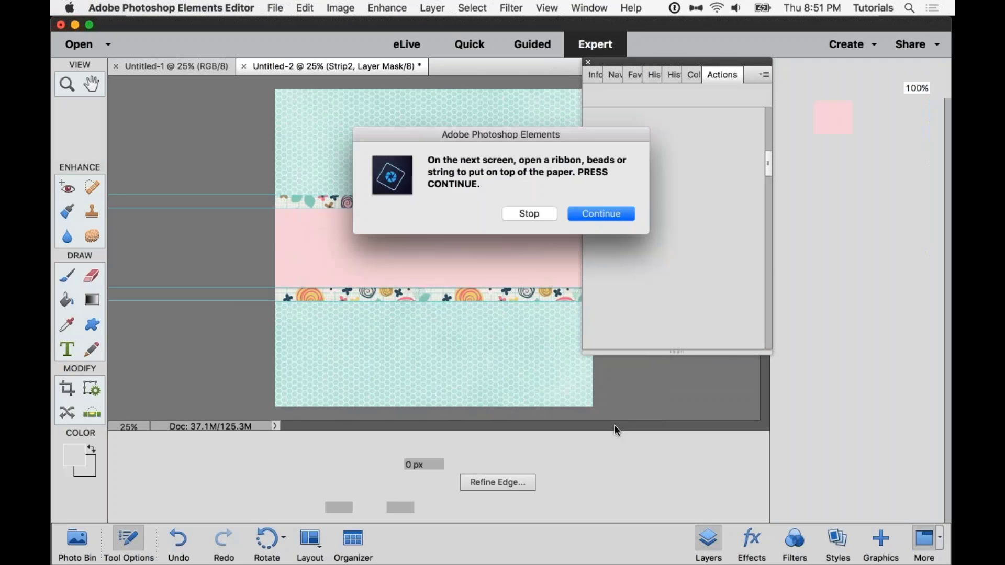
{"action": "mouse_move", "coordinate": [612, 131]}
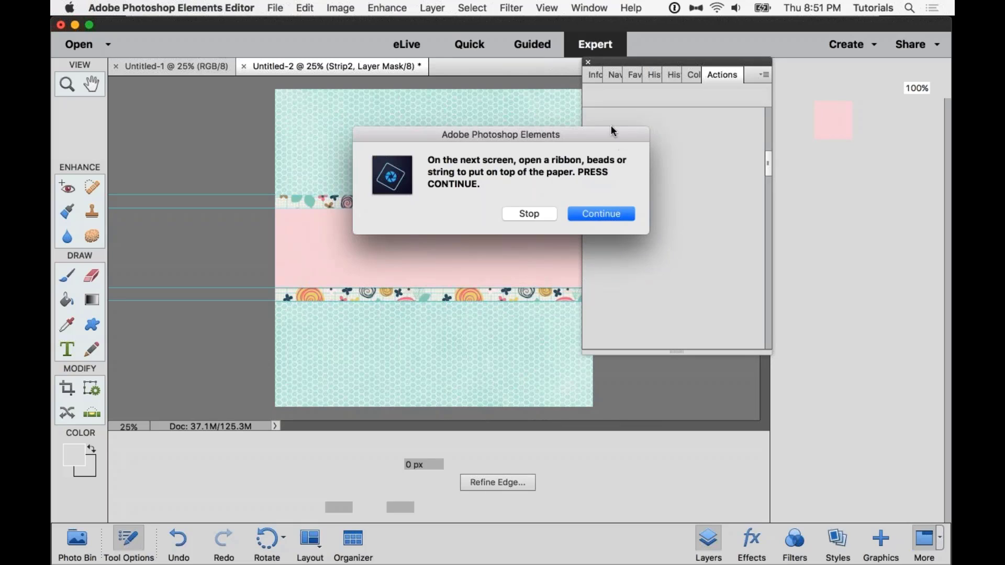
{"action": "mouse_move", "coordinate": [602, 135]}
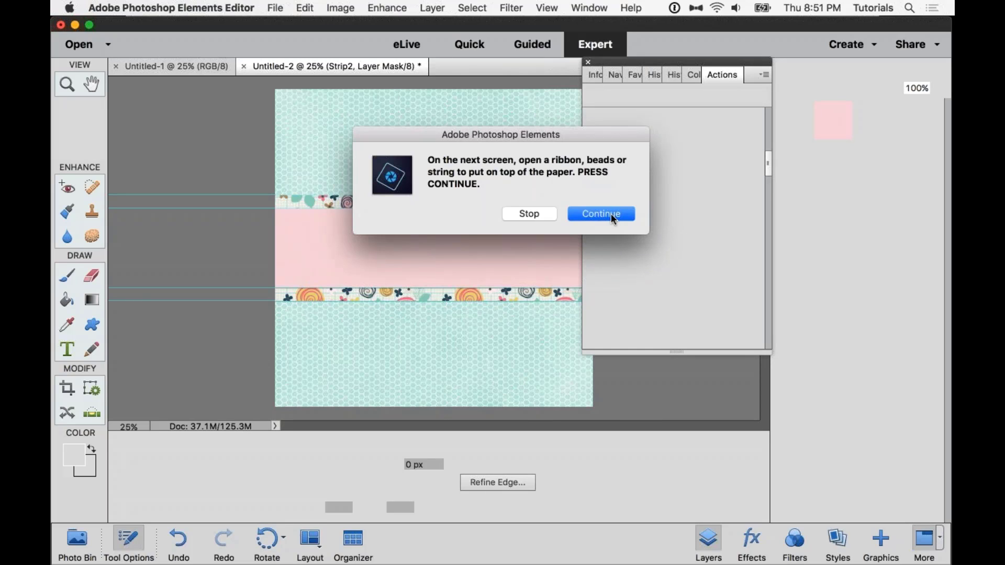
- Preview several embellishments and open the long teal ribbon ep_005.png onto the page
{"action": "left_click", "coordinate": [600, 213]}
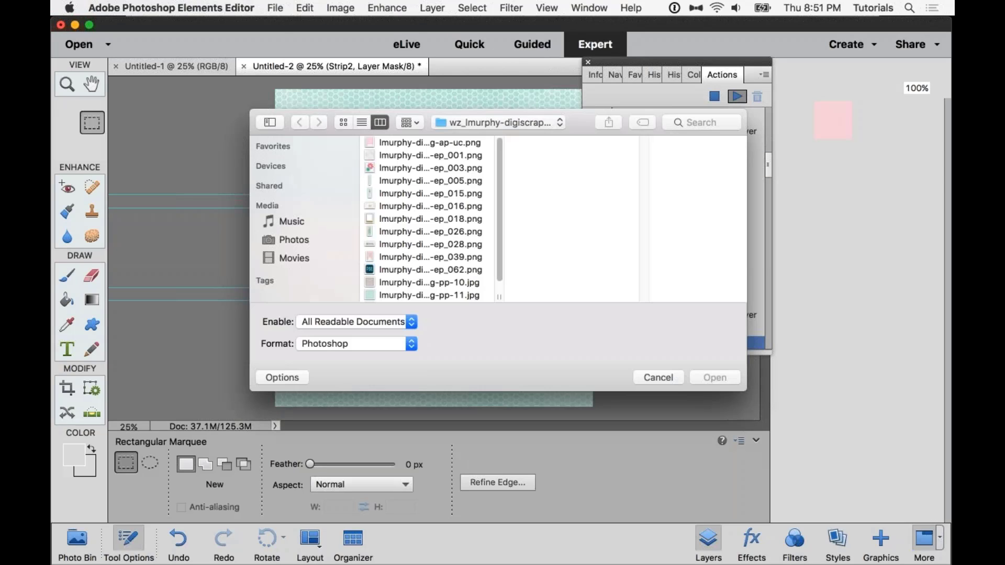
{"action": "left_click", "coordinate": [430, 167]}
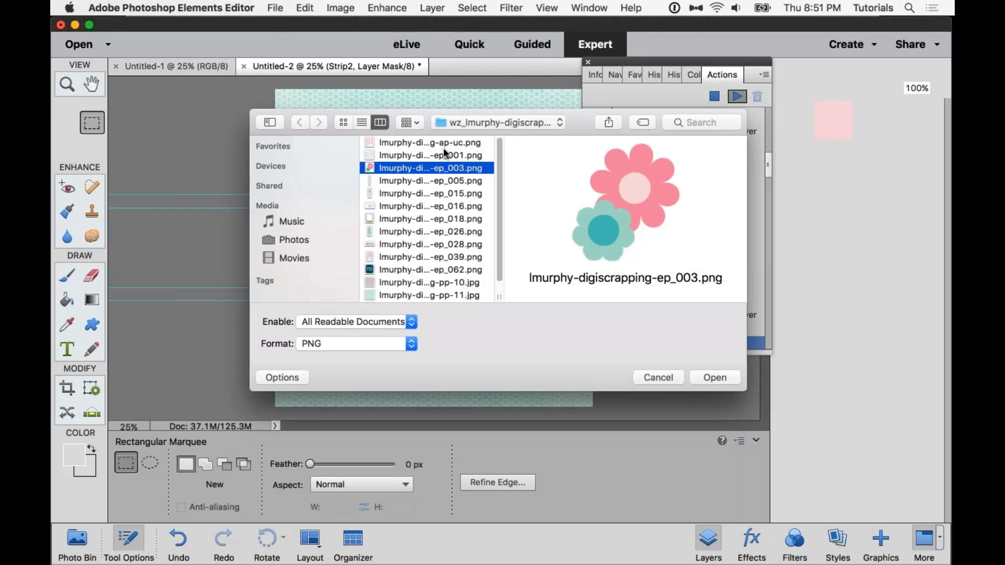
{"action": "left_click", "coordinate": [430, 205]}
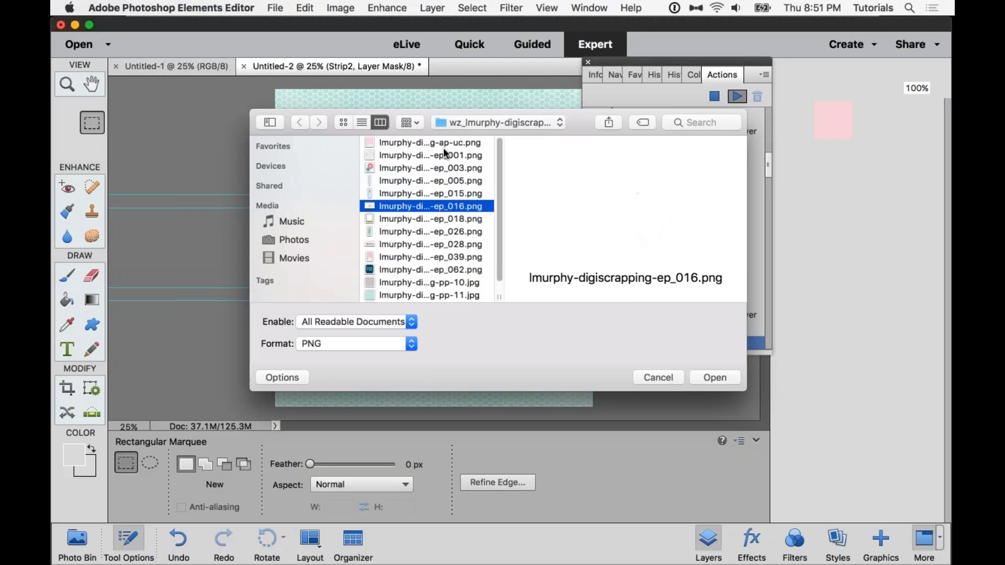
{"action": "left_click", "coordinate": [429, 257]}
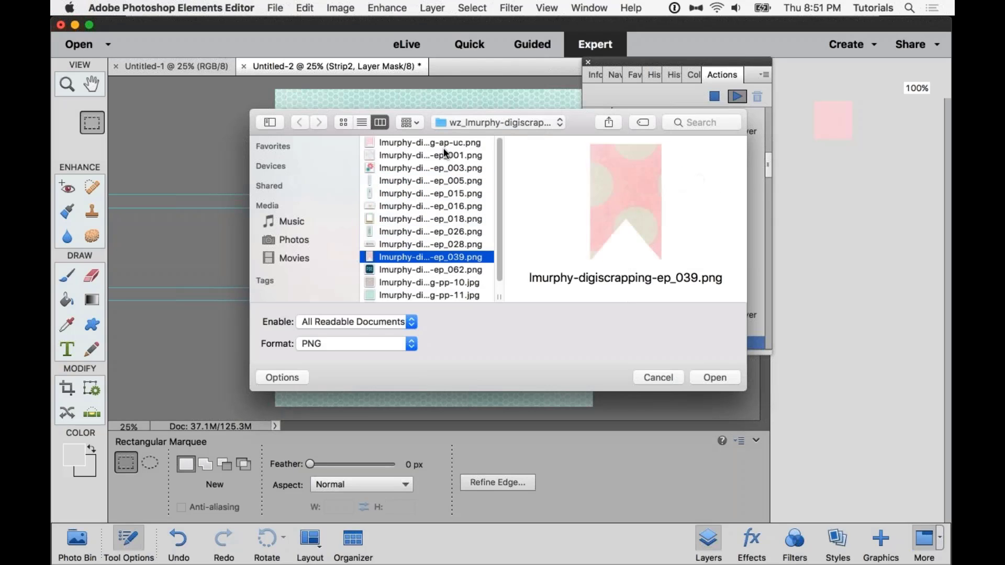
{"action": "left_click", "coordinate": [429, 282]}
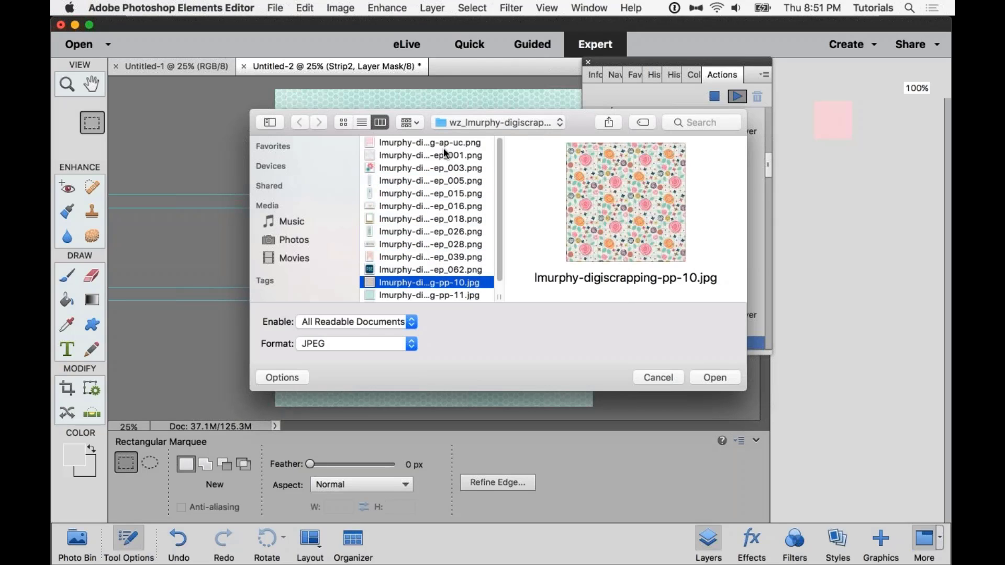
{"action": "left_click", "coordinate": [429, 181]}
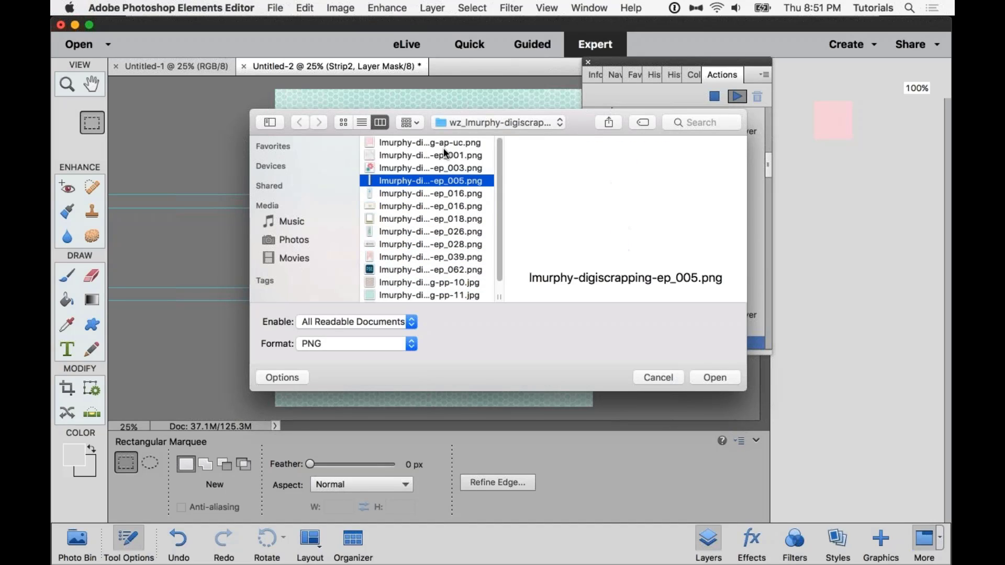
{"action": "left_click", "coordinate": [715, 377]}
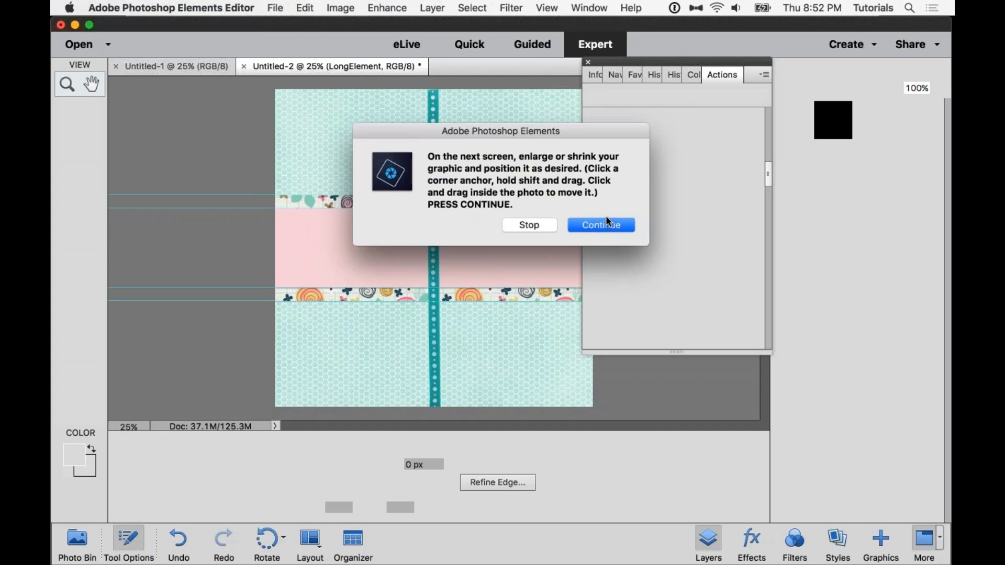
- Rotate the teal ribbon about 90° and move it onto the upper patterned strip
{"action": "left_click", "coordinate": [600, 225]}
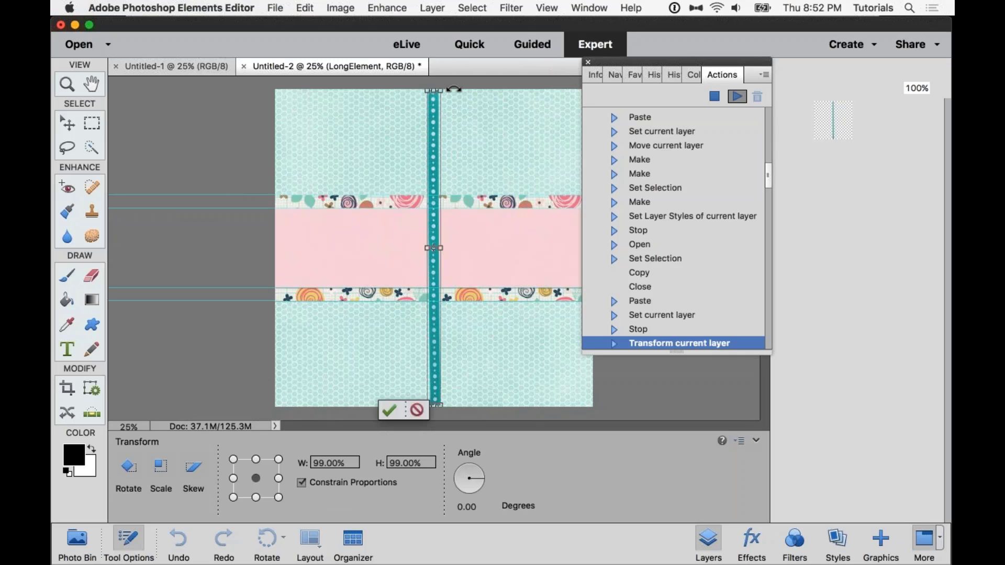
{"action": "left_click_drag", "start_coordinate": [434, 97], "coordinate": [477, 97]}
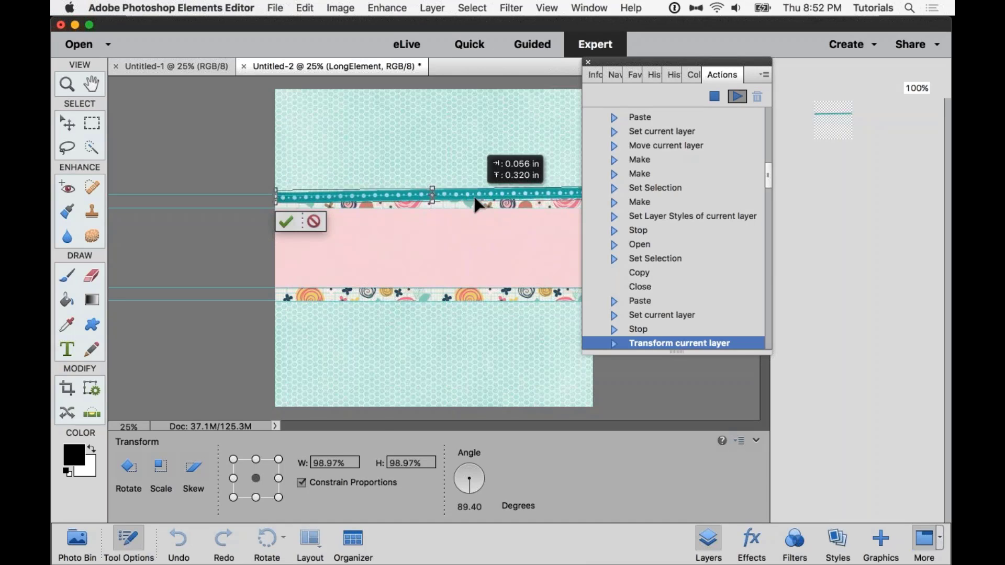
{"action": "left_click_drag", "start_coordinate": [433, 196], "coordinate": [436, 208]}
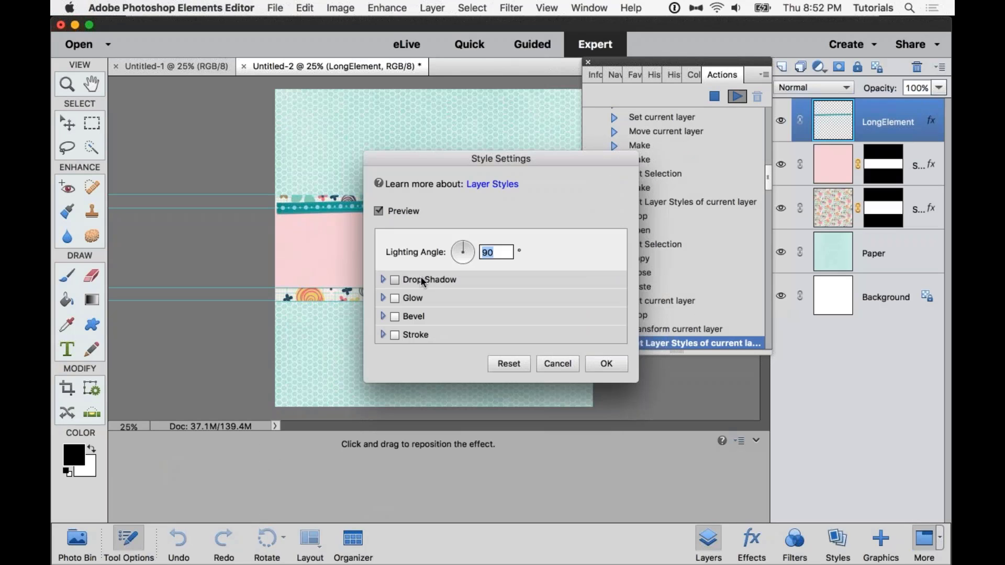
- Accept the ribbon's style, then open the gold glitter frame ep_018.png with a drop shadow
{"action": "left_click", "coordinate": [606, 363]}
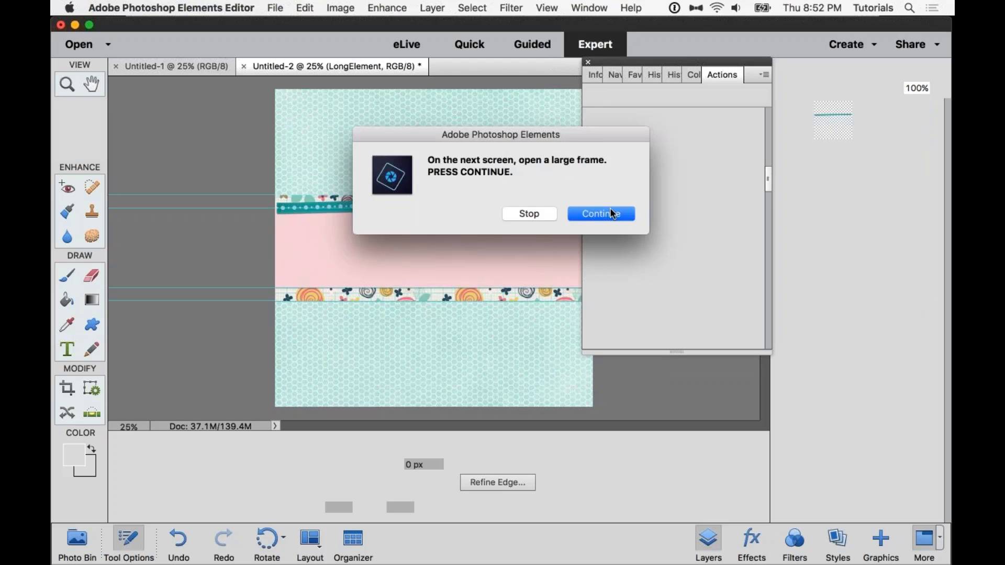
{"action": "left_click", "coordinate": [600, 213]}
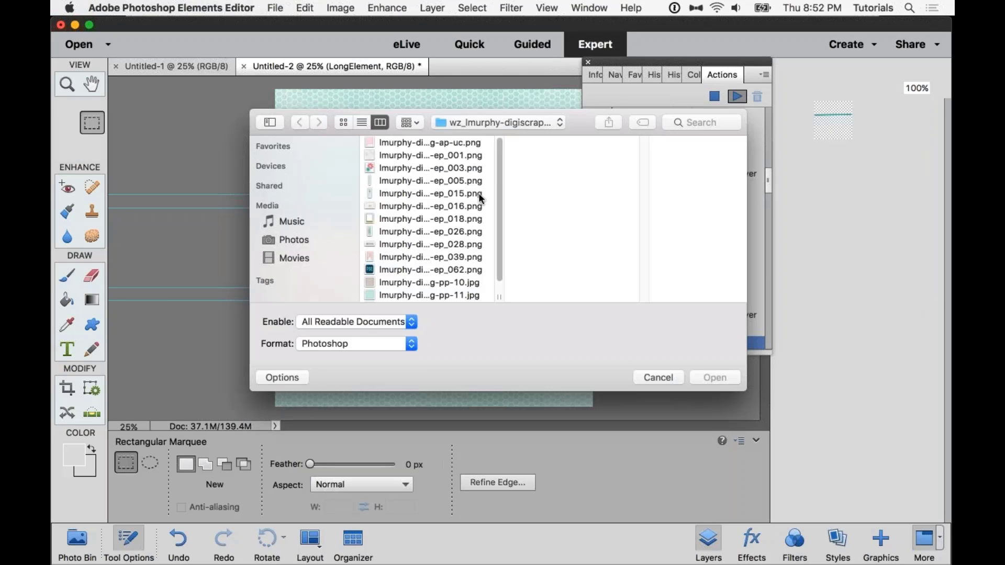
{"action": "left_click", "coordinate": [430, 219]}
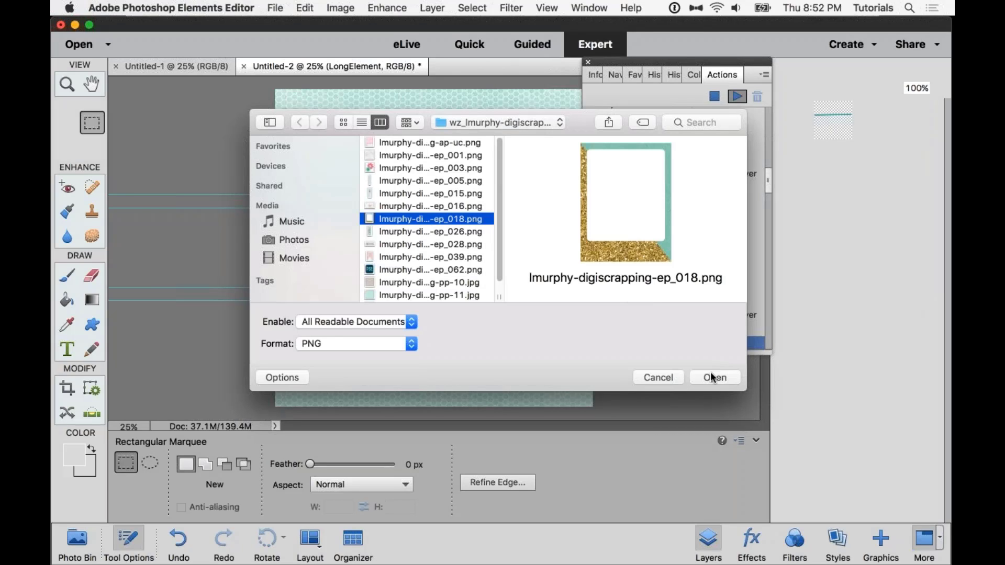
{"action": "left_click", "coordinate": [714, 378]}
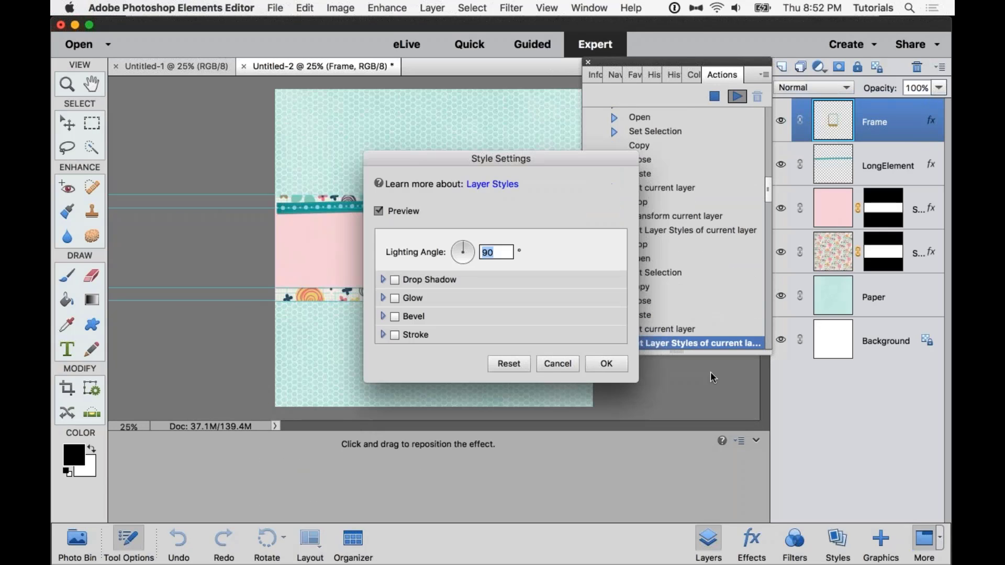
{"action": "left_click", "coordinate": [383, 280]}
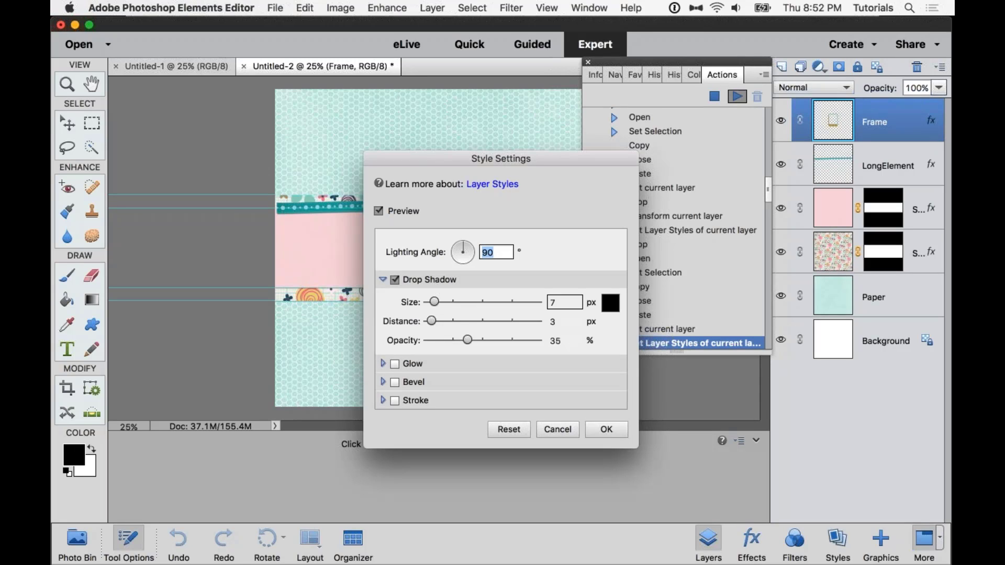
{"action": "left_click", "coordinate": [606, 428]}
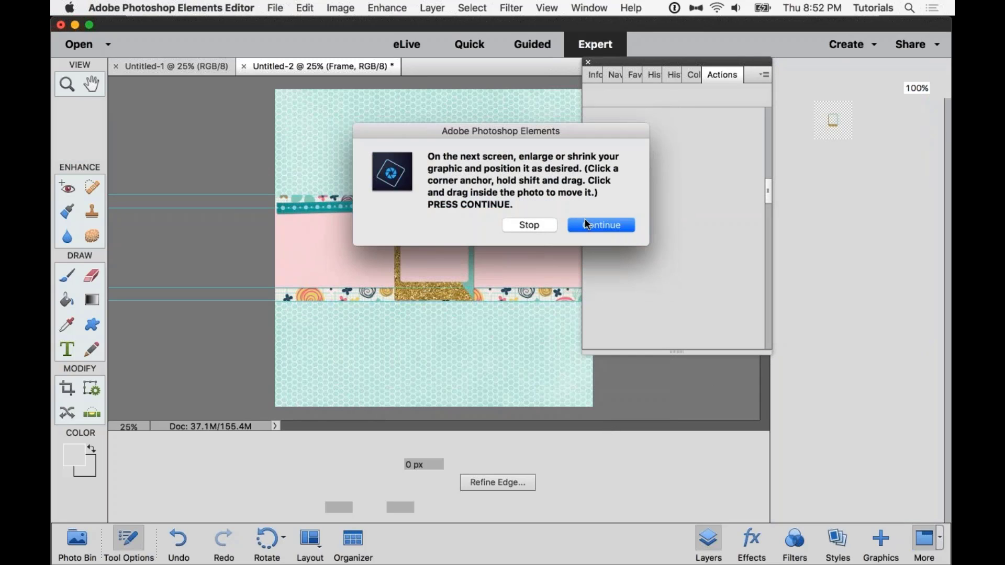
{"action": "mouse_move", "coordinate": [596, 225]}
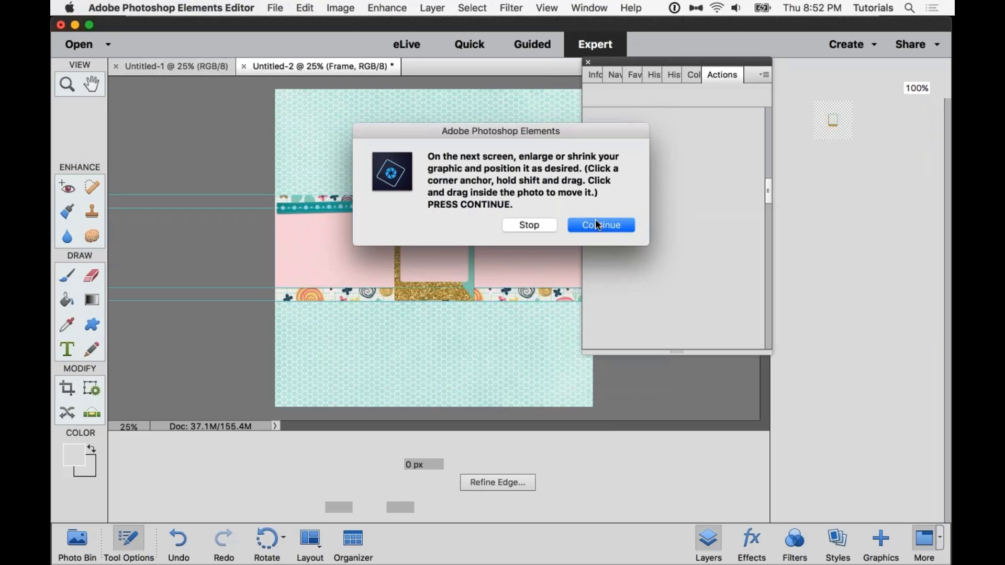
- Continue the ScrapIt action to scale the gold glitter frame over the lower floral strip
{"action": "left_click", "coordinate": [599, 225]}
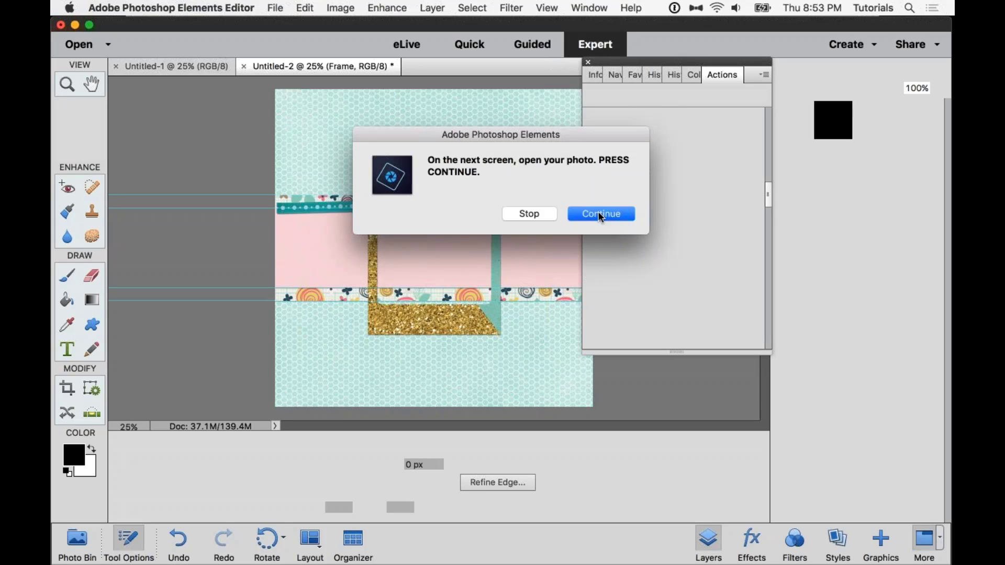
- Bring in IMG_1613.JPG, the cat photo, from Desktop Photos as a new layer under the frame
{"action": "left_click", "coordinate": [600, 214]}
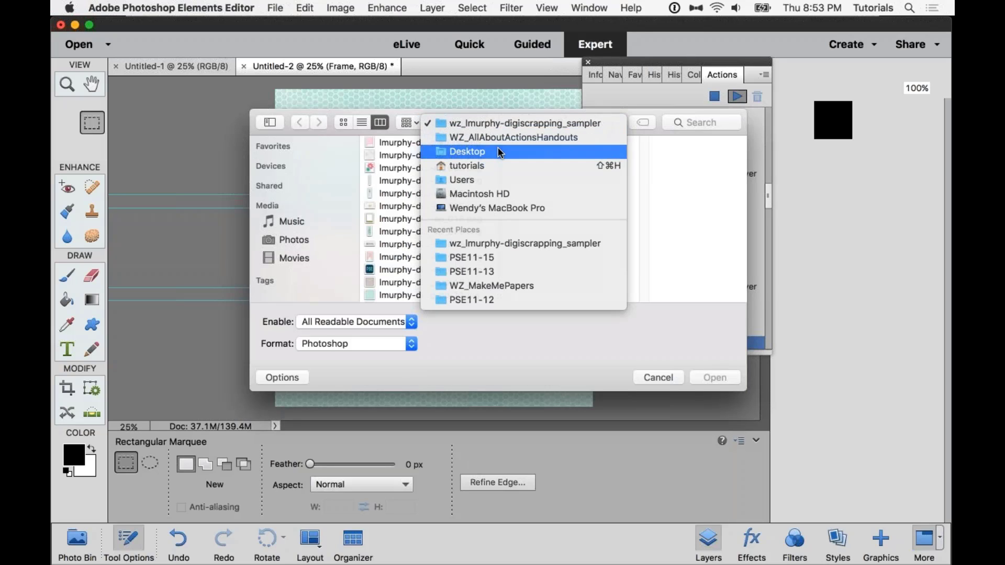
{"action": "left_click", "coordinate": [467, 151]}
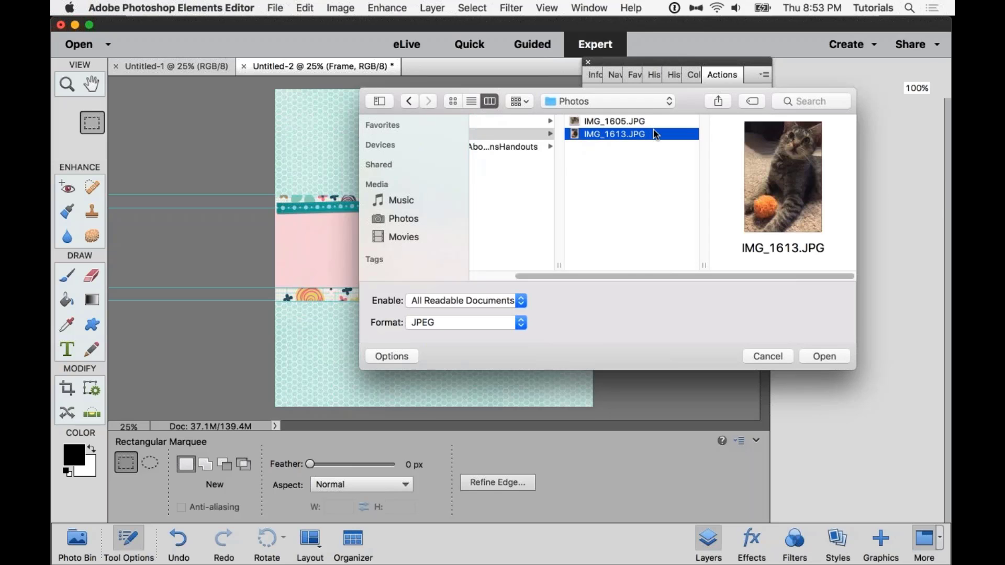
{"action": "left_click", "coordinate": [825, 356]}
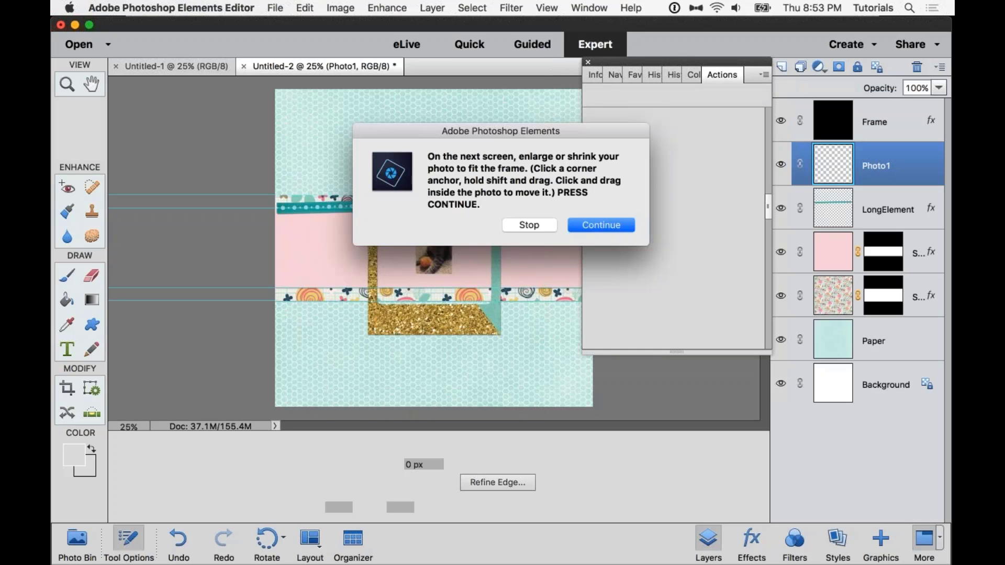
- Continue the action so the cat photo can be scaled to fill the frame opening
{"action": "left_click", "coordinate": [601, 225]}
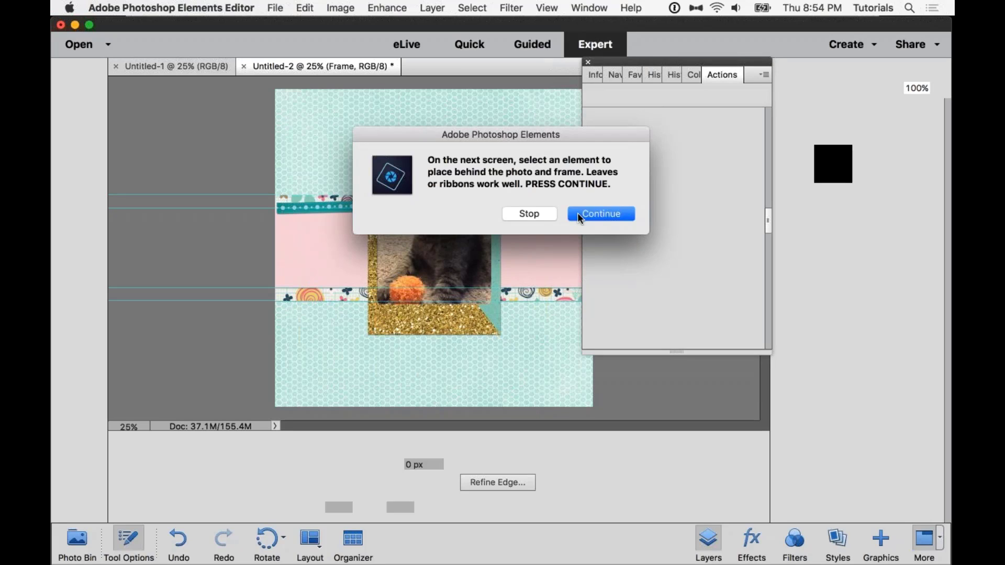
{"action": "mouse_move", "coordinate": [596, 212]}
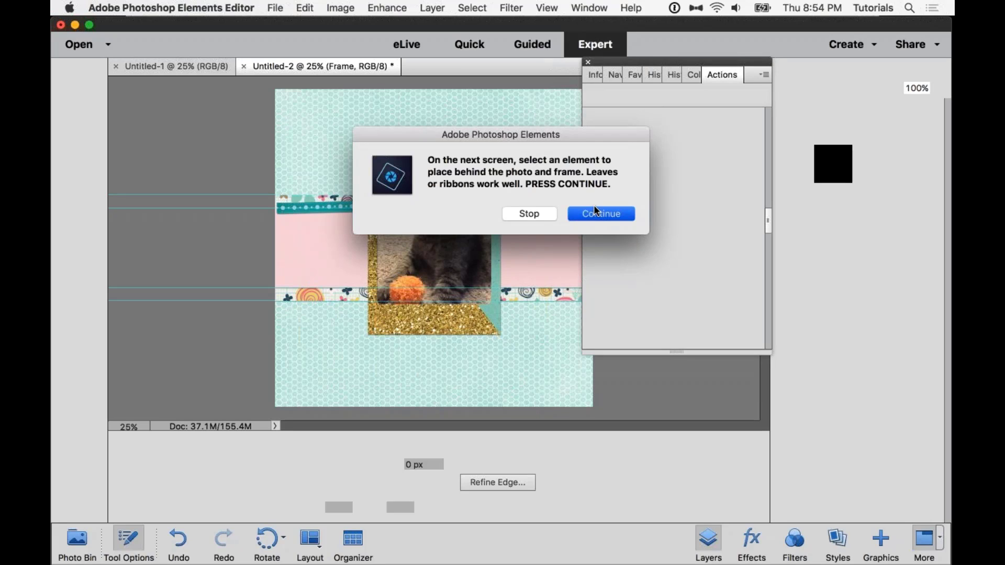
- Bring in the gold confetti element from the digiscrapping sampler folder as a background layer
{"action": "left_click", "coordinate": [600, 214]}
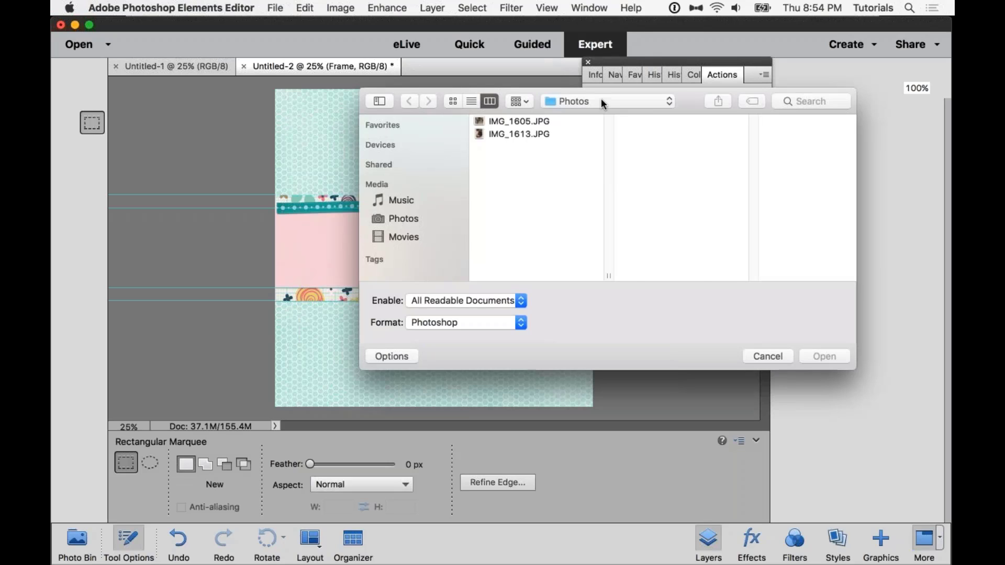
{"action": "left_click", "coordinate": [409, 101]}
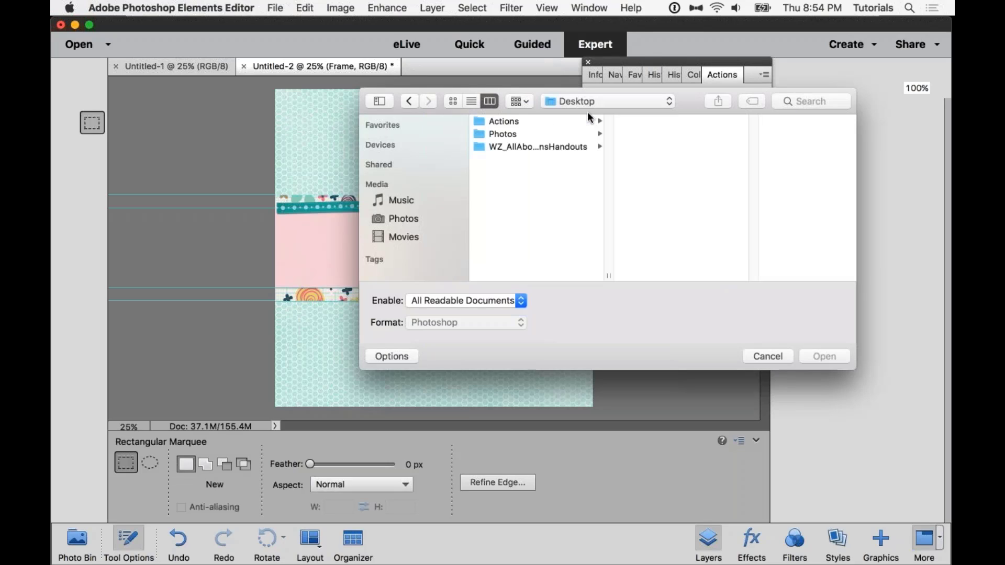
{"action": "left_click", "coordinate": [537, 146]}
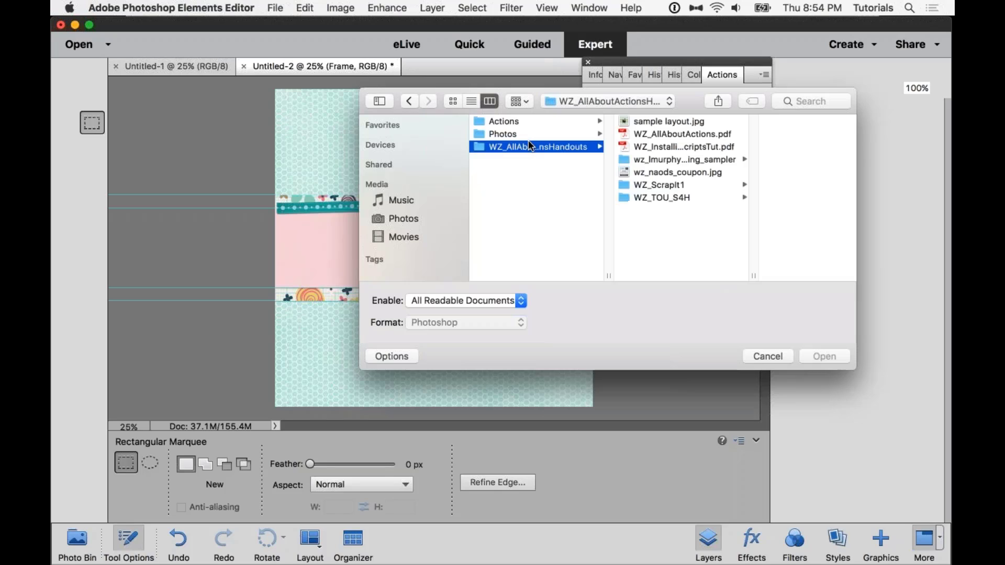
{"action": "mouse_move", "coordinate": [654, 137]}
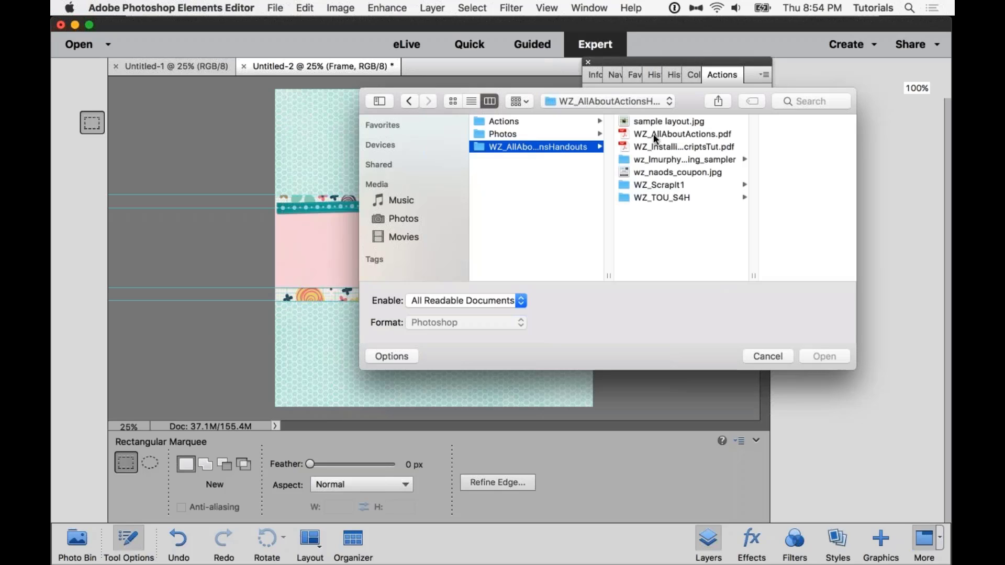
{"action": "mouse_move", "coordinate": [689, 162]}
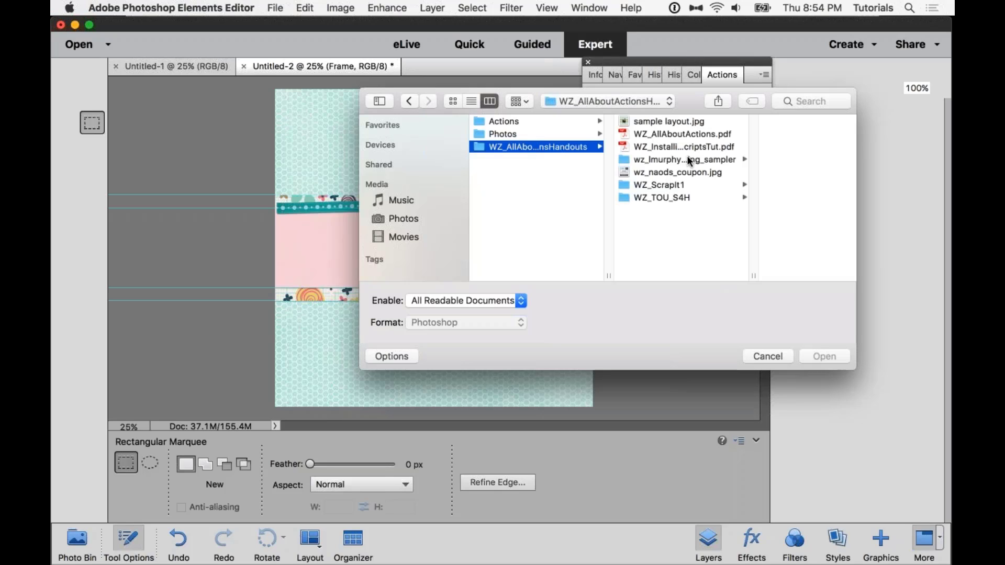
{"action": "left_click", "coordinate": [680, 160]}
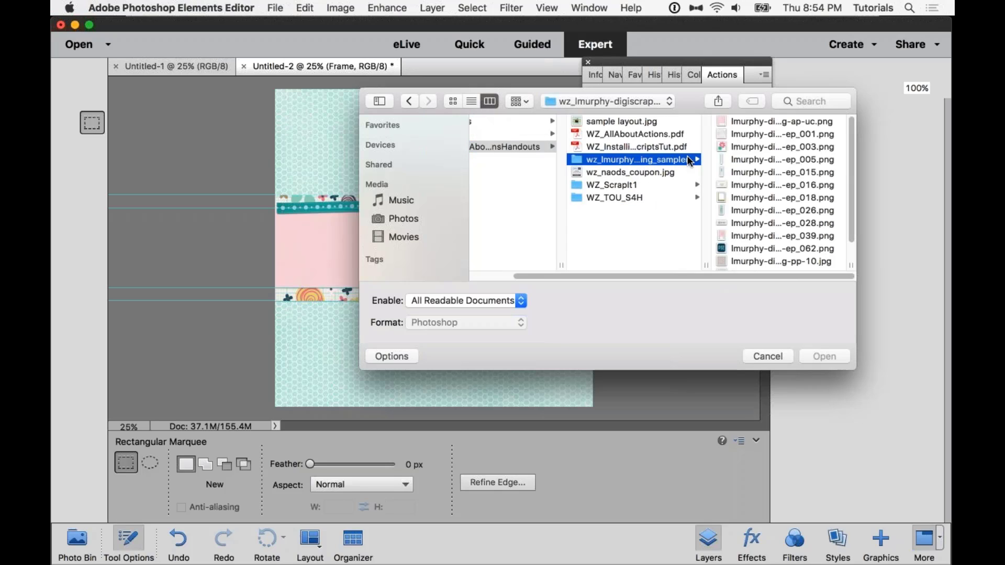
{"action": "left_click", "coordinate": [635, 185]}
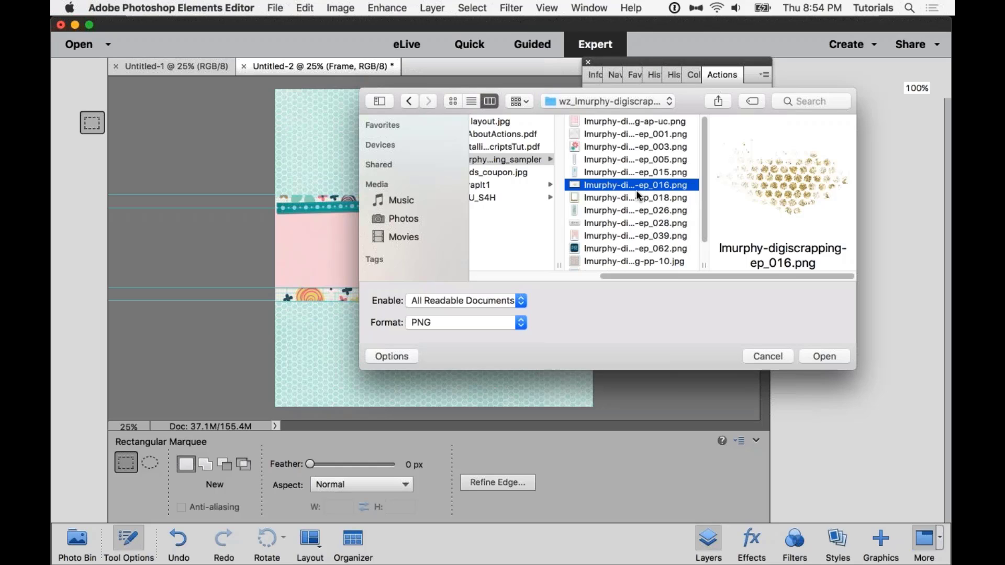
{"action": "mouse_move", "coordinate": [635, 197]}
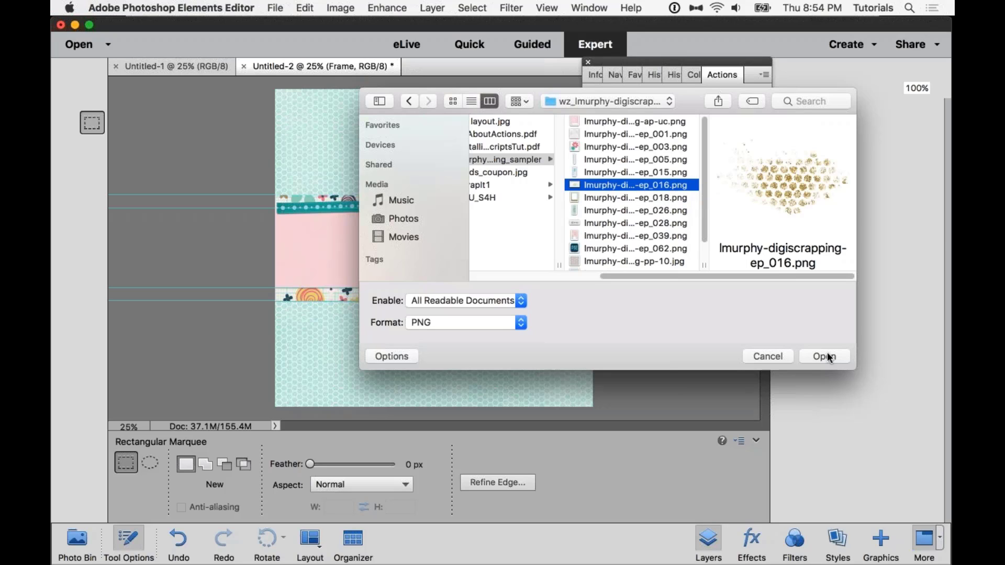
{"action": "left_click", "coordinate": [825, 356]}
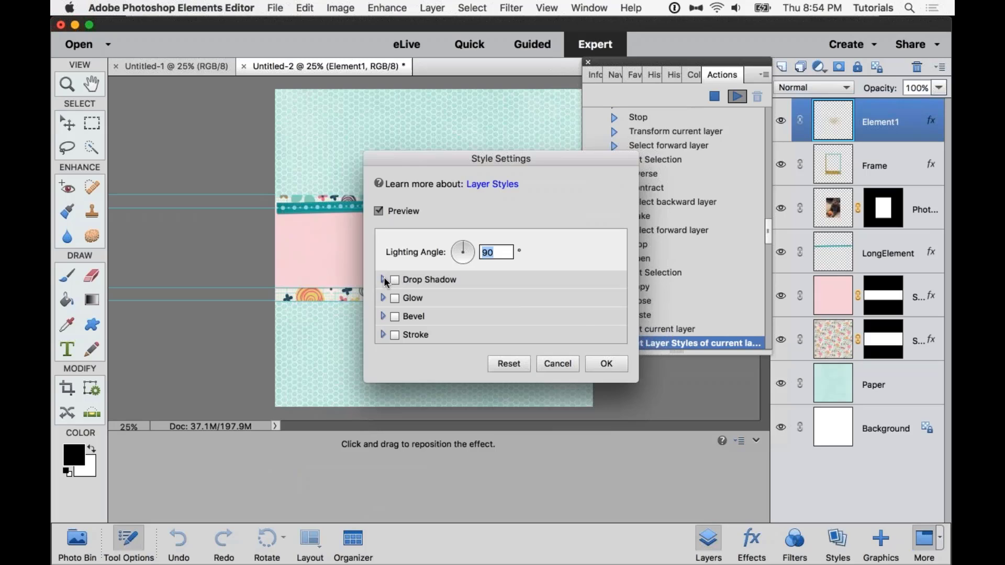
- Give the confetti element a drop shadow and continue to sizing and placing it
{"action": "left_click", "coordinate": [384, 280]}
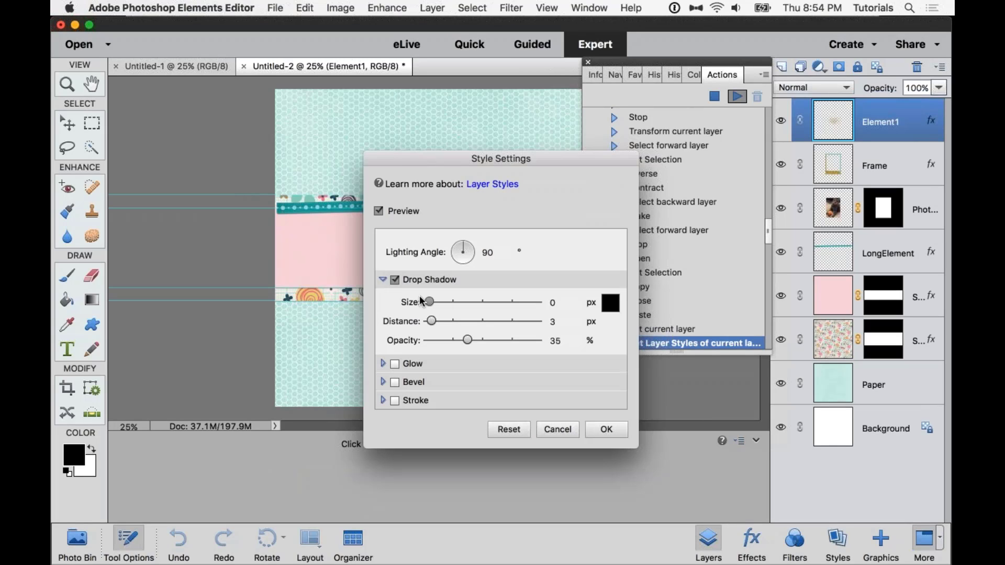
{"action": "mouse_move", "coordinate": [628, 449]}
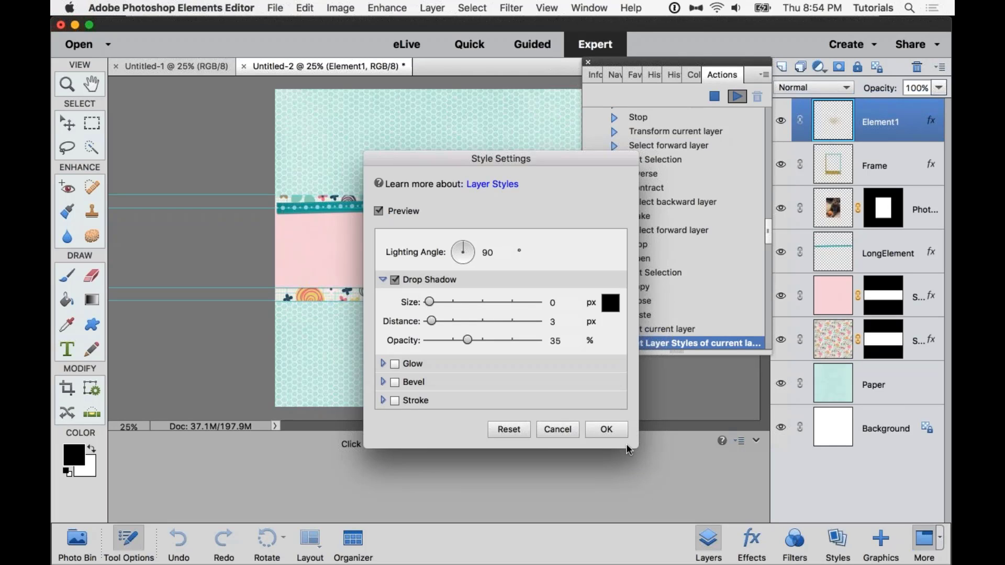
{"action": "left_click", "coordinate": [606, 429]}
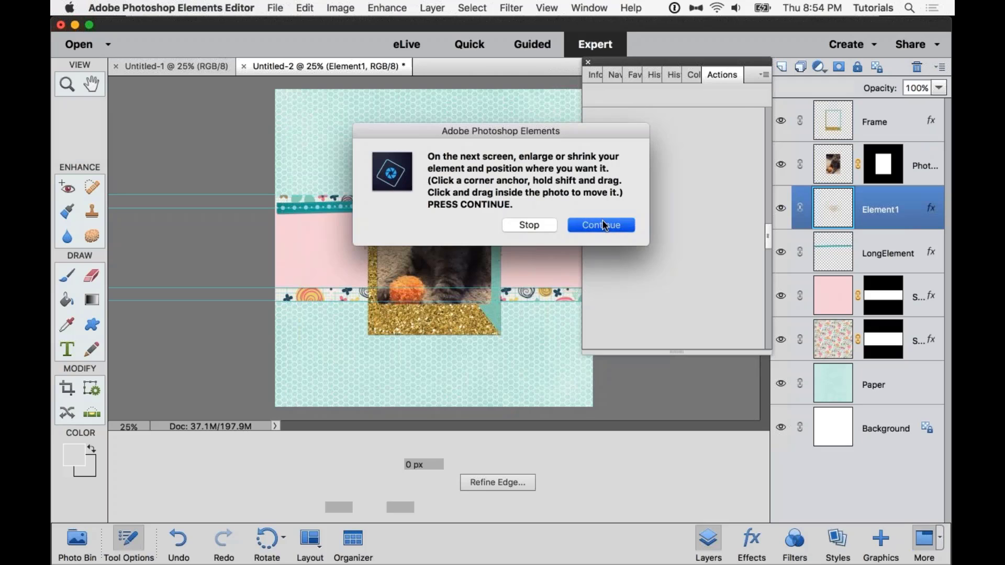
{"action": "left_click", "coordinate": [600, 225]}
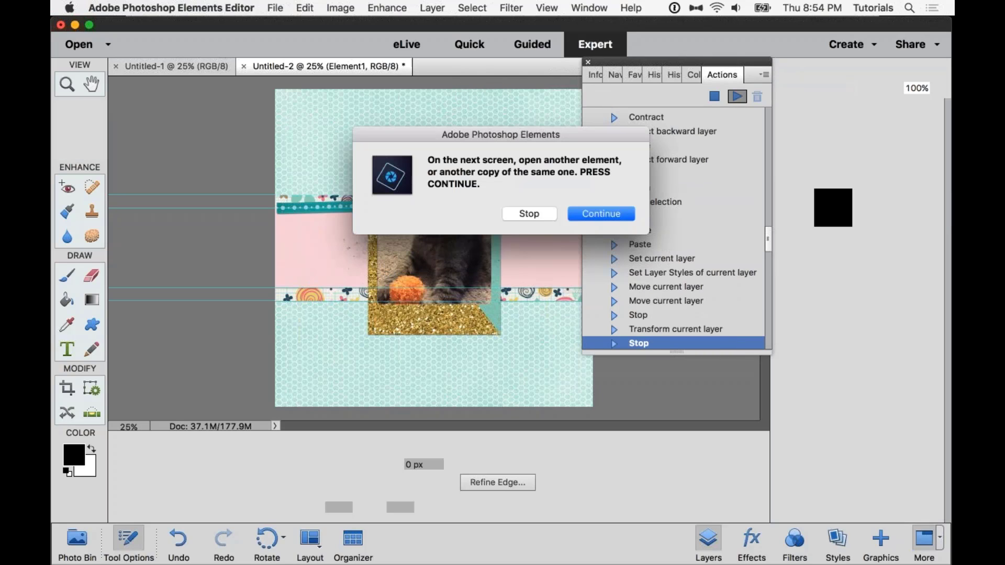
- Add the white lace doily element with a drop shadow and continue to placing it
{"action": "left_click", "coordinate": [600, 214]}
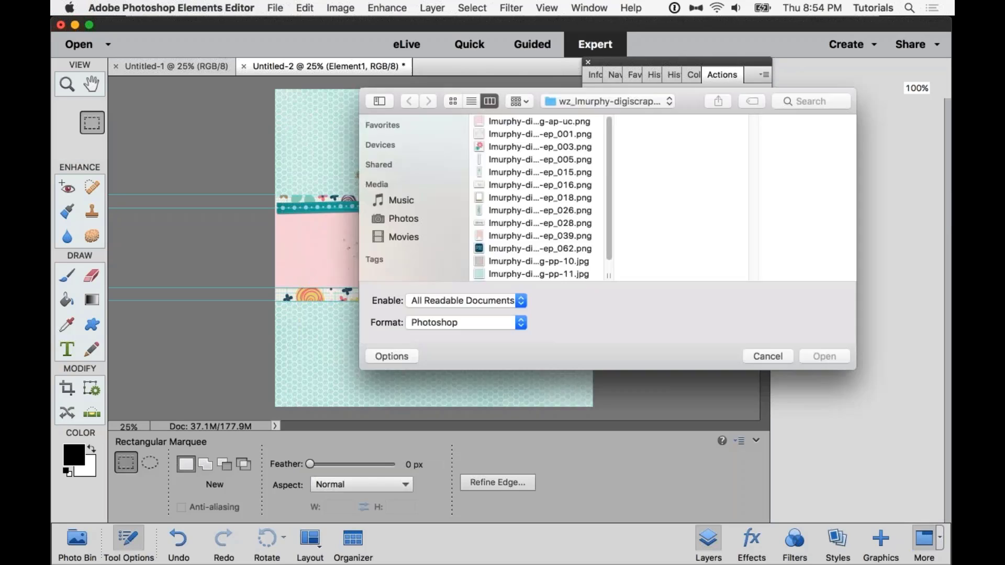
{"action": "left_click", "coordinate": [539, 171]}
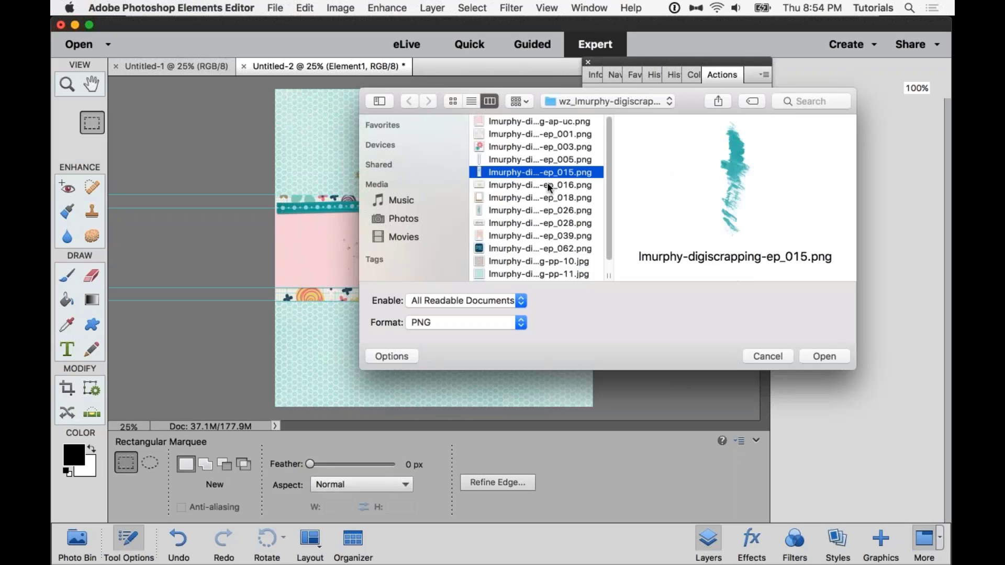
{"action": "left_click", "coordinate": [539, 134]}
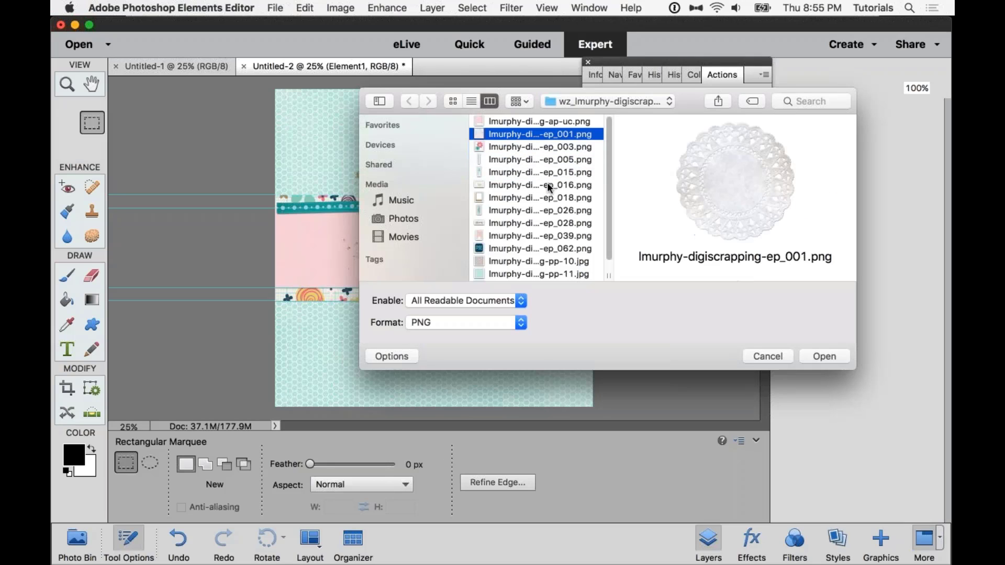
{"action": "left_click", "coordinate": [825, 357]}
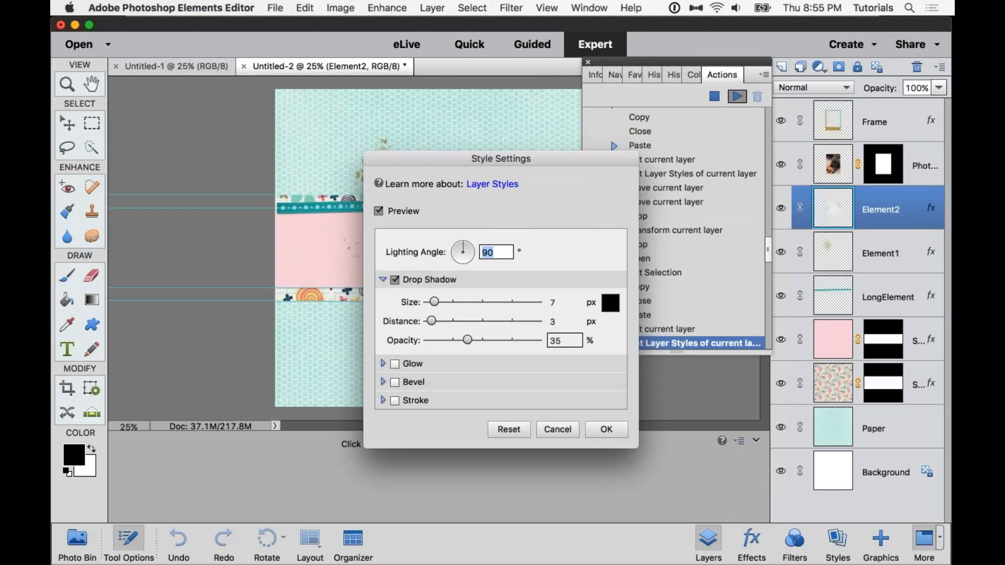
{"action": "left_click", "coordinate": [606, 429]}
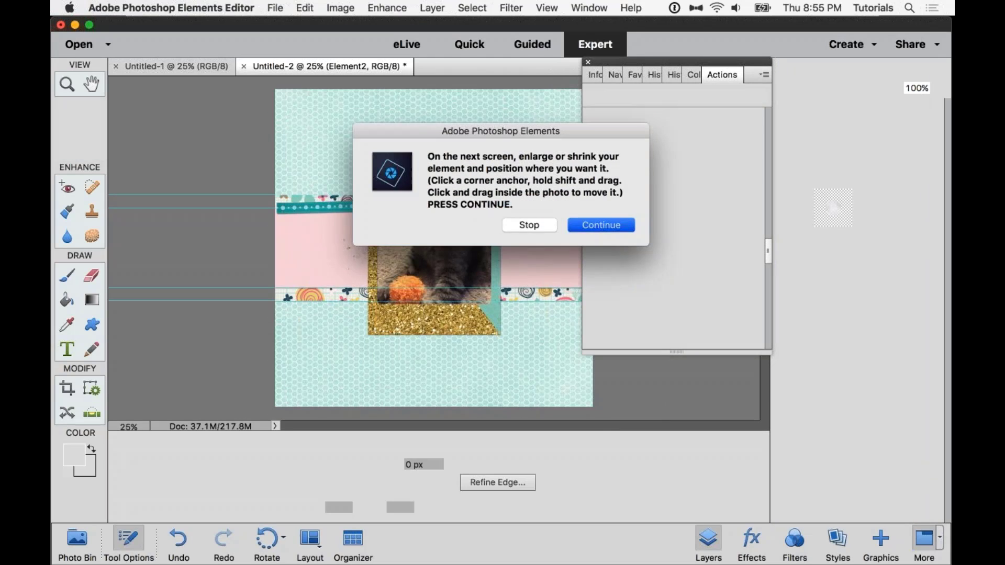
{"action": "left_click", "coordinate": [600, 225]}
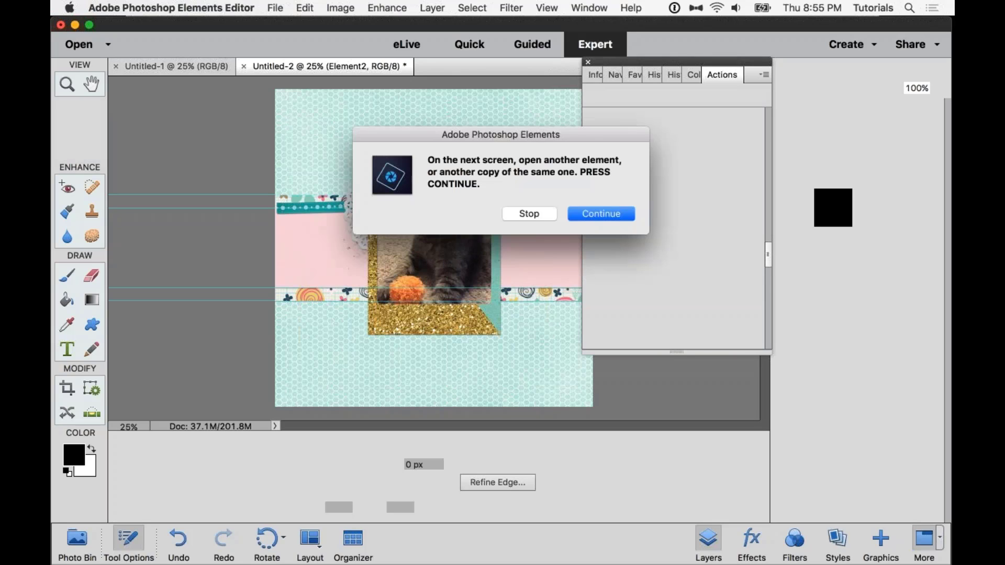
- Add a third embellishment element, turn on its drop shadow, and continue to placing it
{"action": "left_click", "coordinate": [600, 214]}
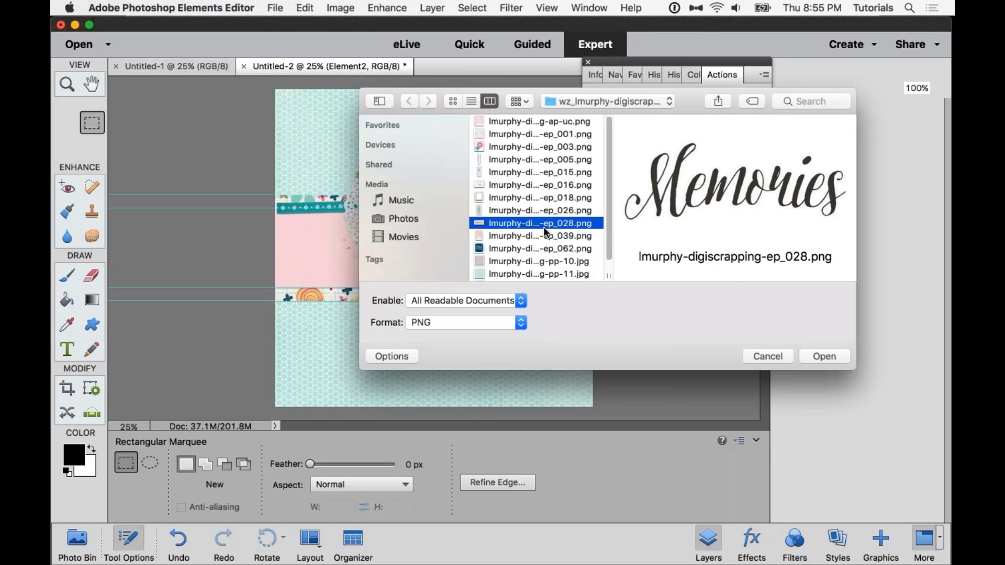
{"action": "left_click", "coordinate": [539, 197]}
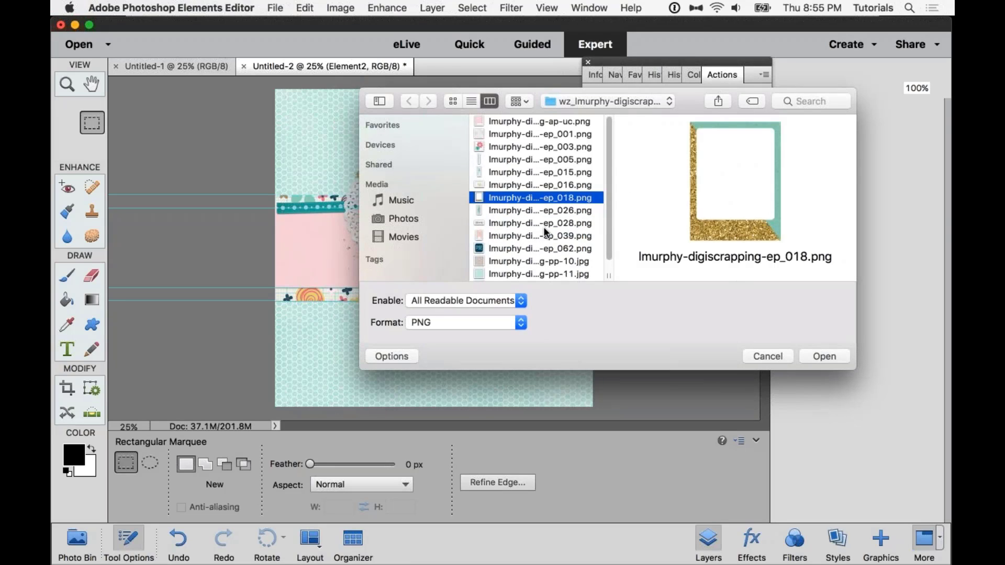
{"action": "left_click", "coordinate": [539, 146]}
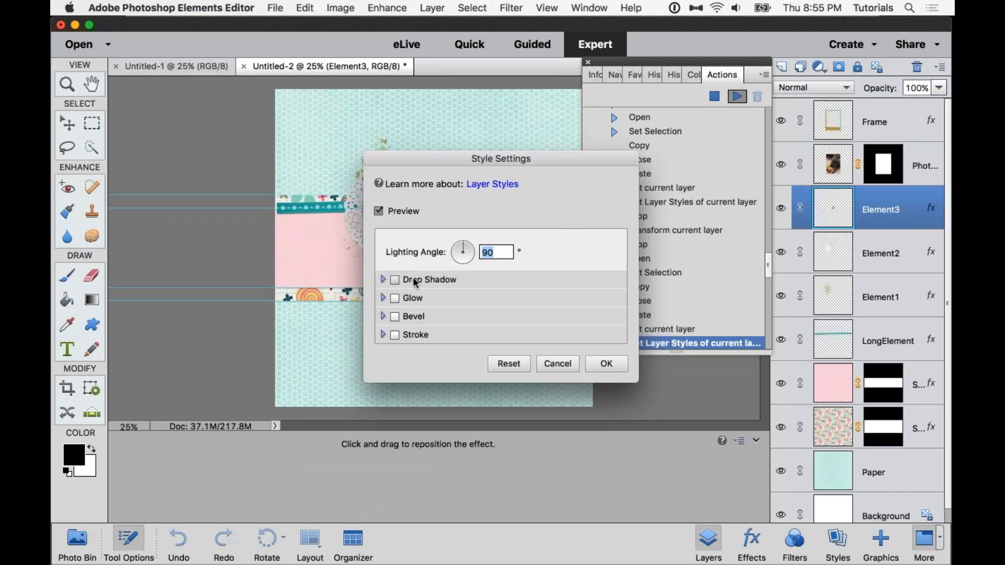
{"action": "left_click", "coordinate": [395, 280]}
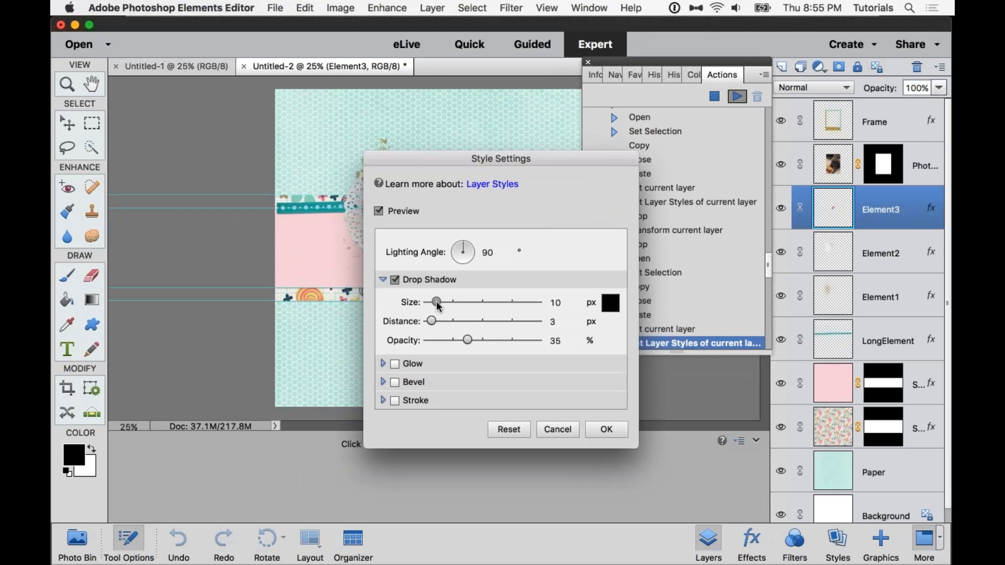
{"action": "left_click", "coordinate": [605, 429]}
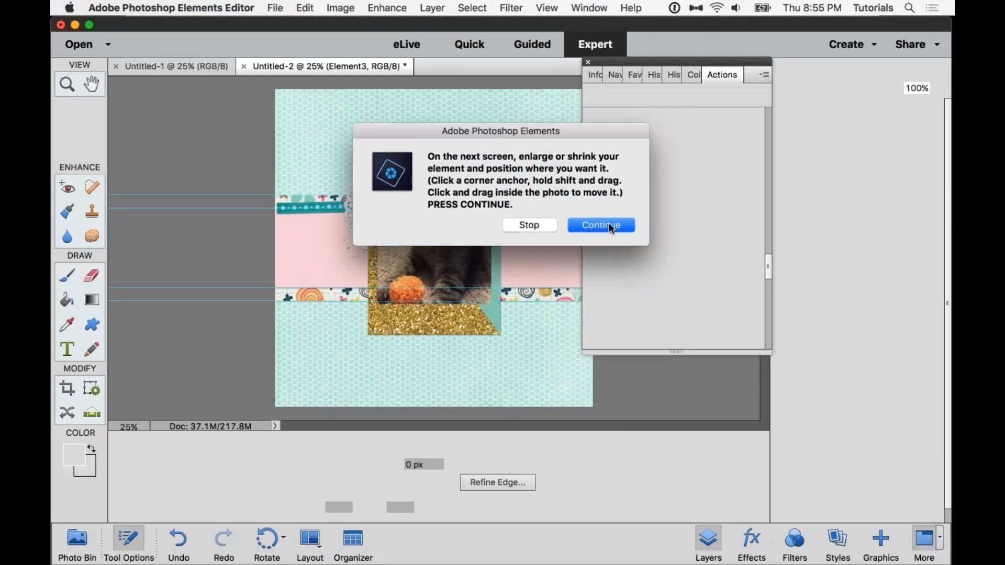
{"action": "left_click", "coordinate": [600, 225]}
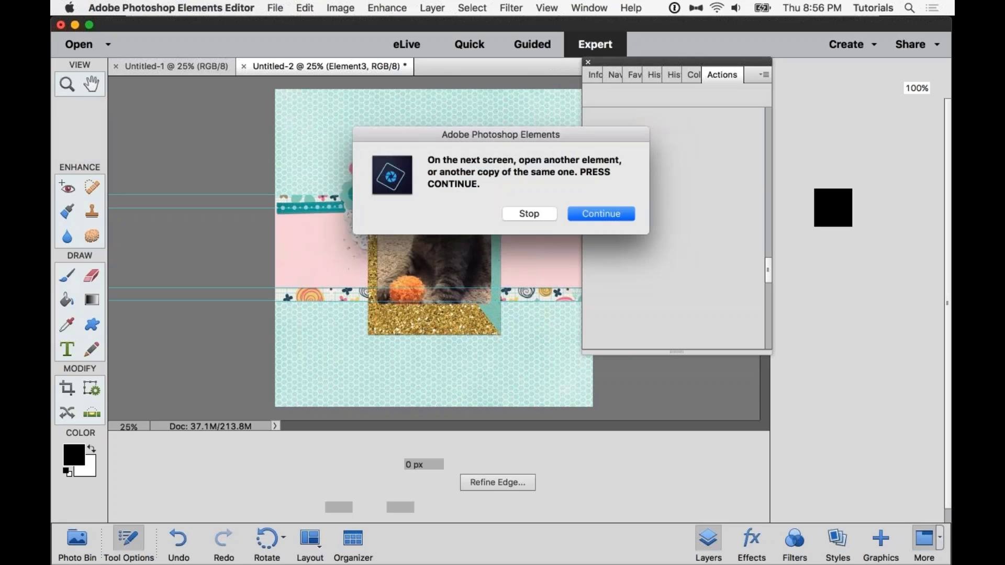
- Add the teal tag-shaped element without a shadow and continue to placing it below the photo
{"action": "left_click", "coordinate": [600, 214]}
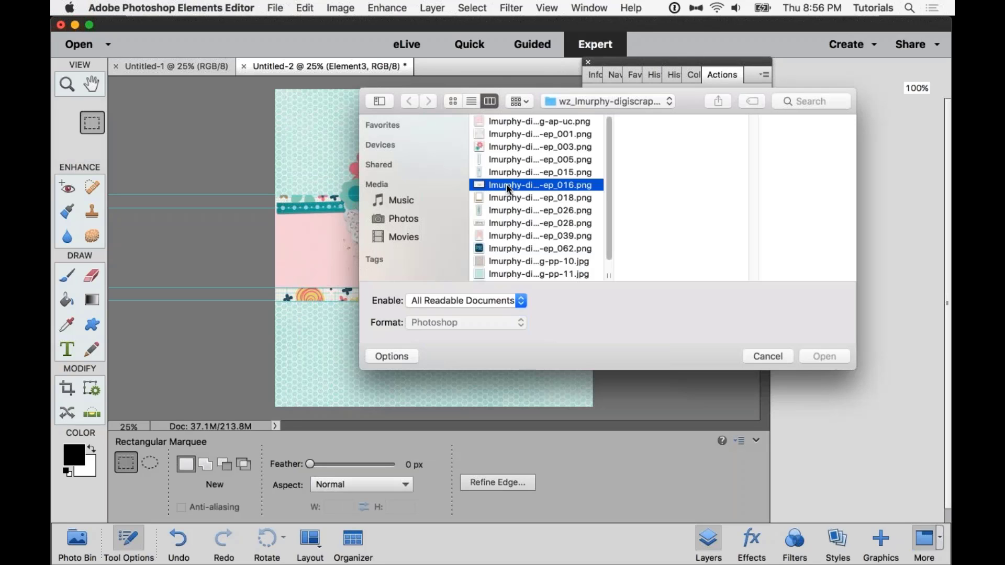
{"action": "left_click", "coordinate": [539, 134]}
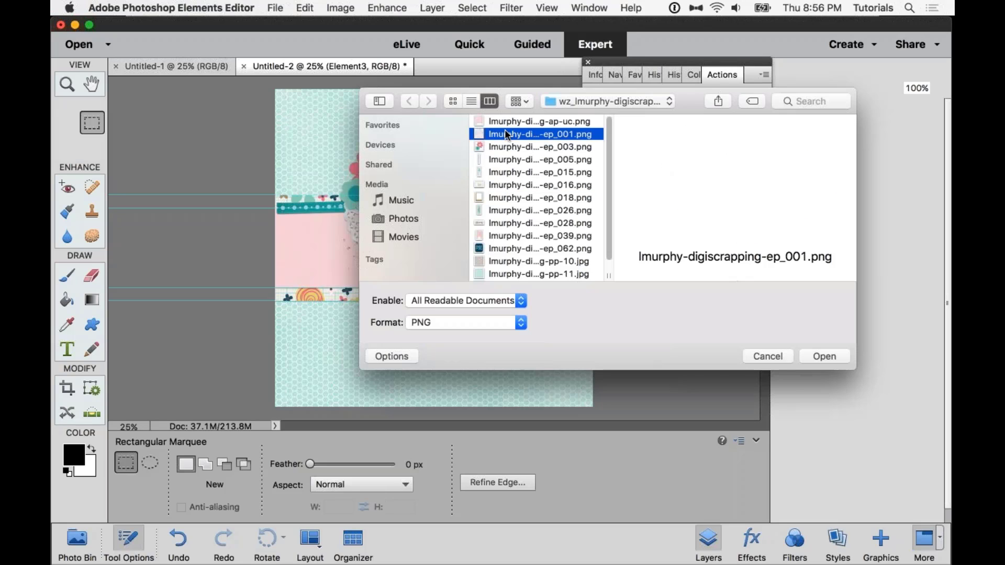
{"action": "left_click", "coordinate": [540, 159]}
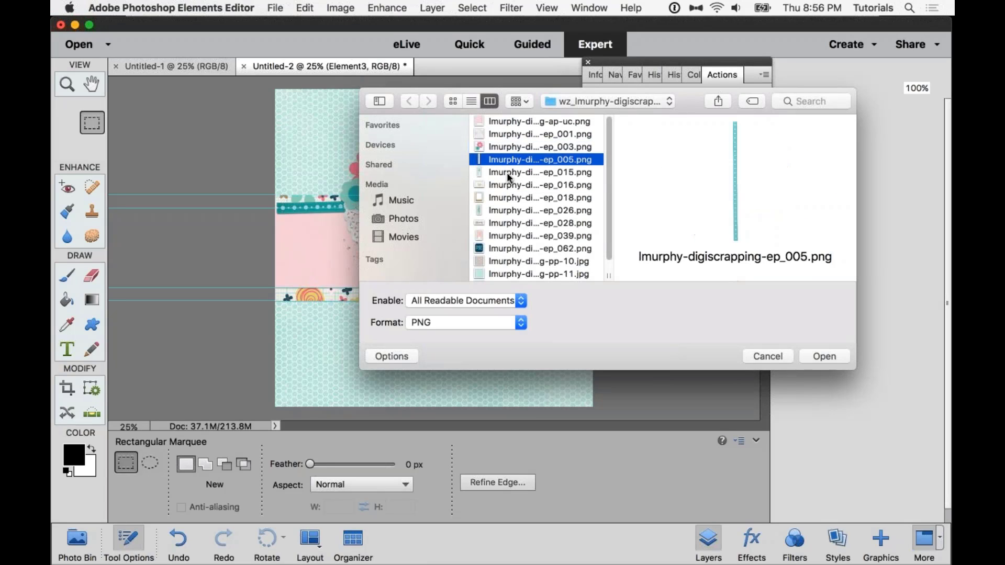
{"action": "left_click", "coordinate": [539, 210]}
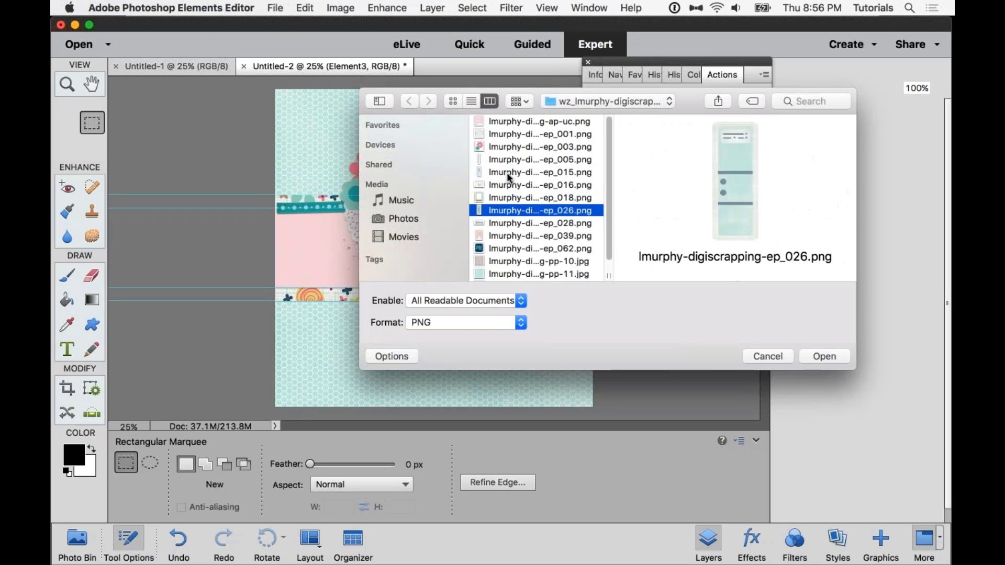
{"action": "left_click", "coordinate": [823, 356]}
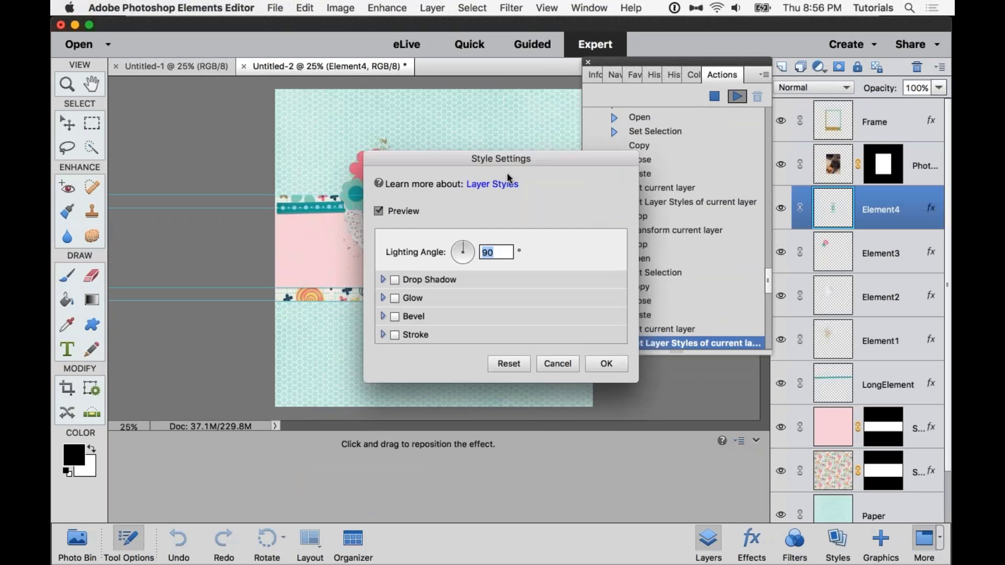
{"action": "left_click", "coordinate": [605, 364]}
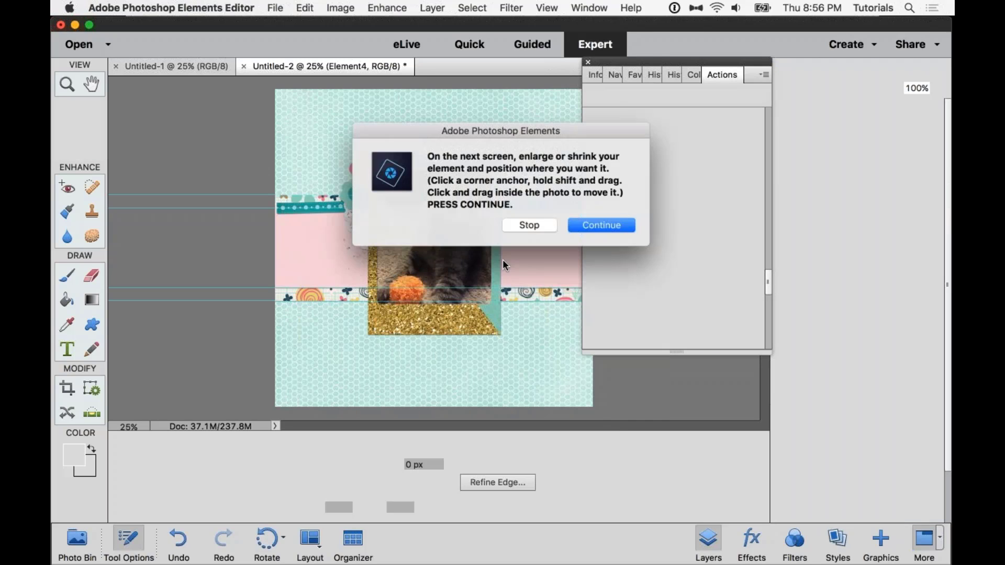
{"action": "left_click", "coordinate": [601, 226]}
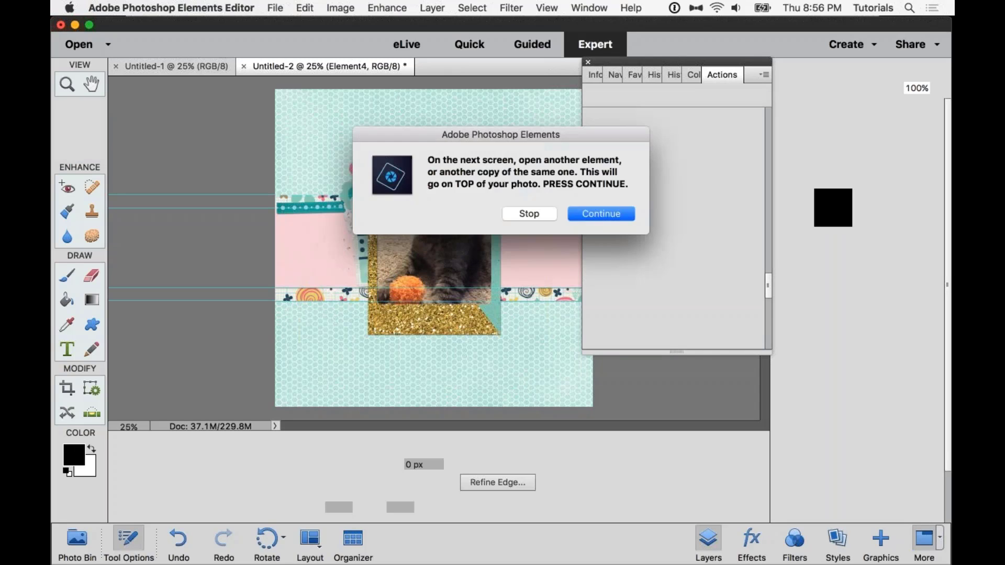
- Add the ep_062 element without a shadow and enlarge it over the cat photo's top edge
{"action": "left_click", "coordinate": [600, 214]}
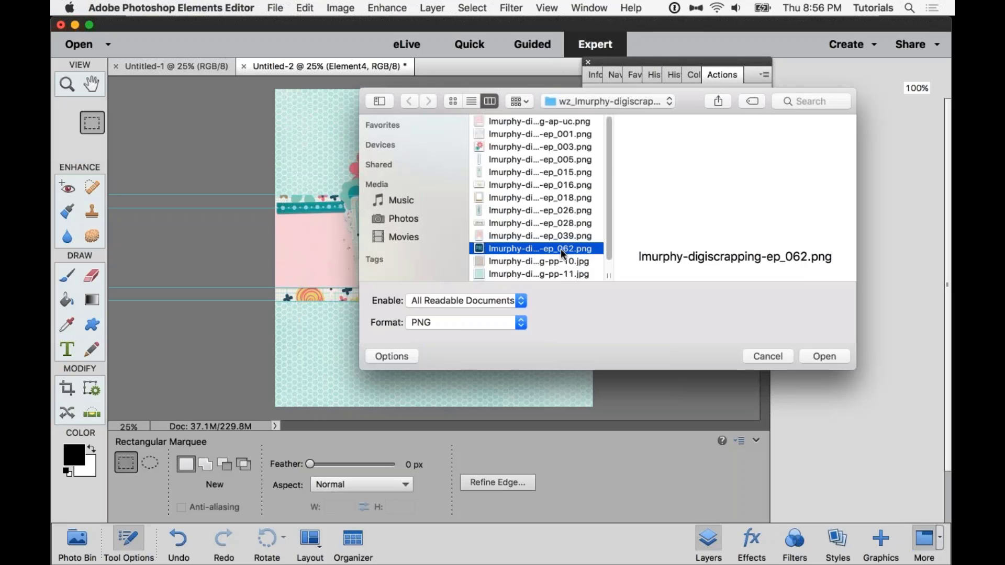
{"action": "left_click", "coordinate": [824, 356]}
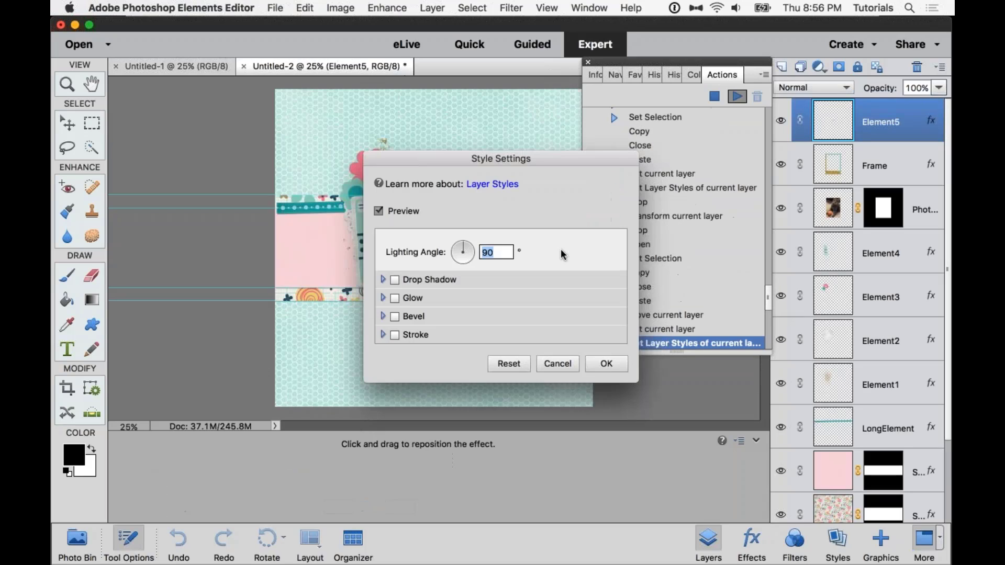
{"action": "left_click", "coordinate": [605, 364]}
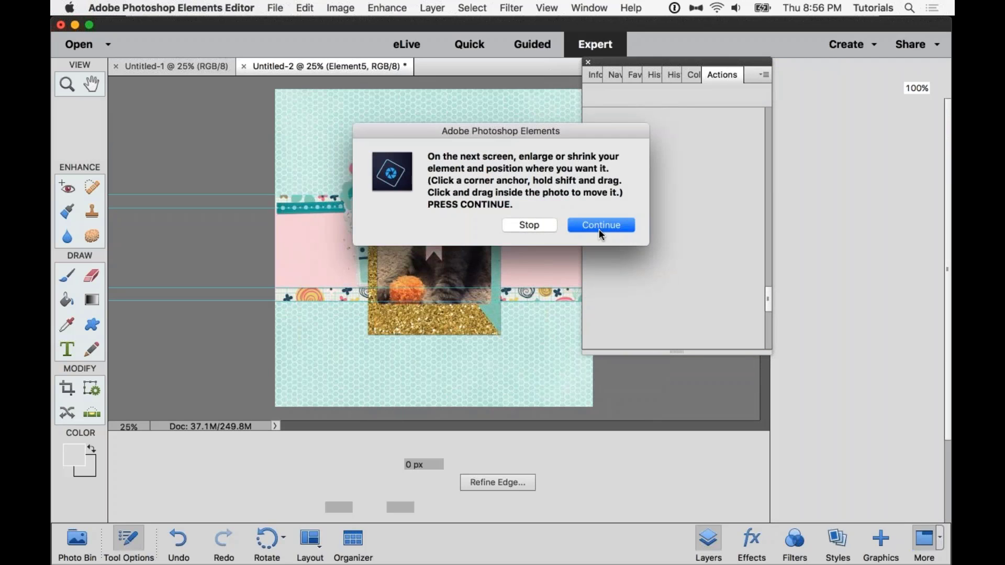
{"action": "left_click", "coordinate": [600, 226]}
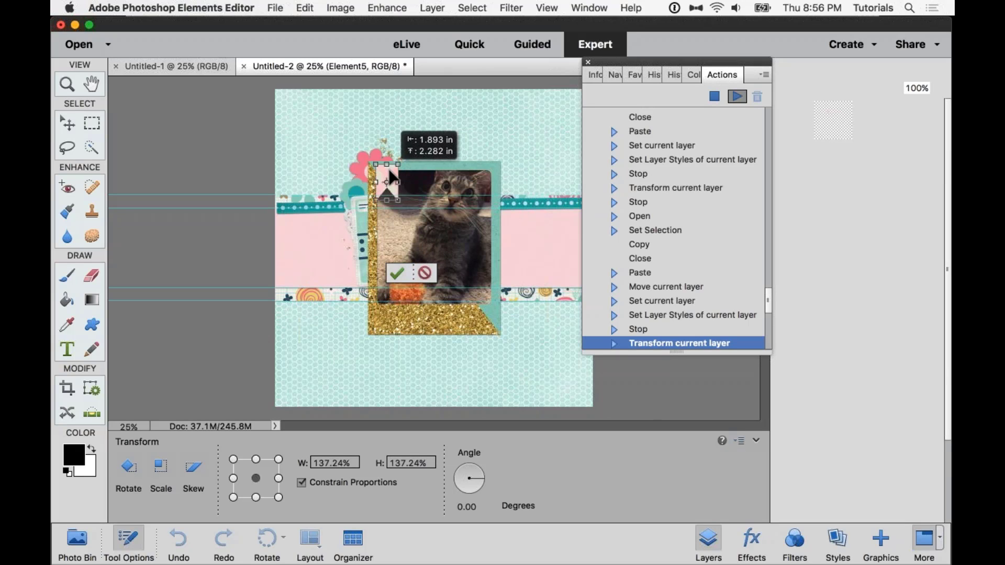
{"action": "left_click_drag", "start_coordinate": [385, 182], "coordinate": [378, 176]}
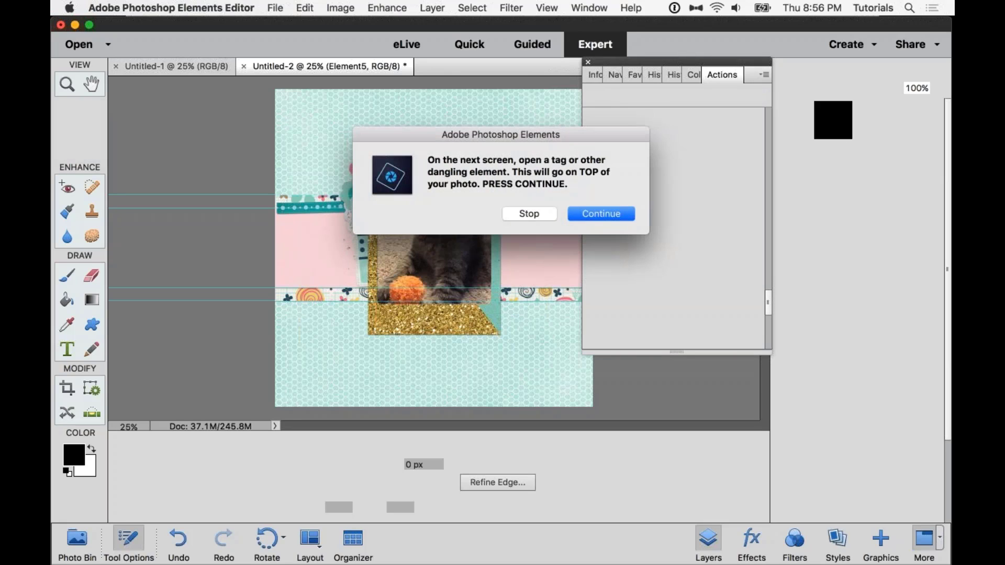
- Add the ep_028 Memories word art with a drop shadow and continue to placing it
{"action": "left_click", "coordinate": [600, 214]}
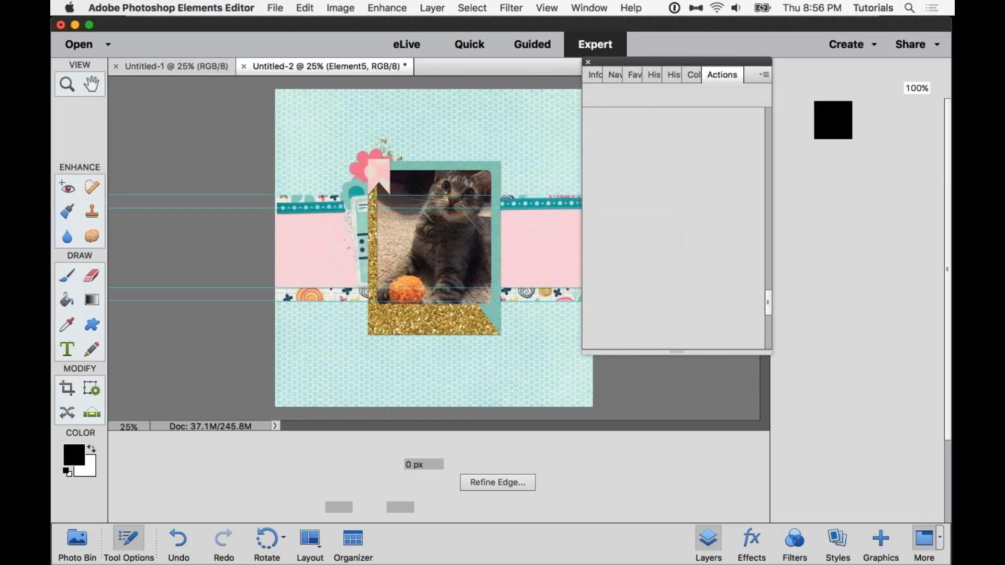
{"action": "left_click", "coordinate": [79, 44]}
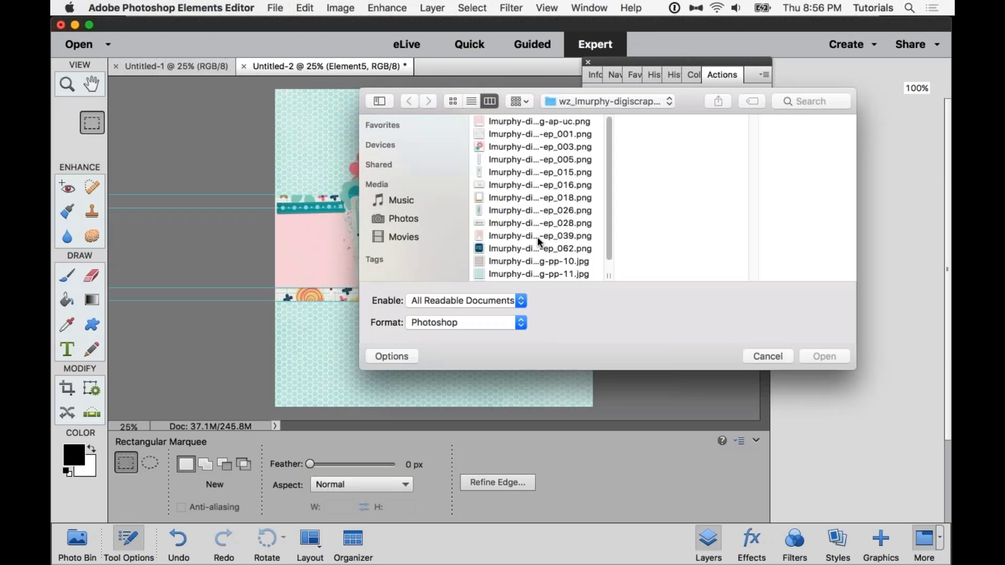
{"action": "left_click", "coordinate": [539, 223]}
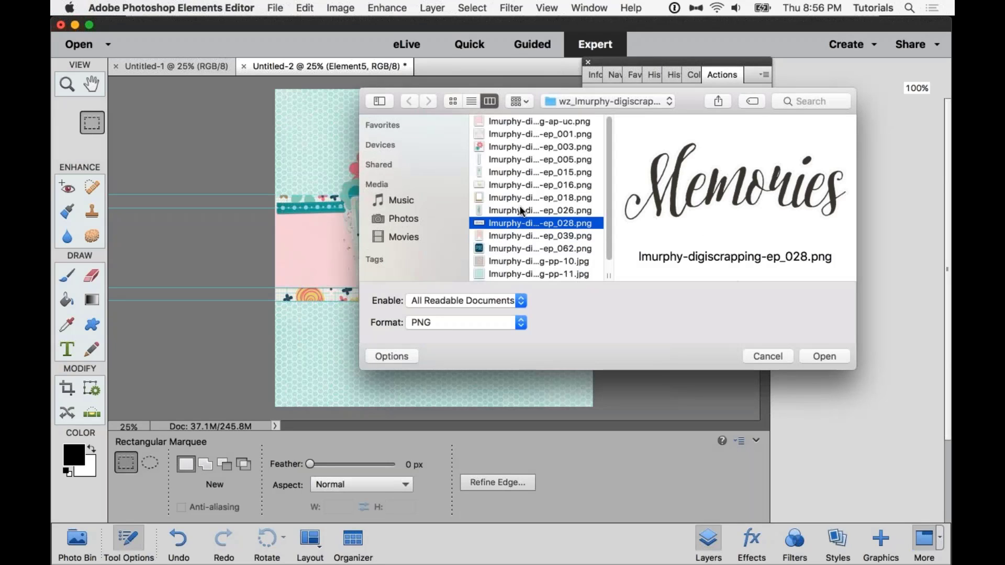
{"action": "left_click", "coordinate": [825, 356]}
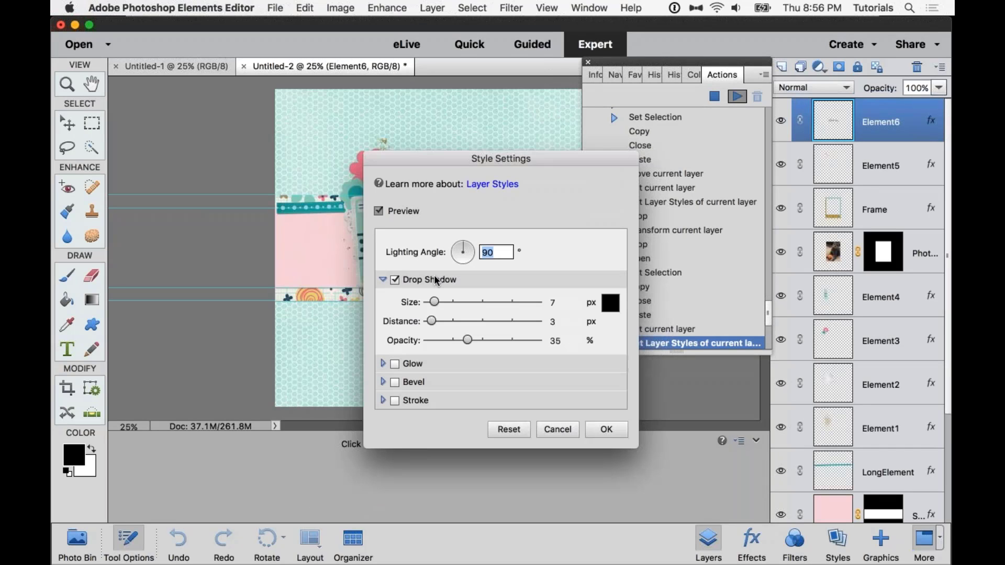
{"action": "left_click", "coordinate": [605, 429]}
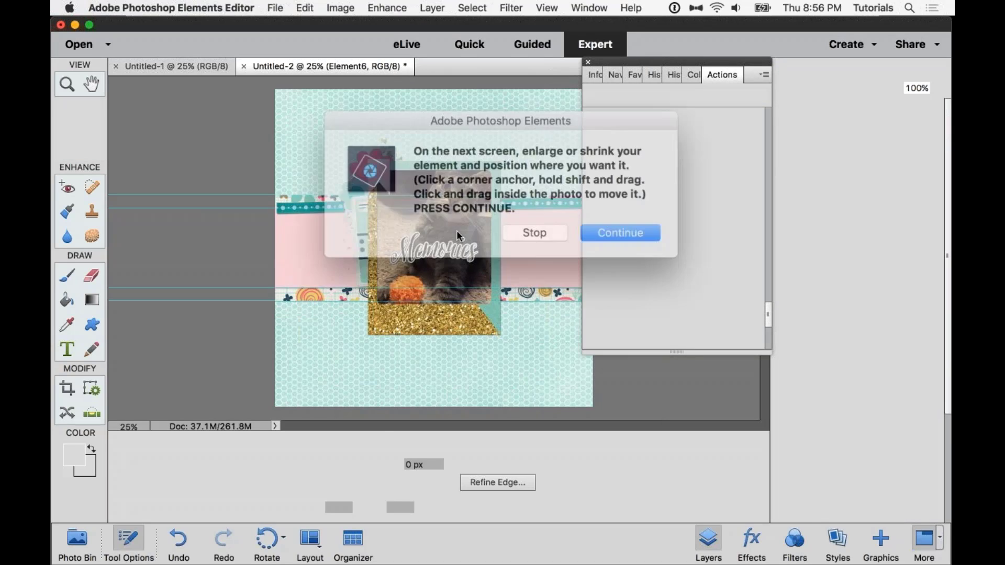
{"action": "left_click", "coordinate": [620, 232]}
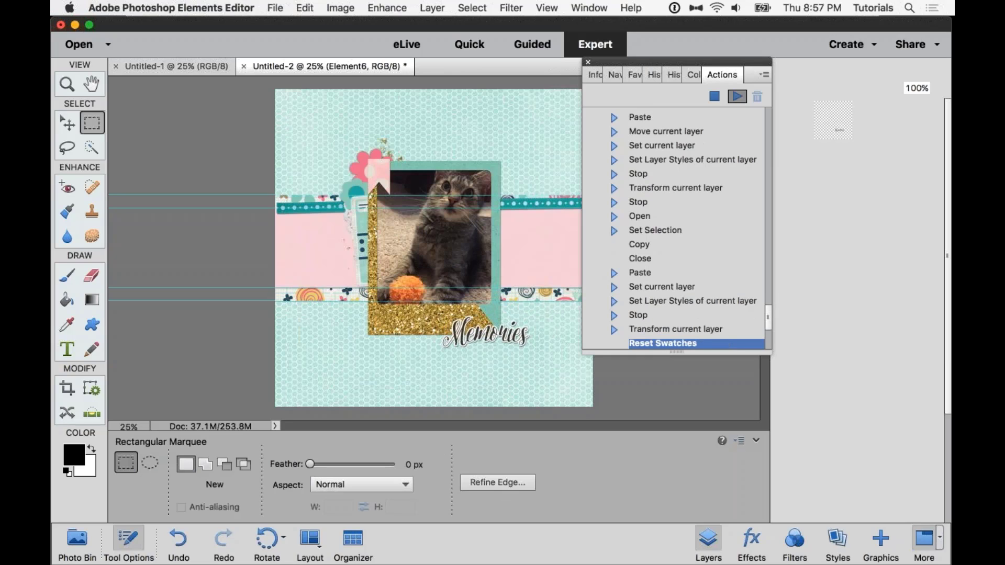
{"action": "mouse_move", "coordinate": [807, 328]}
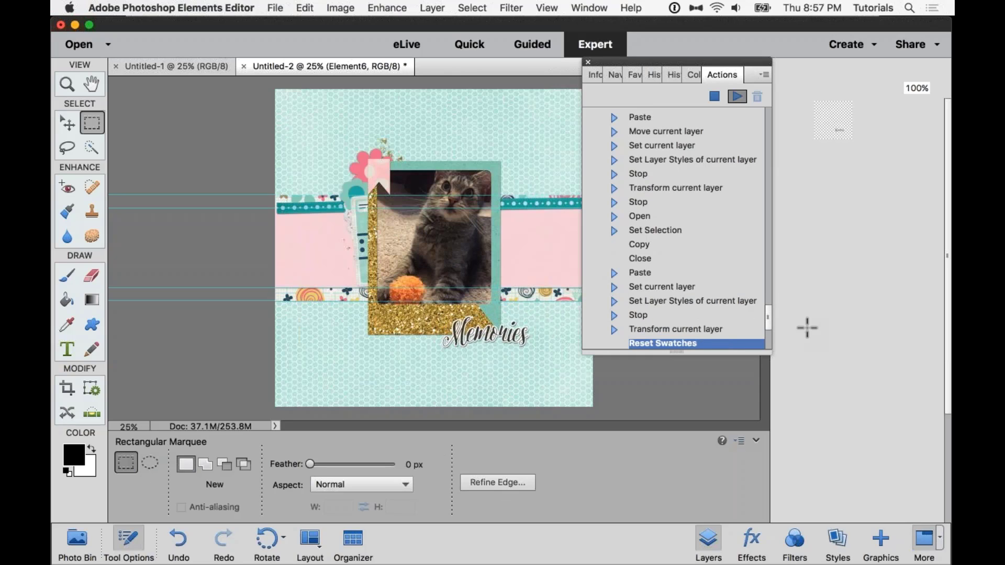
{"action": "mouse_move", "coordinate": [532, 321]}
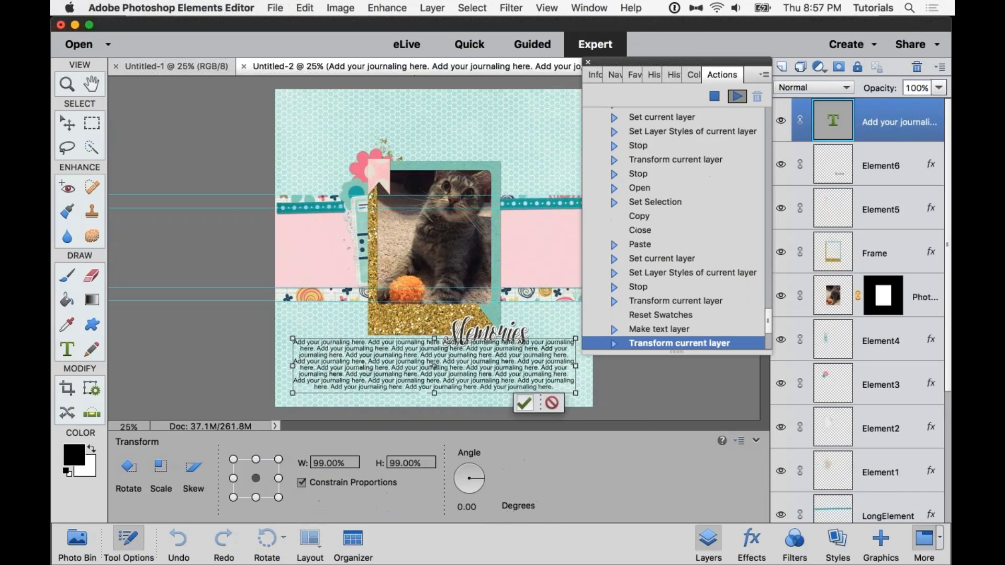
{"action": "mouse_move", "coordinate": [523, 403]}
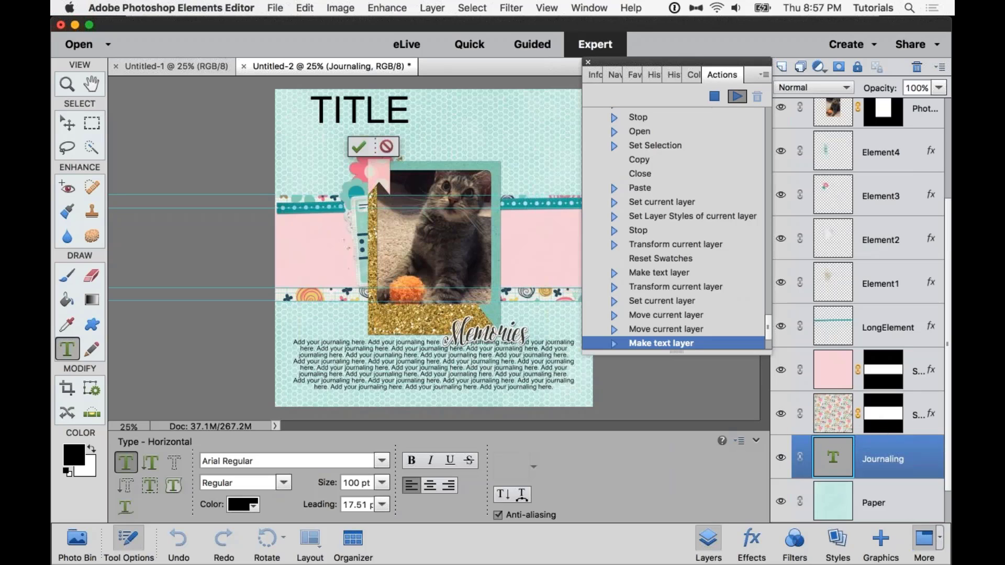
{"action": "mouse_move", "coordinate": [102, 235]}
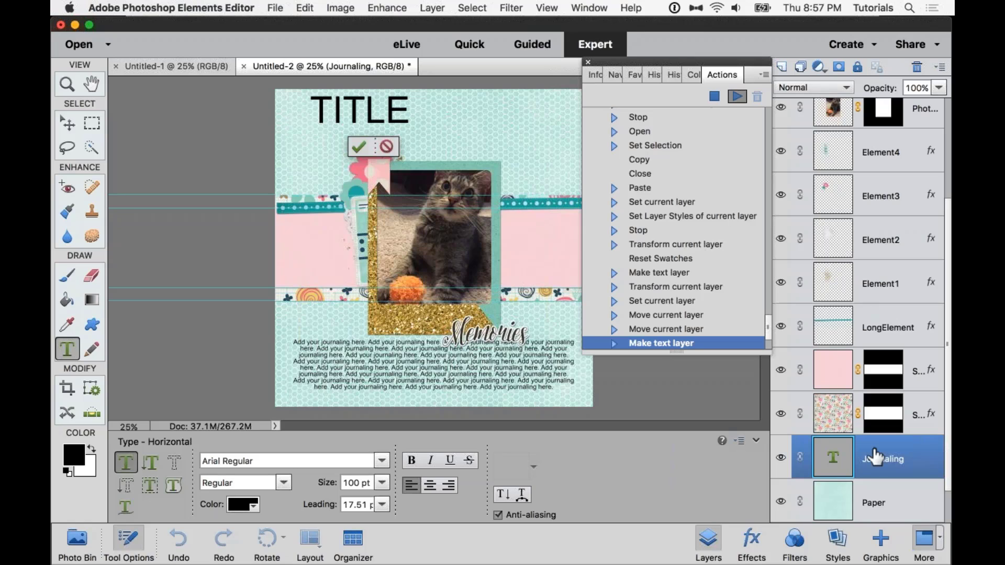
{"action": "mouse_move", "coordinate": [824, 462]}
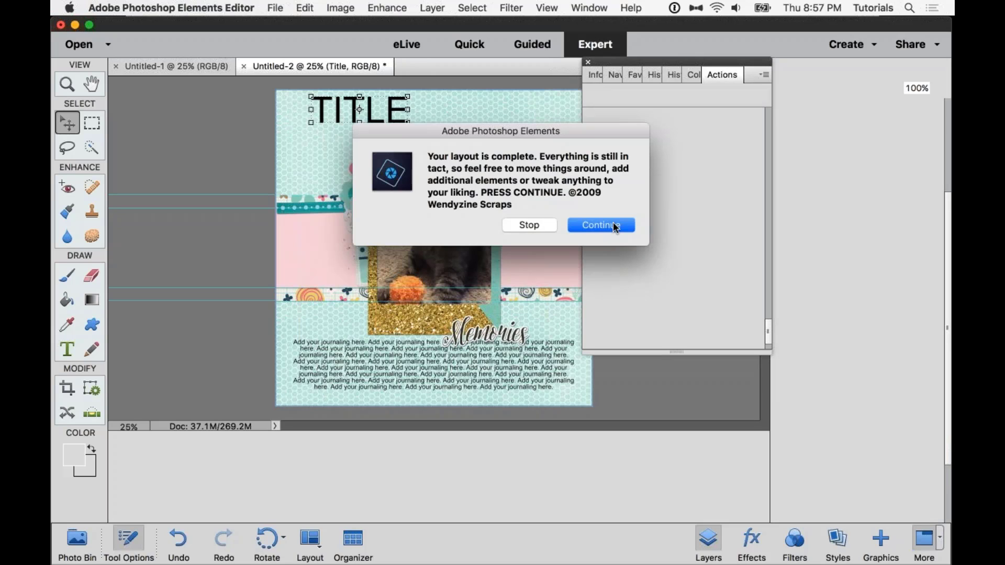
- Dismiss the layout-complete message after the journaling and TITLE text layers are created
{"action": "left_click", "coordinate": [600, 225]}
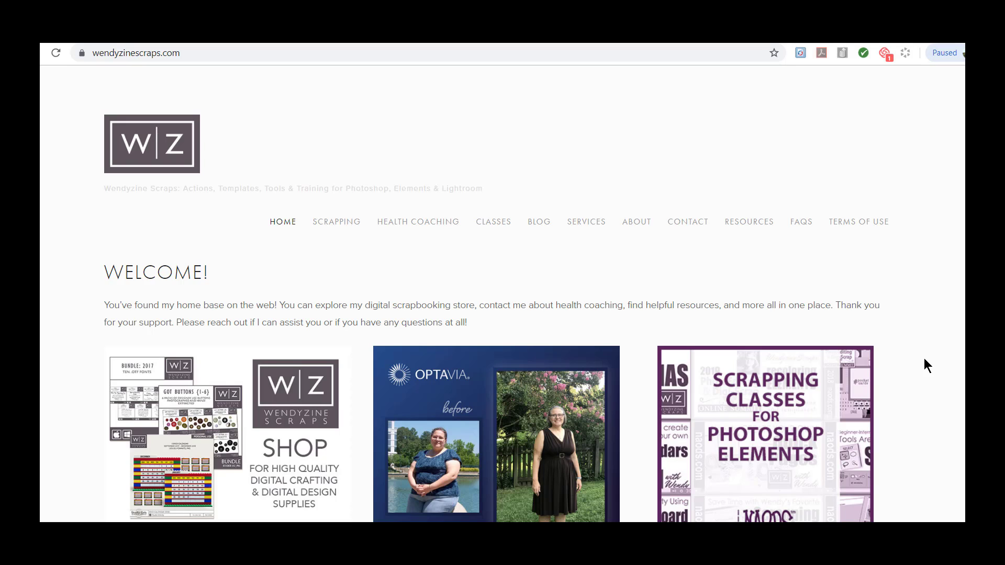
{"action": "mouse_move", "coordinate": [236, 412]}
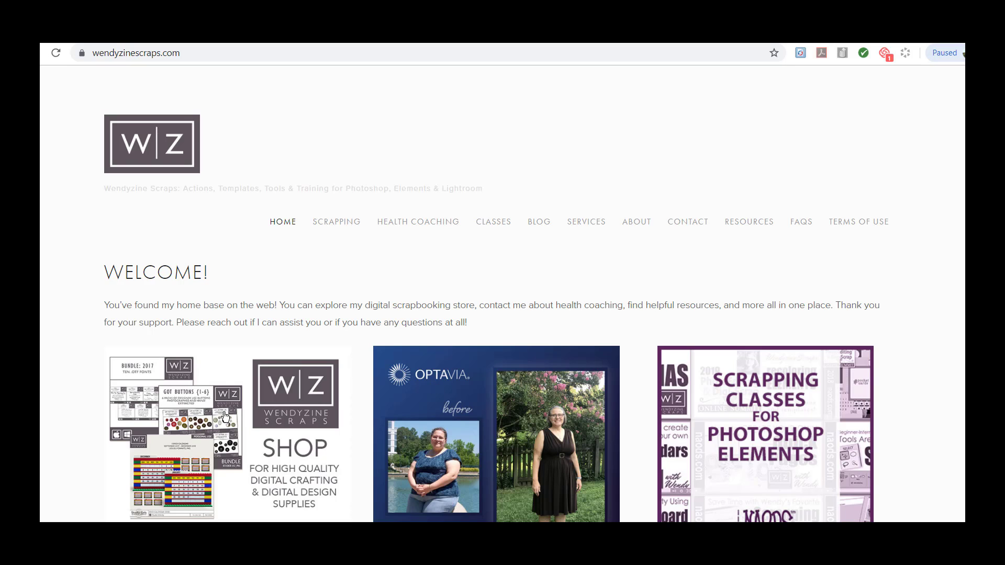
- Go to the Scrapping page and follow the Wendyzine Scraps @ Oscraps shop link
{"action": "left_click", "coordinate": [337, 221]}
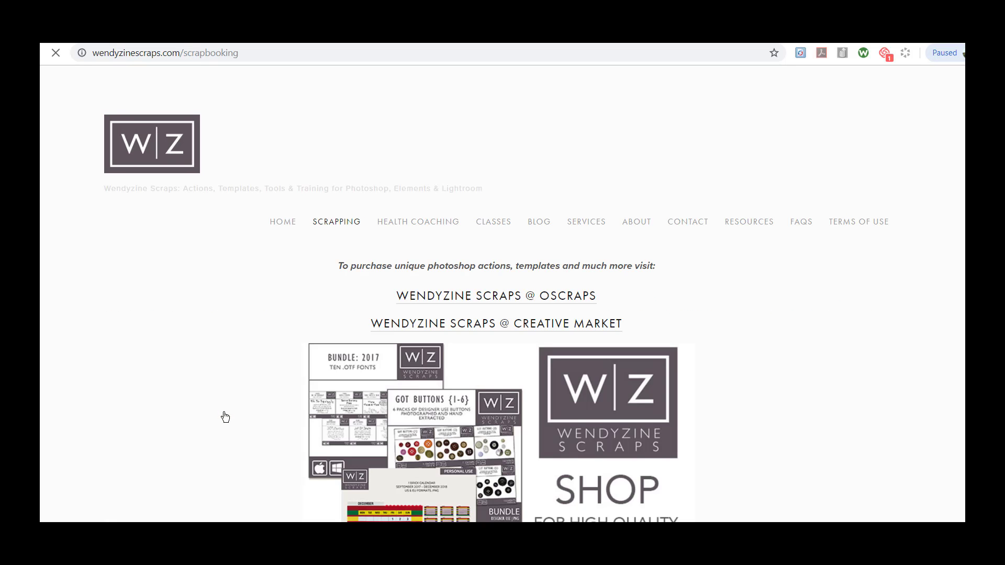
{"action": "scroll", "scroll_direction": "up", "scroll_amount": 3}
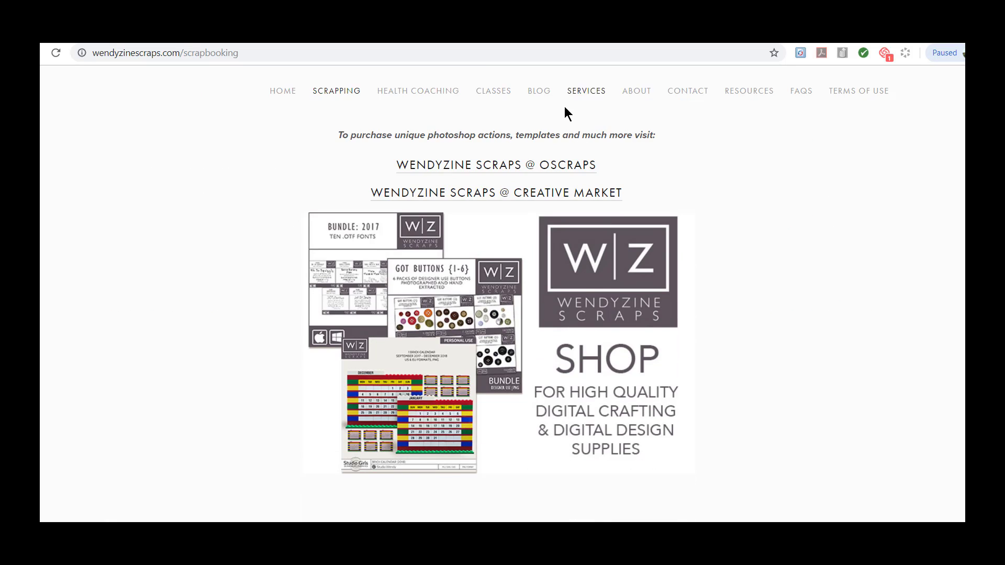
{"action": "mouse_move", "coordinate": [505, 172]}
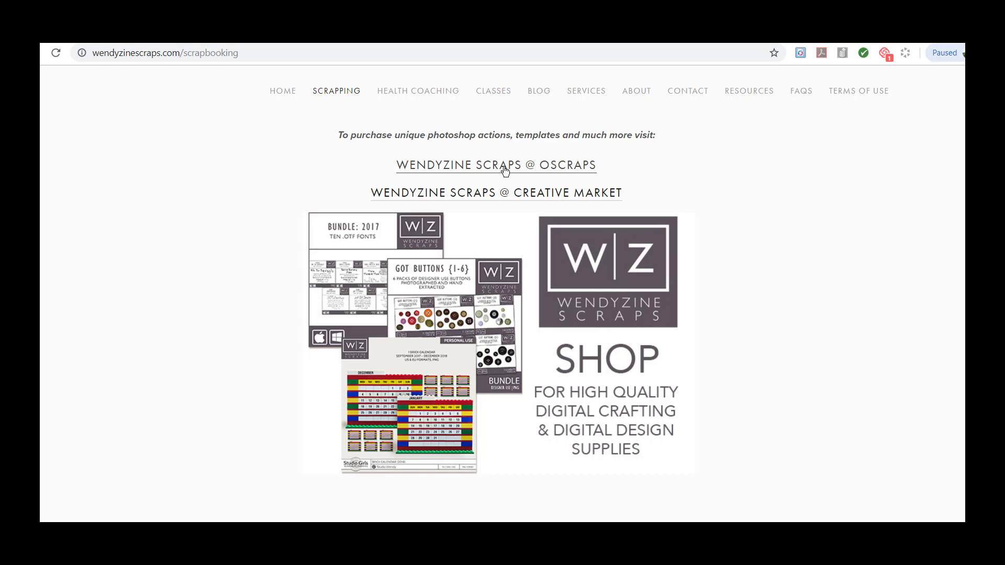
{"action": "left_click", "coordinate": [494, 165]}
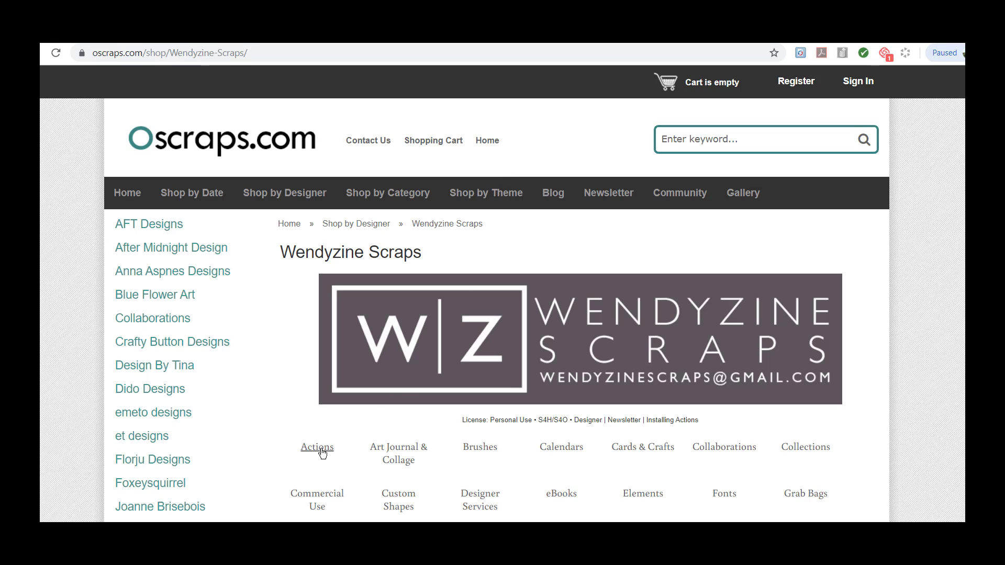
- Visit the designer's Actions category in the Oscraps shop
{"action": "scroll", "scroll_direction": "down", "scroll_amount": 3}
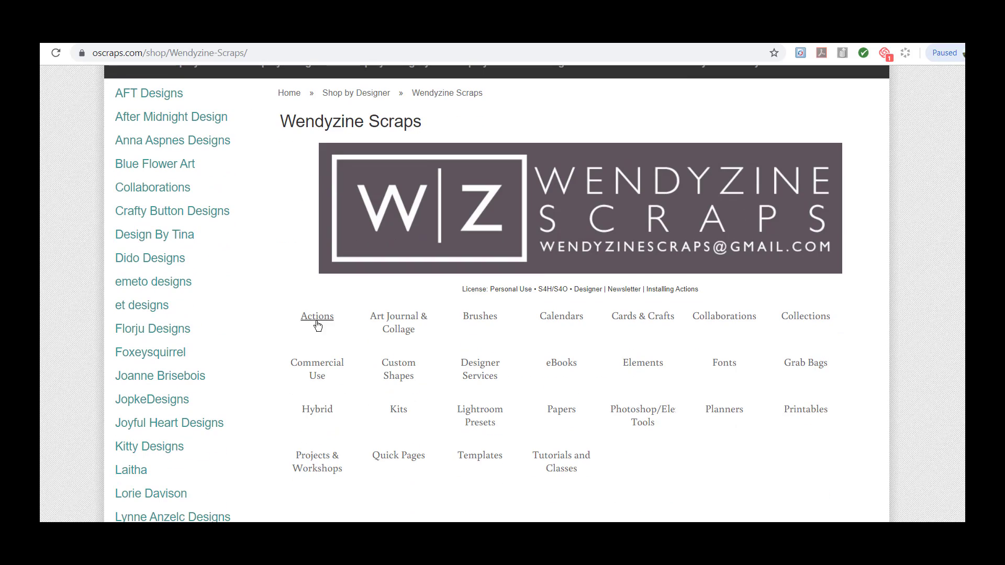
{"action": "left_click", "coordinate": [316, 316]}
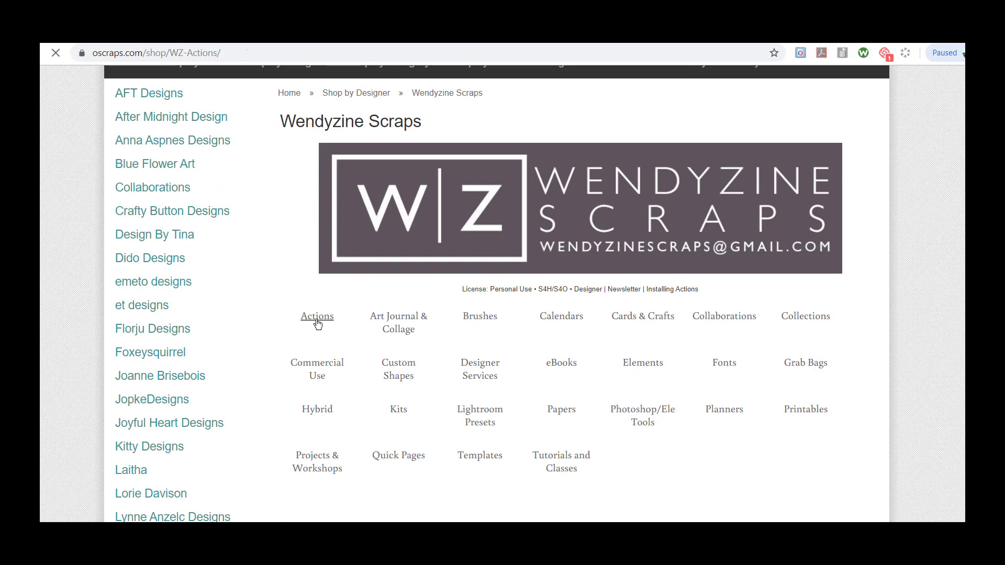
{"action": "left_click", "coordinate": [317, 316]}
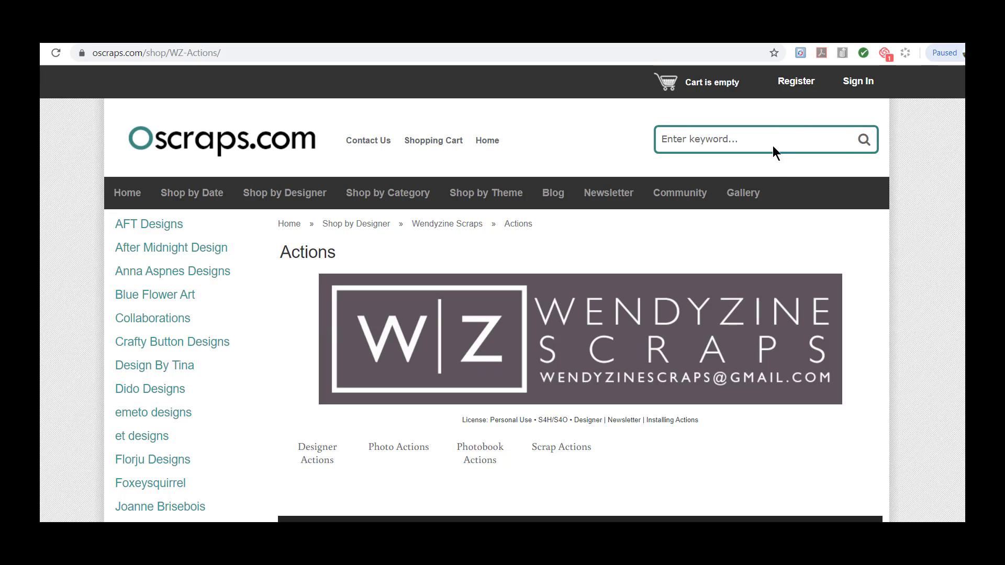
- Search the shop for 'scrap it' and look over the product results
{"action": "left_click", "coordinate": [756, 140]}
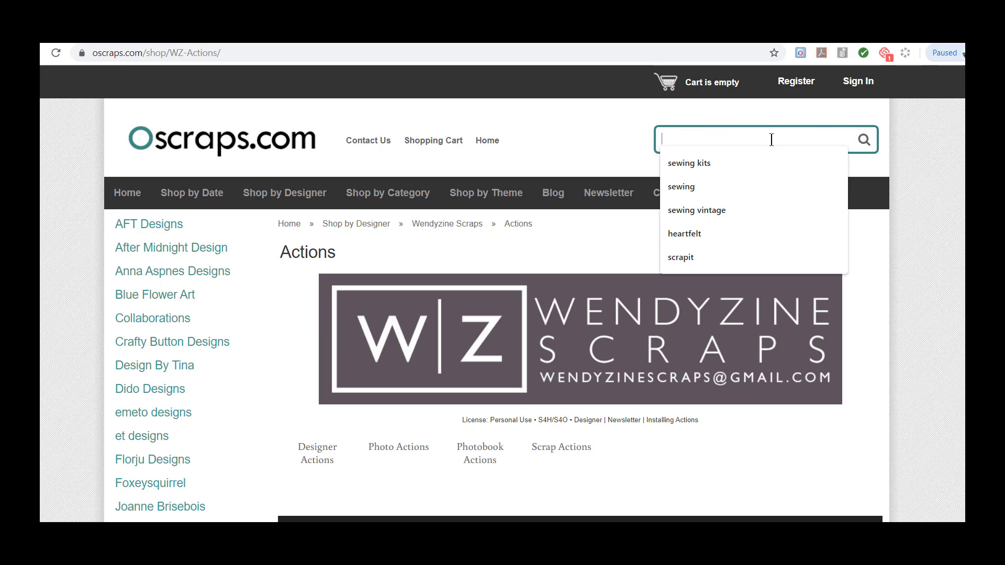
{"action": "type", "text": "s"}
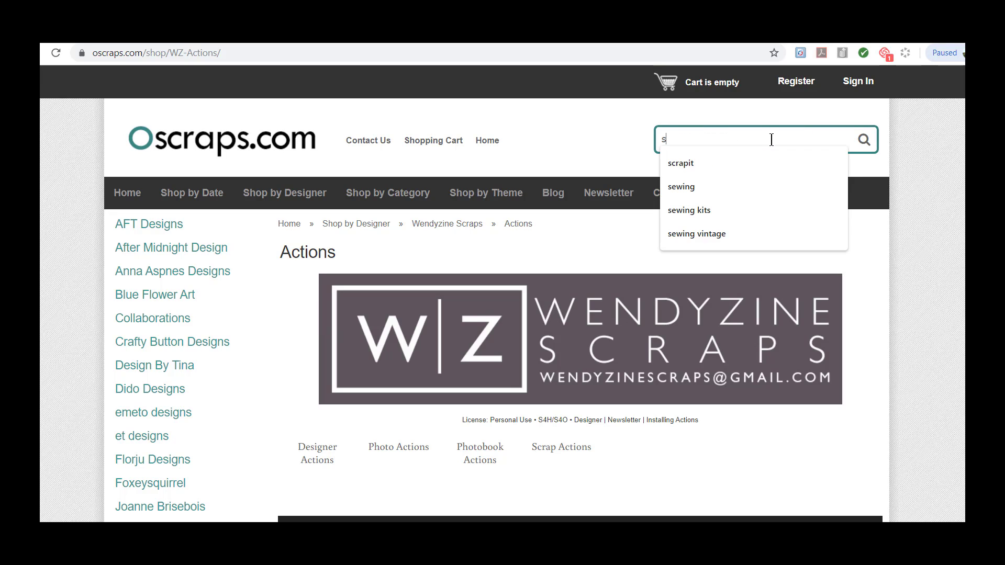
{"action": "type", "text": "crap it"}
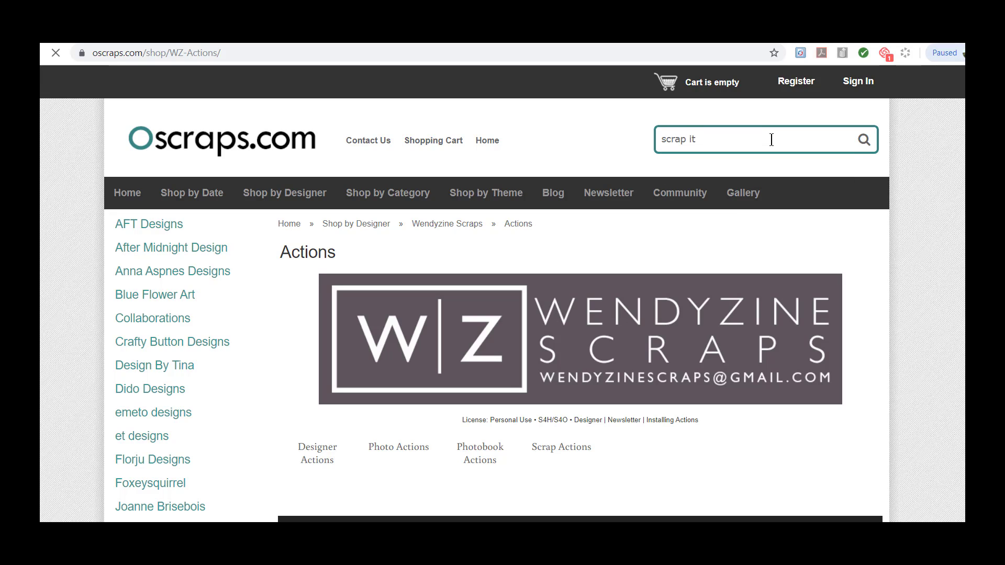
{"action": "left_click", "coordinate": [863, 139]}
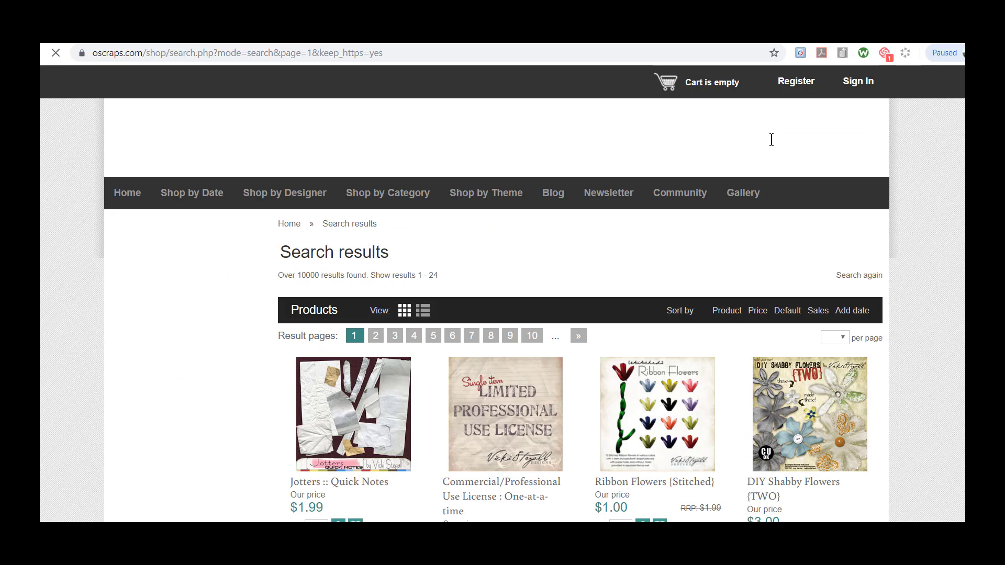
{"action": "scroll", "scroll_direction": "down", "scroll_amount": 3}
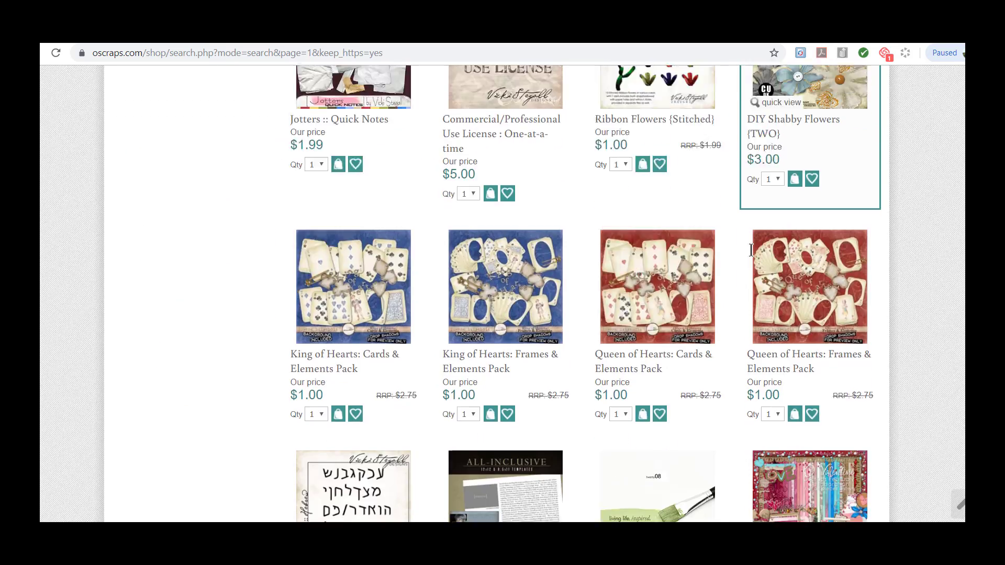
{"action": "scroll", "scroll_direction": "up", "scroll_amount": 3}
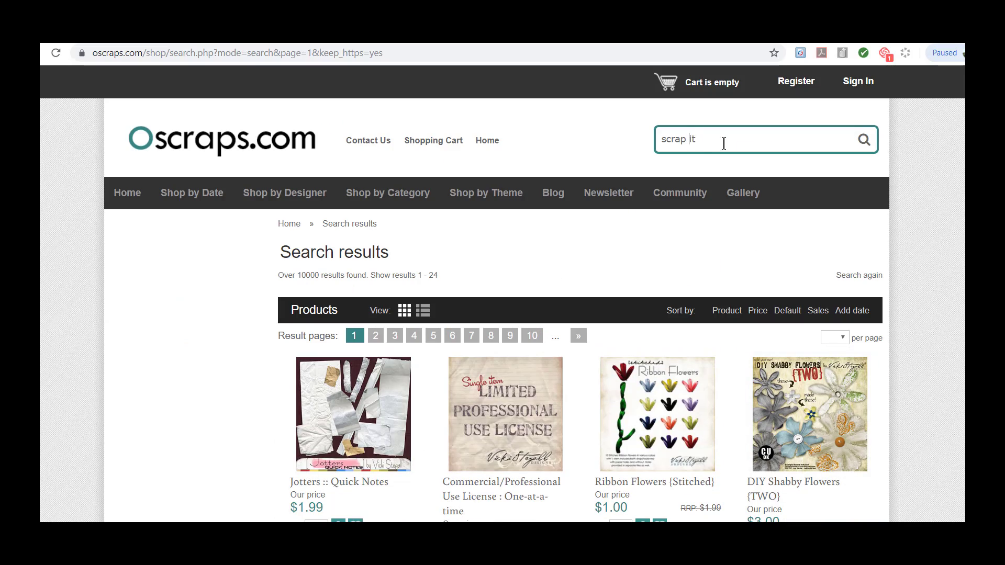
- Review the Scrap It listings — single actions at $2.99, collections at $7.99
{"action": "key", "text": "Backspace"}
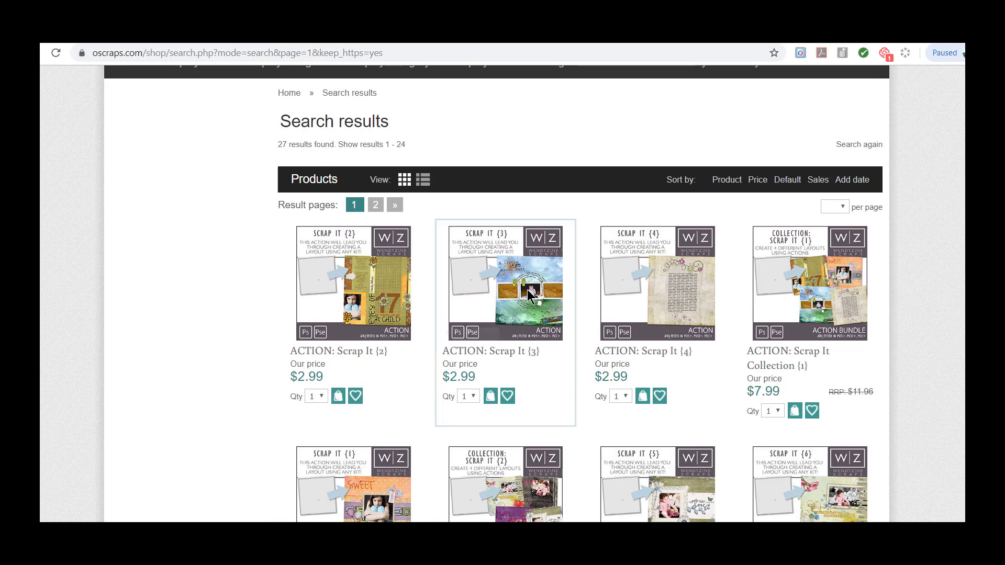
{"action": "scroll", "scroll_direction": "down", "scroll_amount": 3}
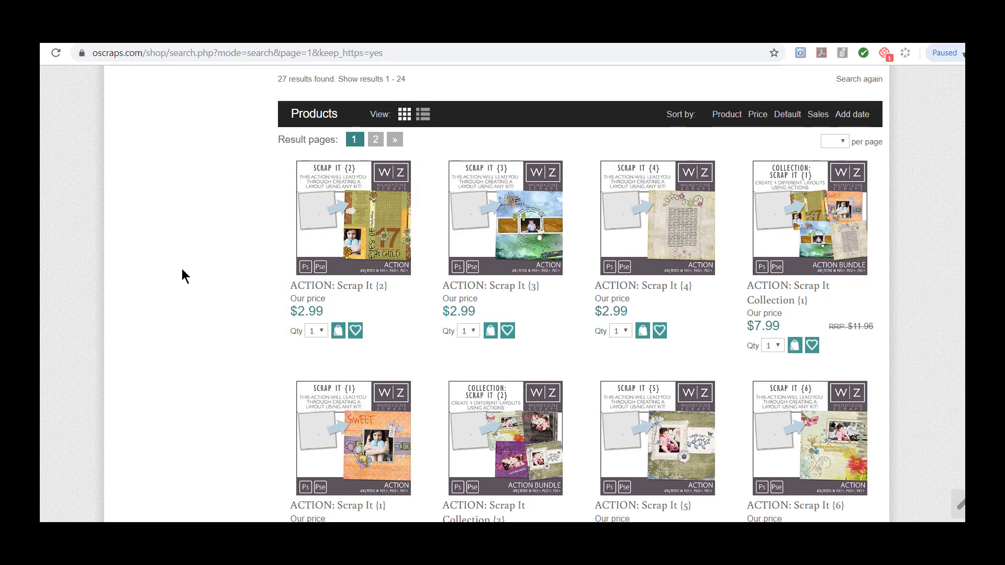
{"action": "scroll", "scroll_direction": "down", "scroll_amount": 3}
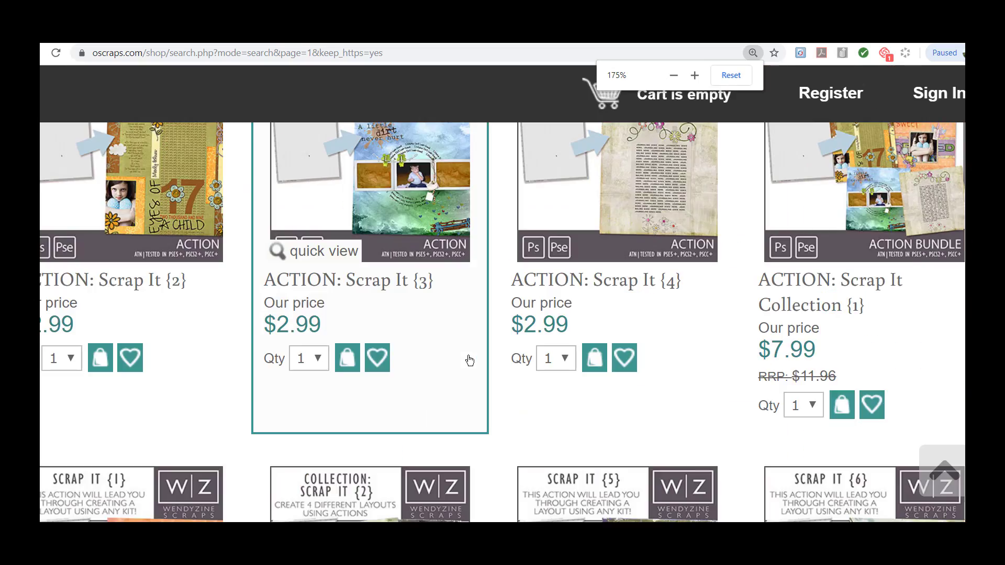
{"action": "scroll", "scroll_direction": "down", "scroll_amount": 3}
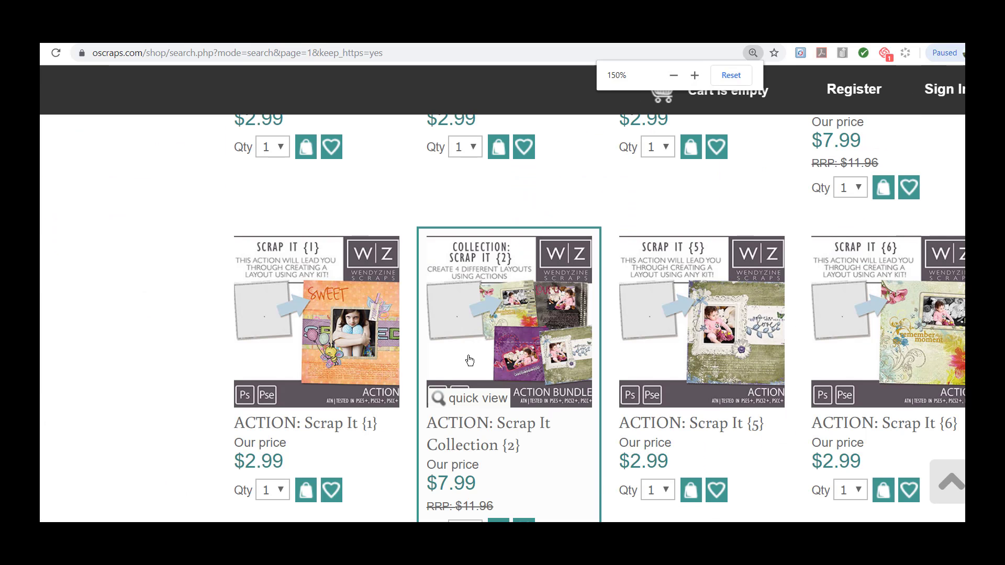
{"action": "mouse_move", "coordinate": [385, 368]}
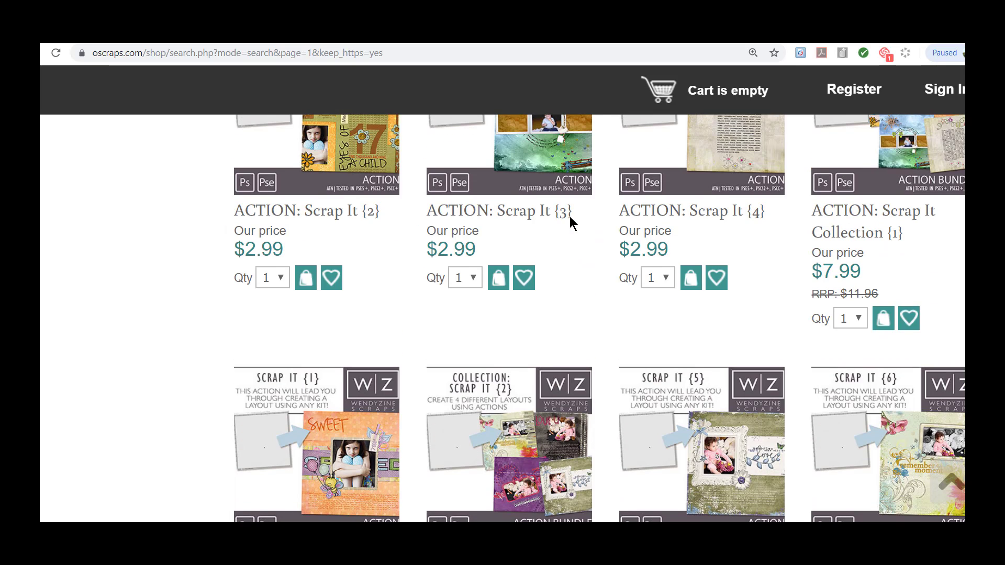
{"action": "scroll", "scroll_direction": "up", "scroll_amount": 3}
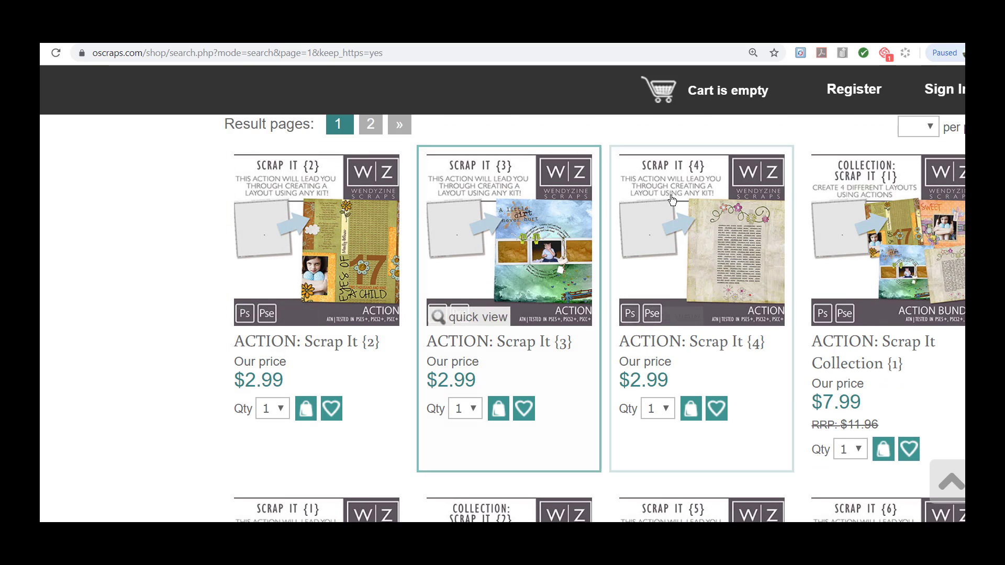
{"action": "mouse_move", "coordinate": [100, 310]}
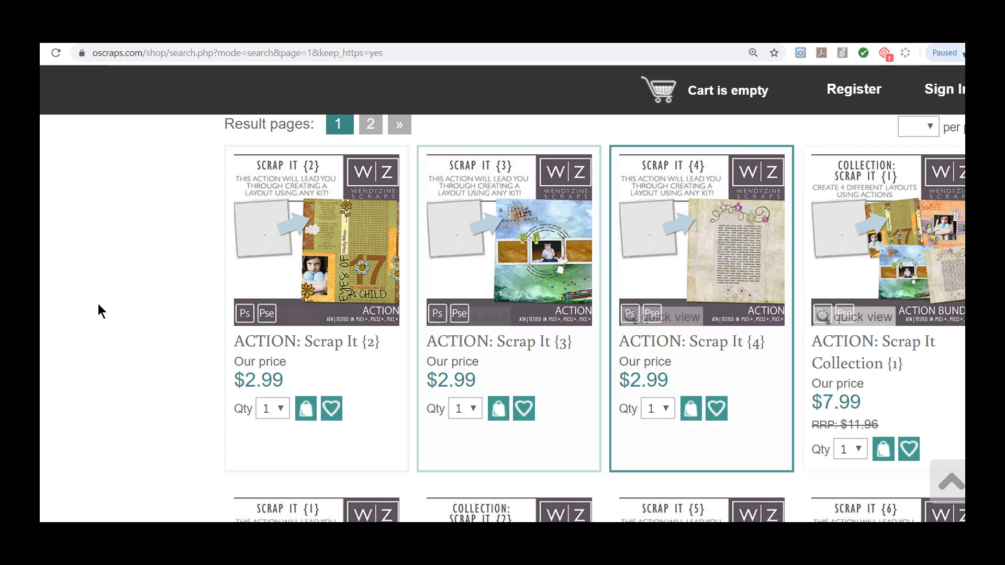
{"action": "mouse_move", "coordinate": [89, 306]}
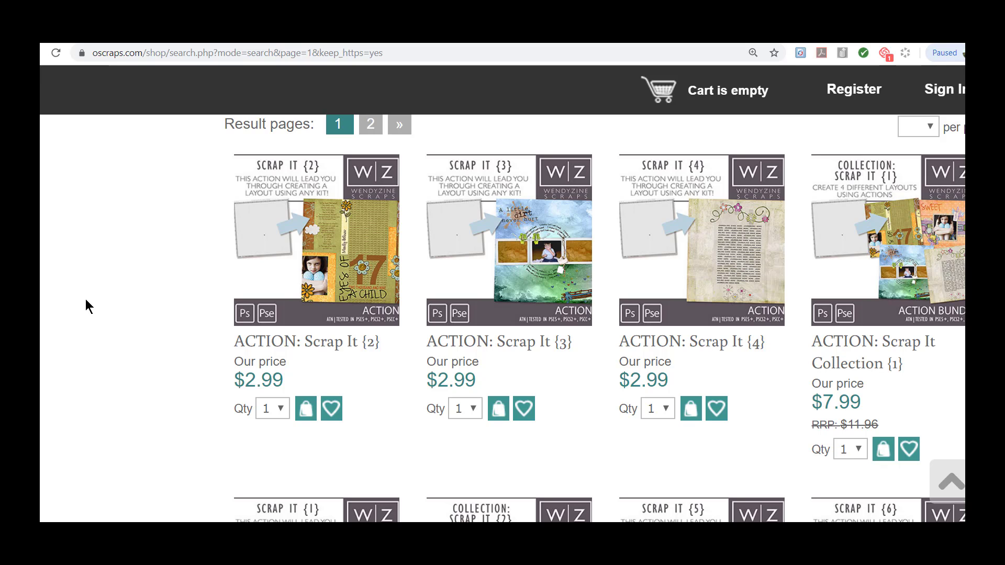
{"action": "mouse_move", "coordinate": [124, 319]}
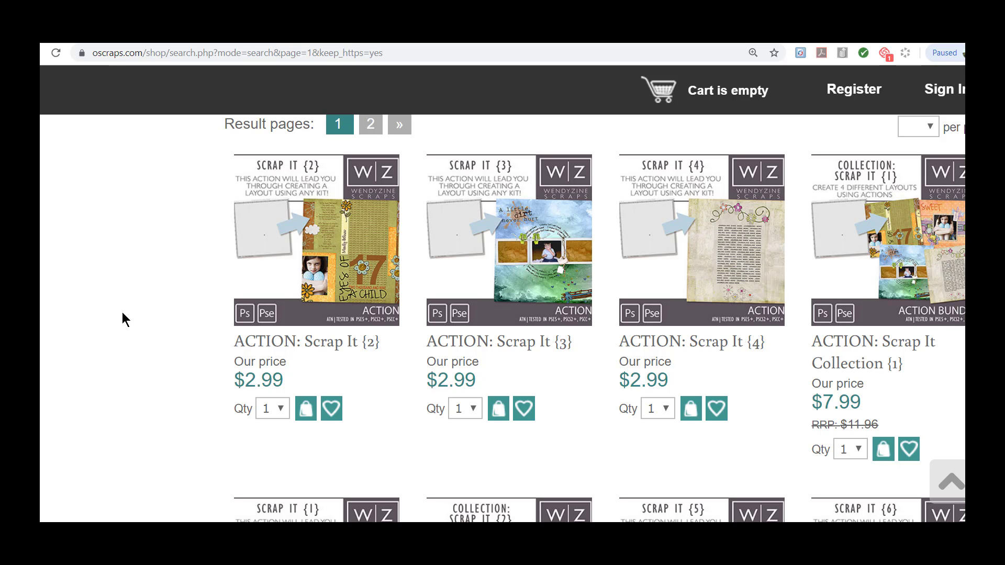
- Enter naods.com in a new browser tab's address bar
{"action": "type", "text": "naods.com"}
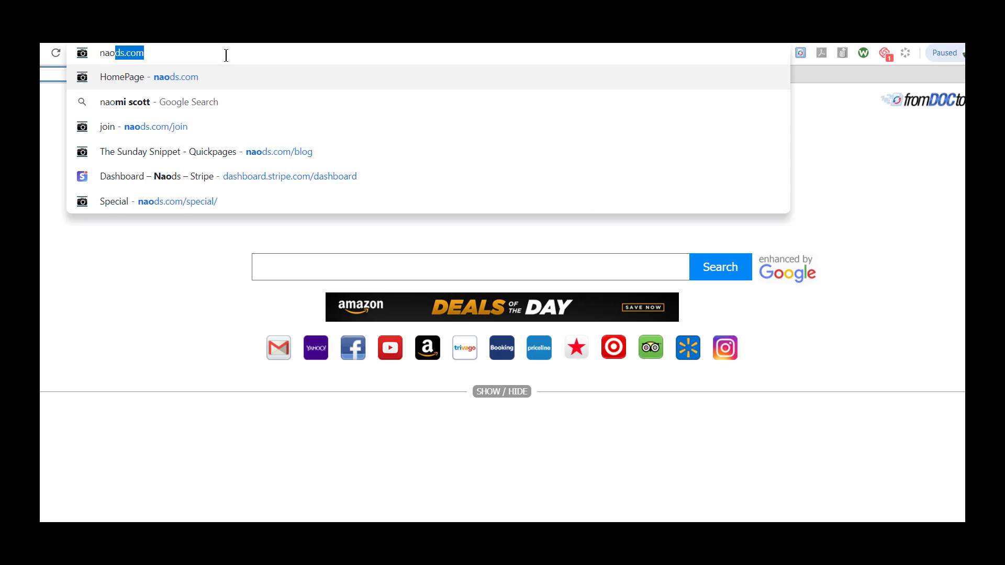
- Load NAODS, reach My Library from the account menu, and enter the PhotoEditing & DigiScrap Academy
{"action": "left_click", "coordinate": [175, 77]}
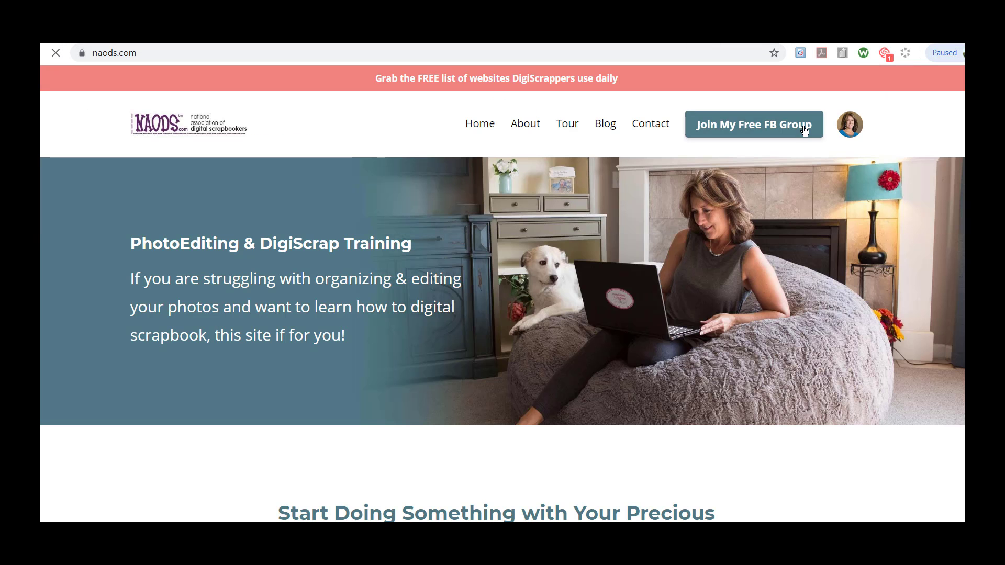
{"action": "left_click", "coordinate": [850, 125]}
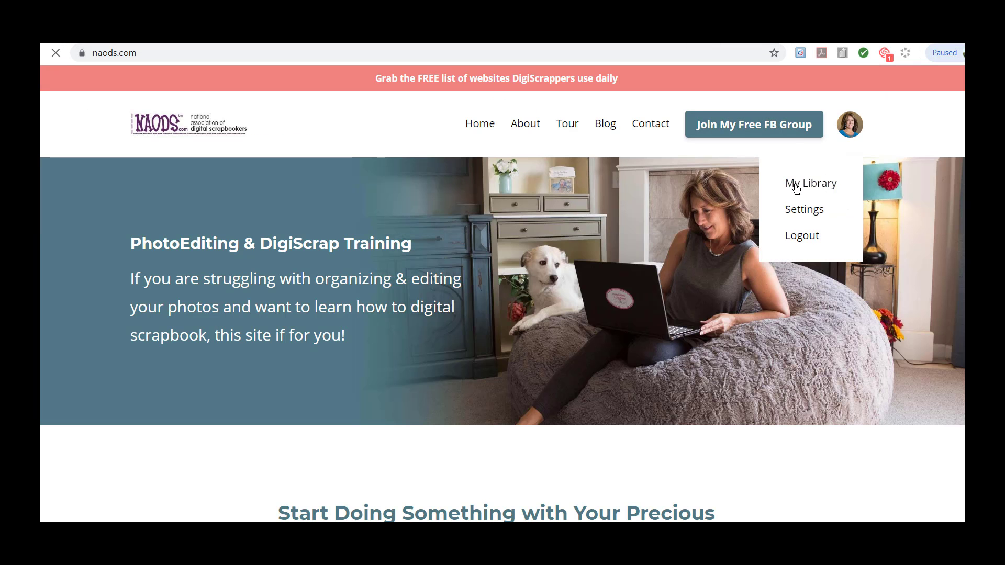
{"action": "left_click", "coordinate": [811, 183]}
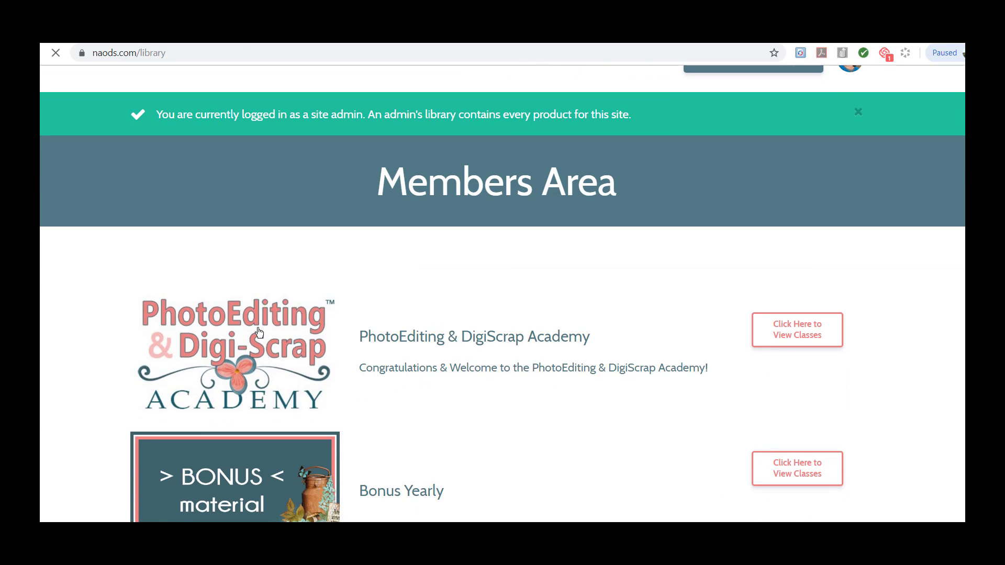
{"action": "left_click", "coordinate": [797, 329]}
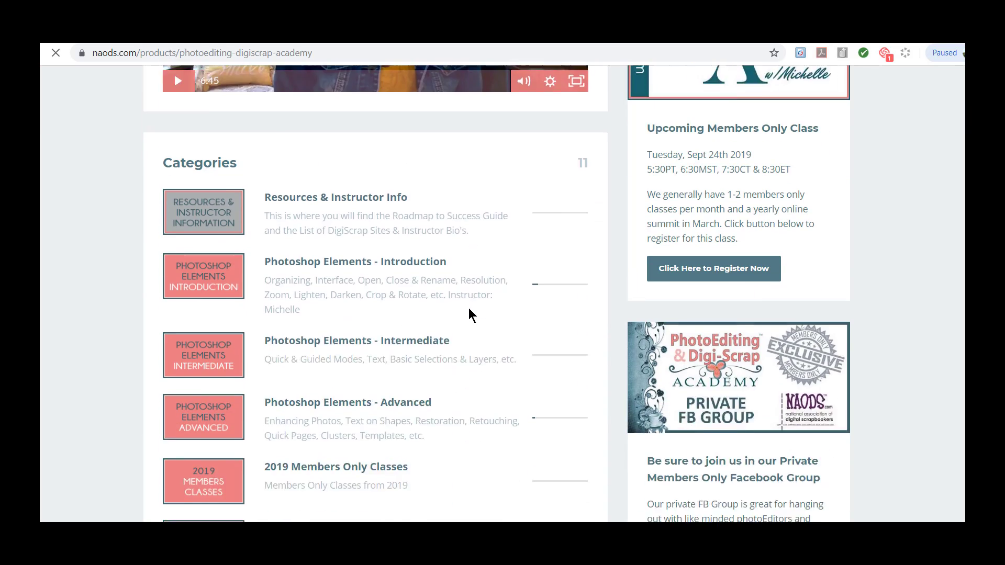
- Open the 2017 Members Only Classes category and browse its lessons
{"action": "scroll", "scroll_direction": "down", "scroll_amount": 3}
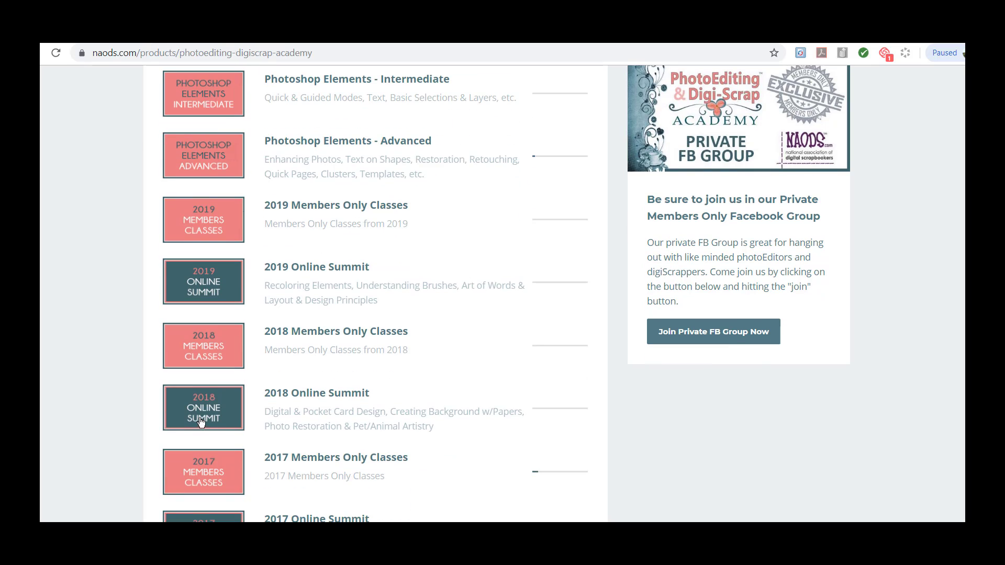
{"action": "scroll", "scroll_direction": "down", "scroll_amount": 3}
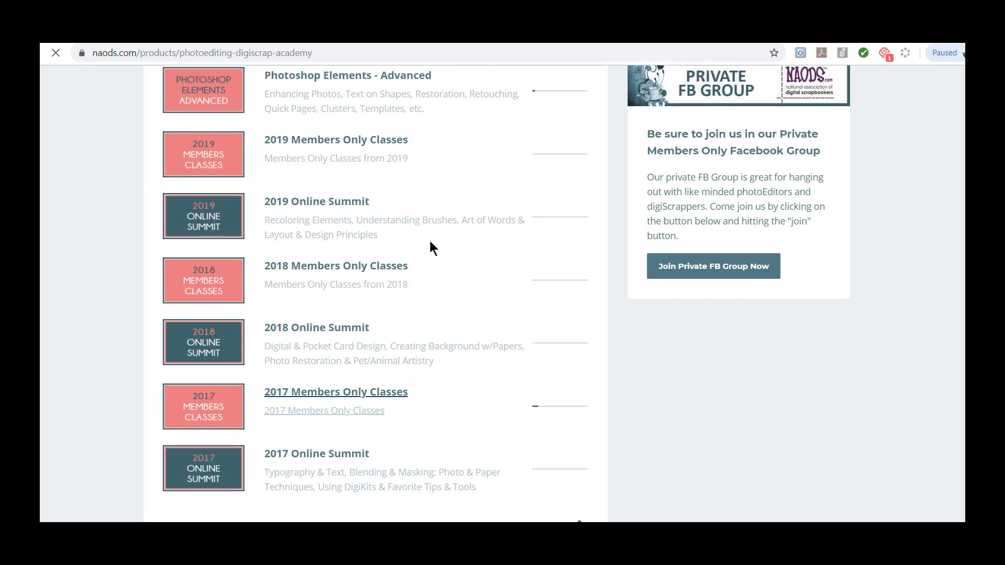
{"action": "left_click", "coordinate": [335, 392]}
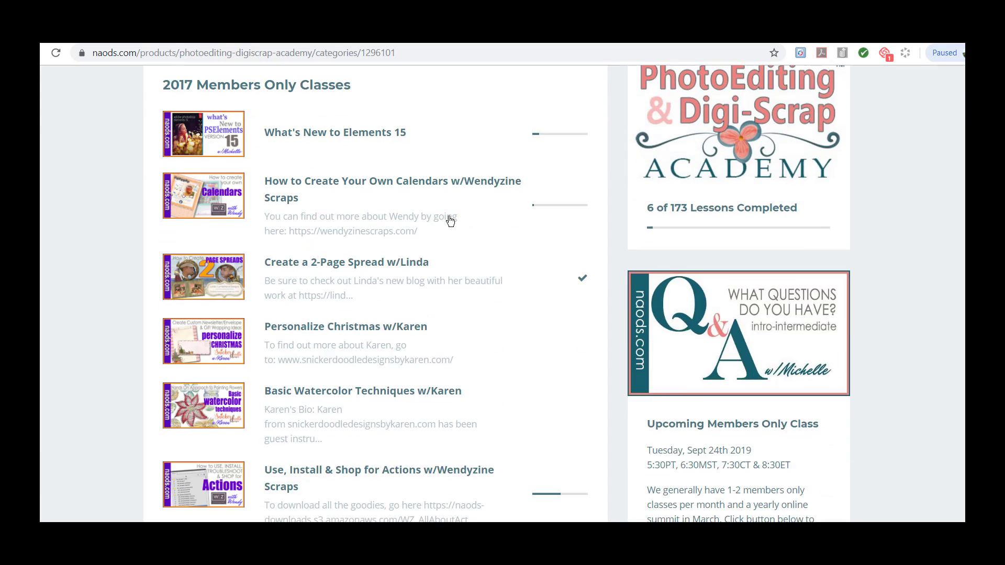
{"action": "scroll", "scroll_direction": "down", "scroll_amount": 3}
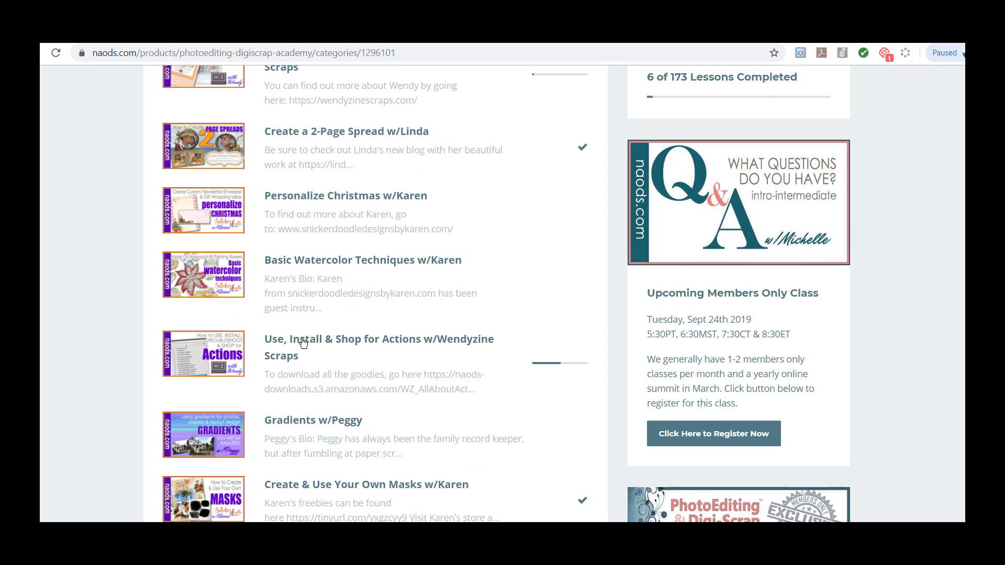
{"action": "mouse_move", "coordinate": [416, 347]}
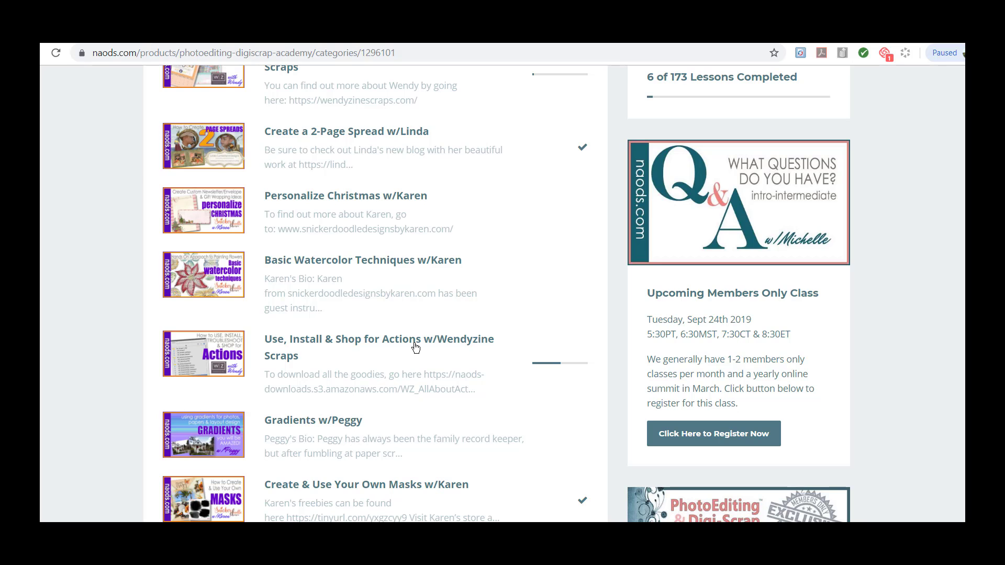
{"action": "scroll", "scroll_direction": "up", "scroll_amount": 3}
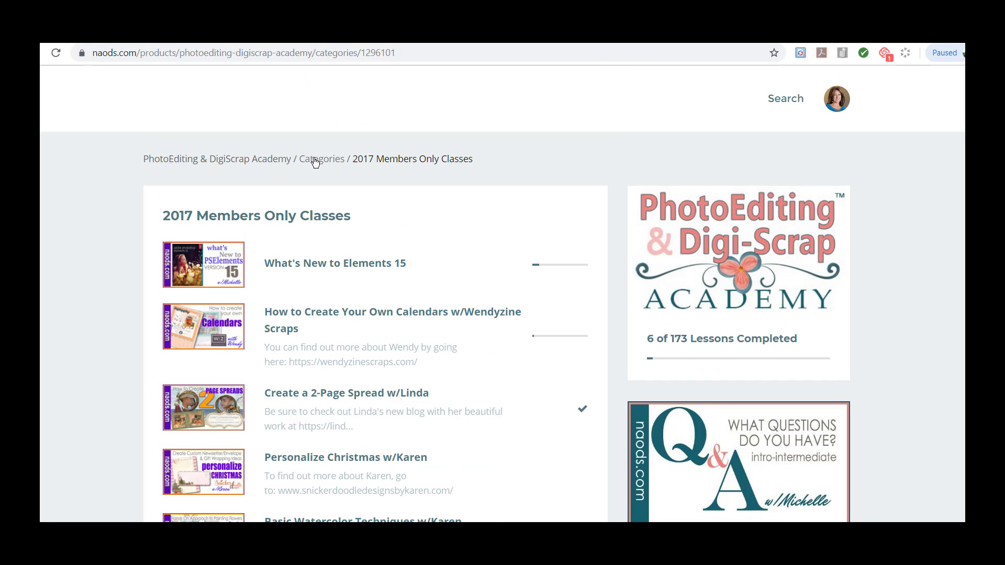
- Return to the category list and open 2018 Members Only Classes
{"action": "left_click", "coordinate": [323, 159]}
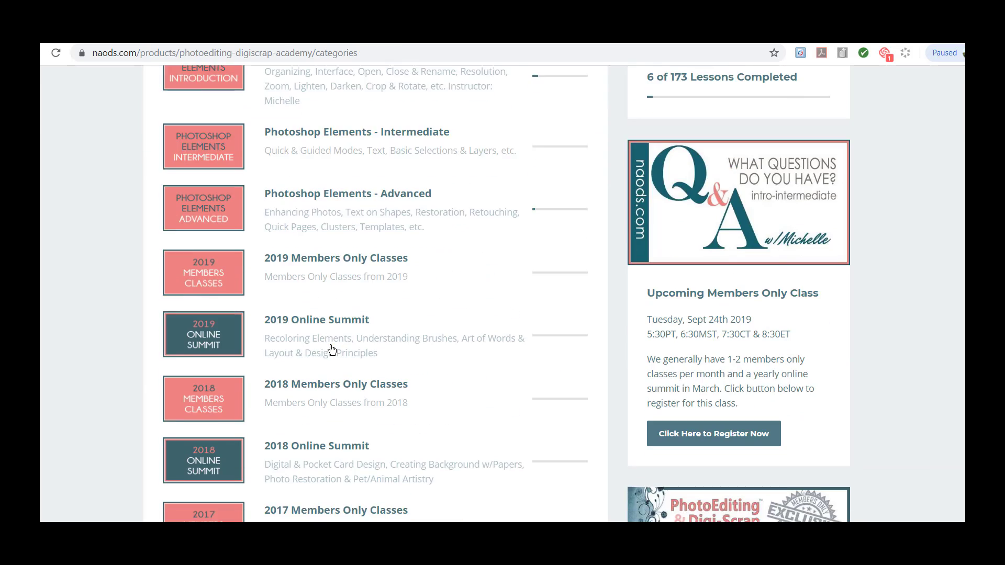
{"action": "left_click", "coordinate": [335, 383]}
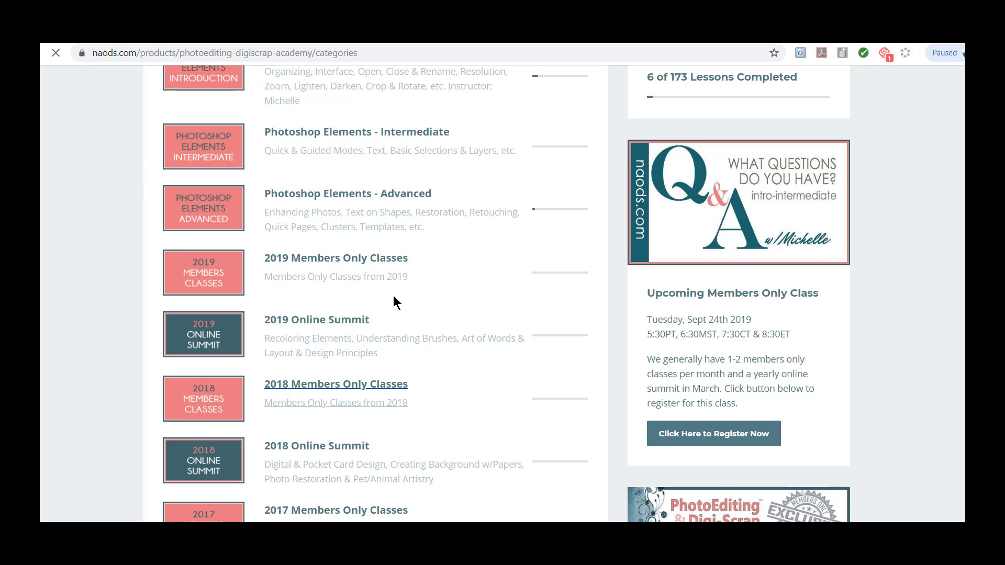
{"action": "left_click", "coordinate": [335, 384]}
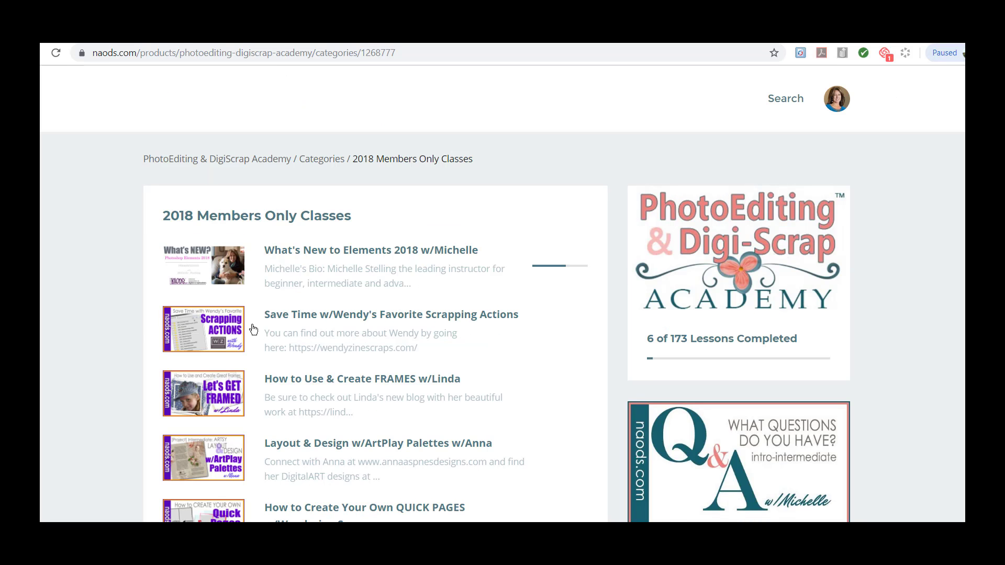
{"action": "mouse_move", "coordinate": [275, 319]}
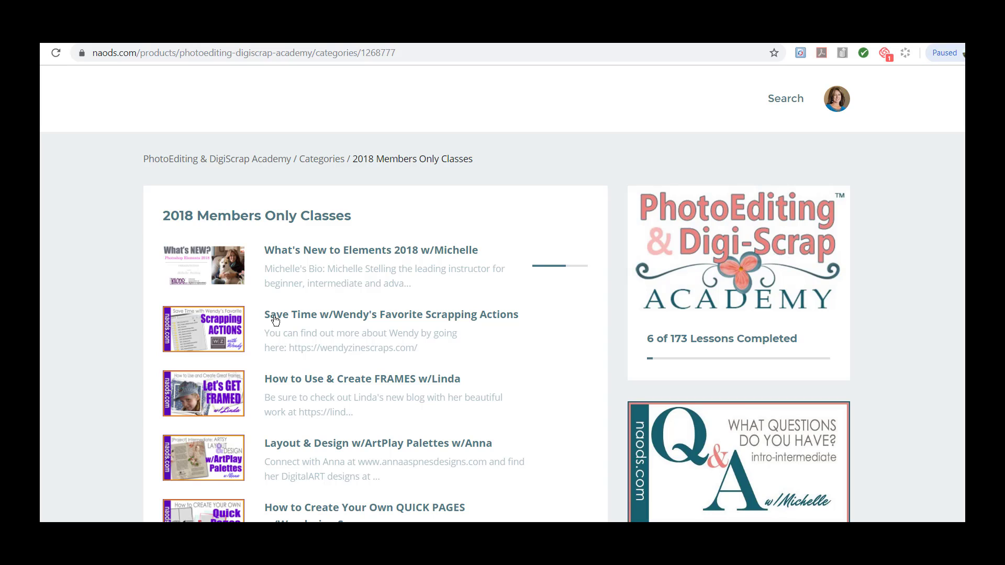
{"action": "mouse_move", "coordinate": [382, 330]}
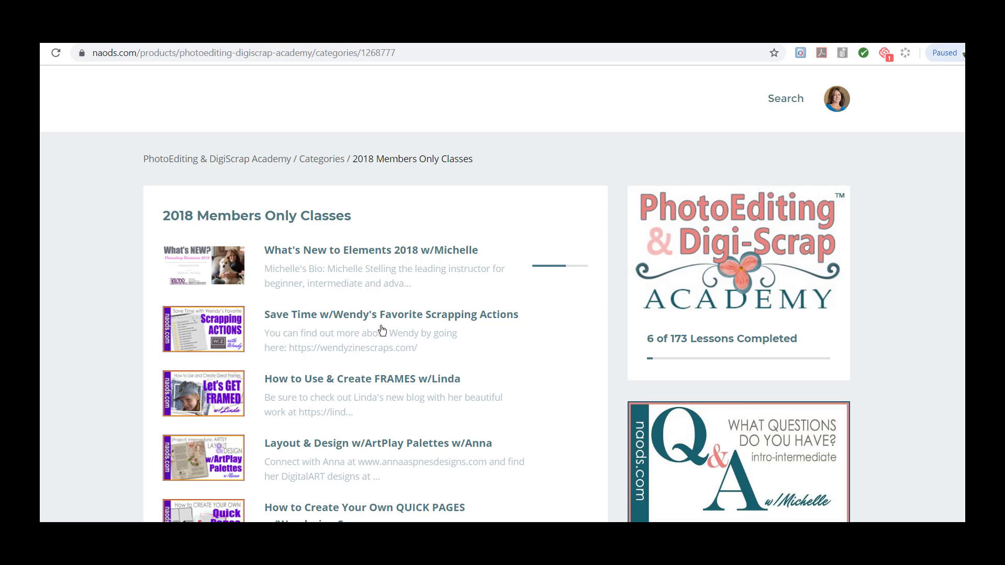
{"action": "mouse_move", "coordinate": [544, 316]}
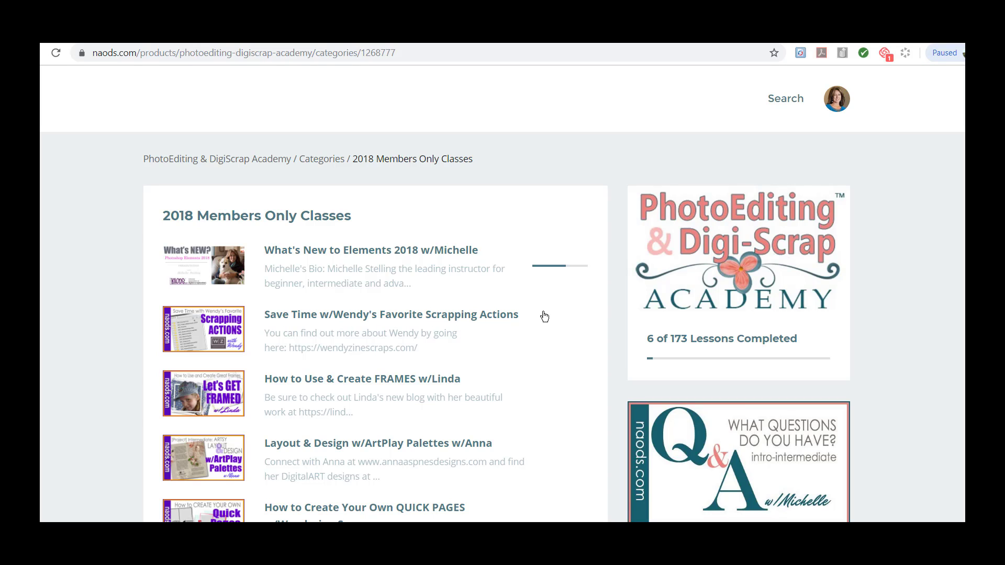